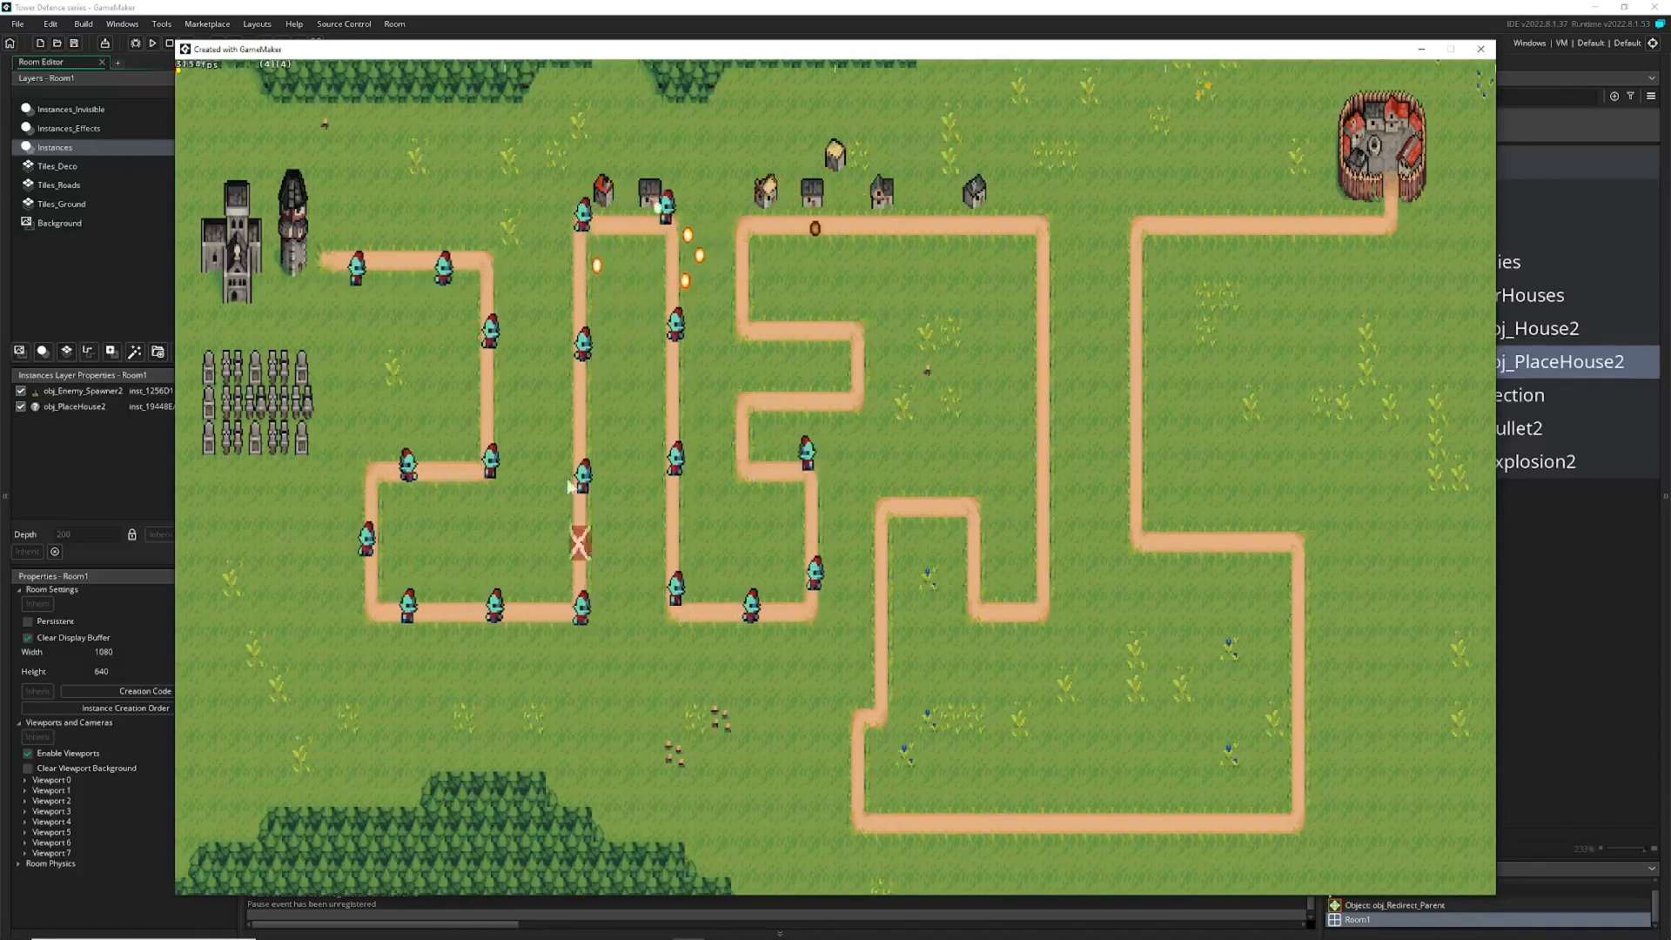
mouse_move(830, 490)
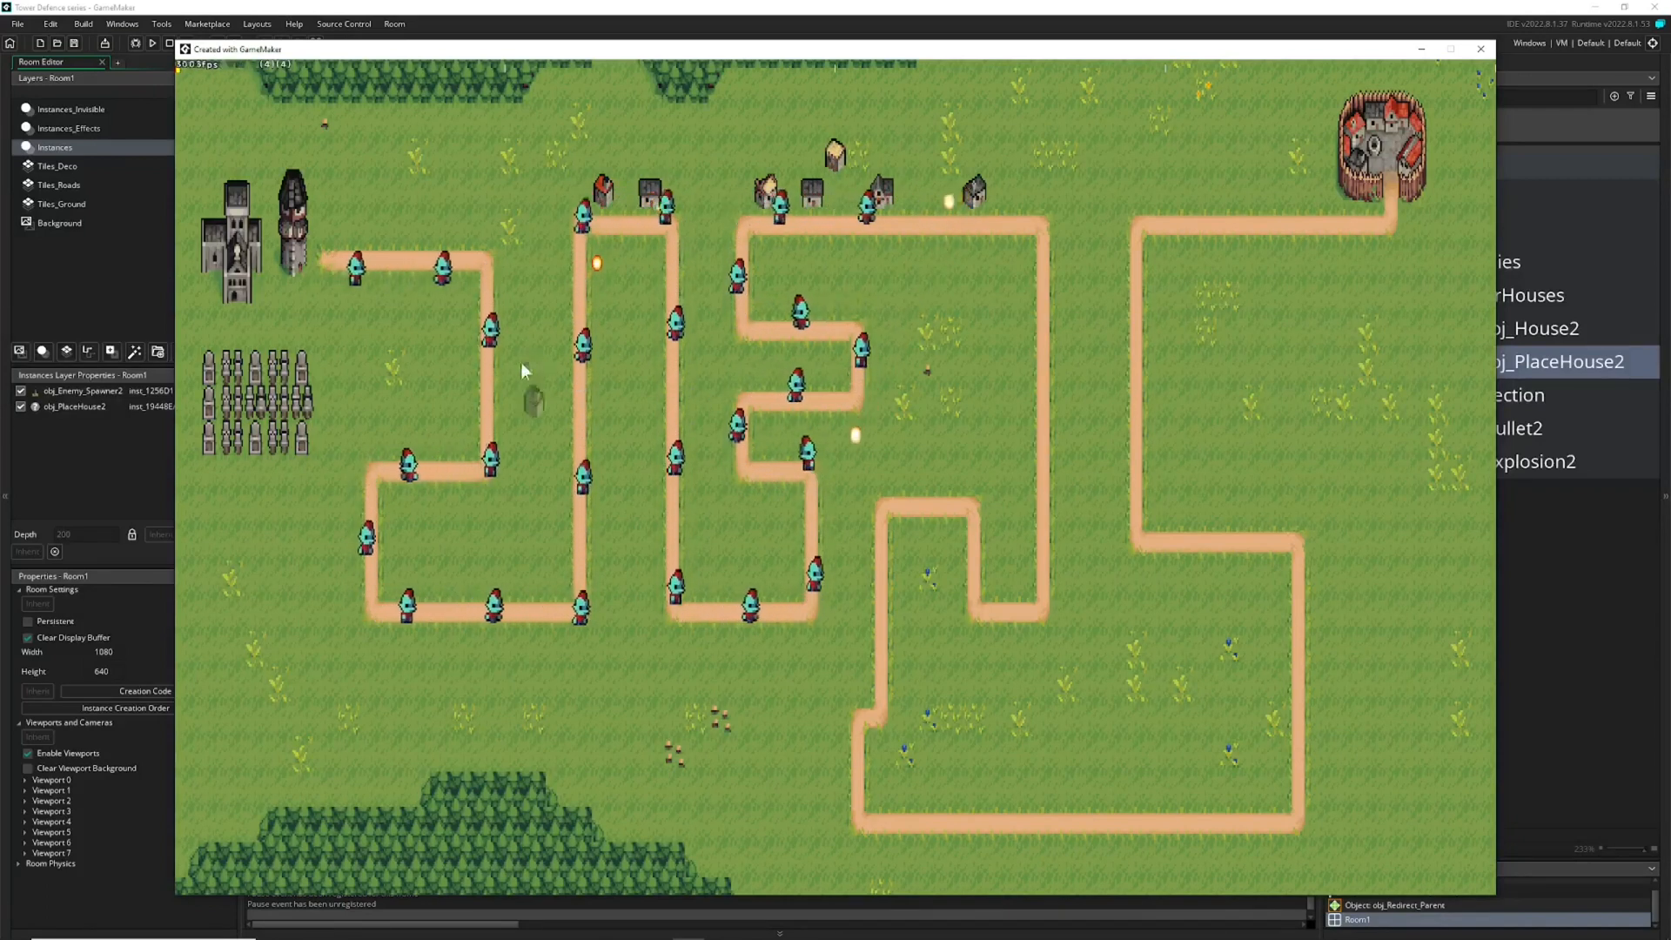
mouse_move(425, 216)
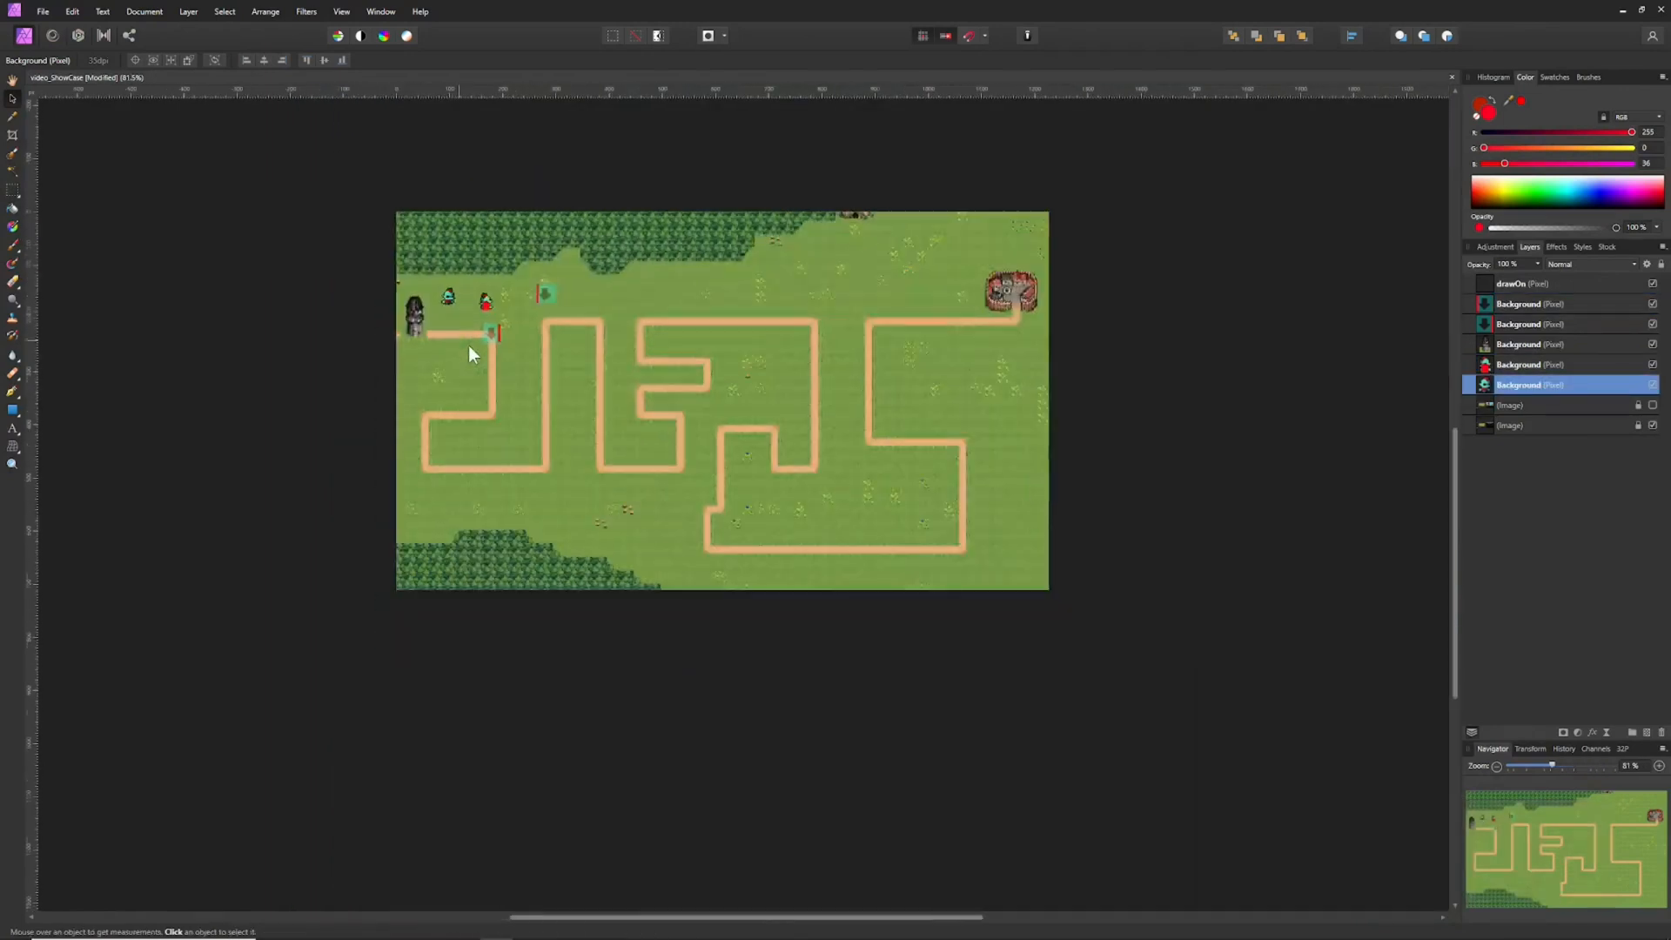
- Move the teal enemy sprite onto the road beside the tower and back above it
click(429, 330)
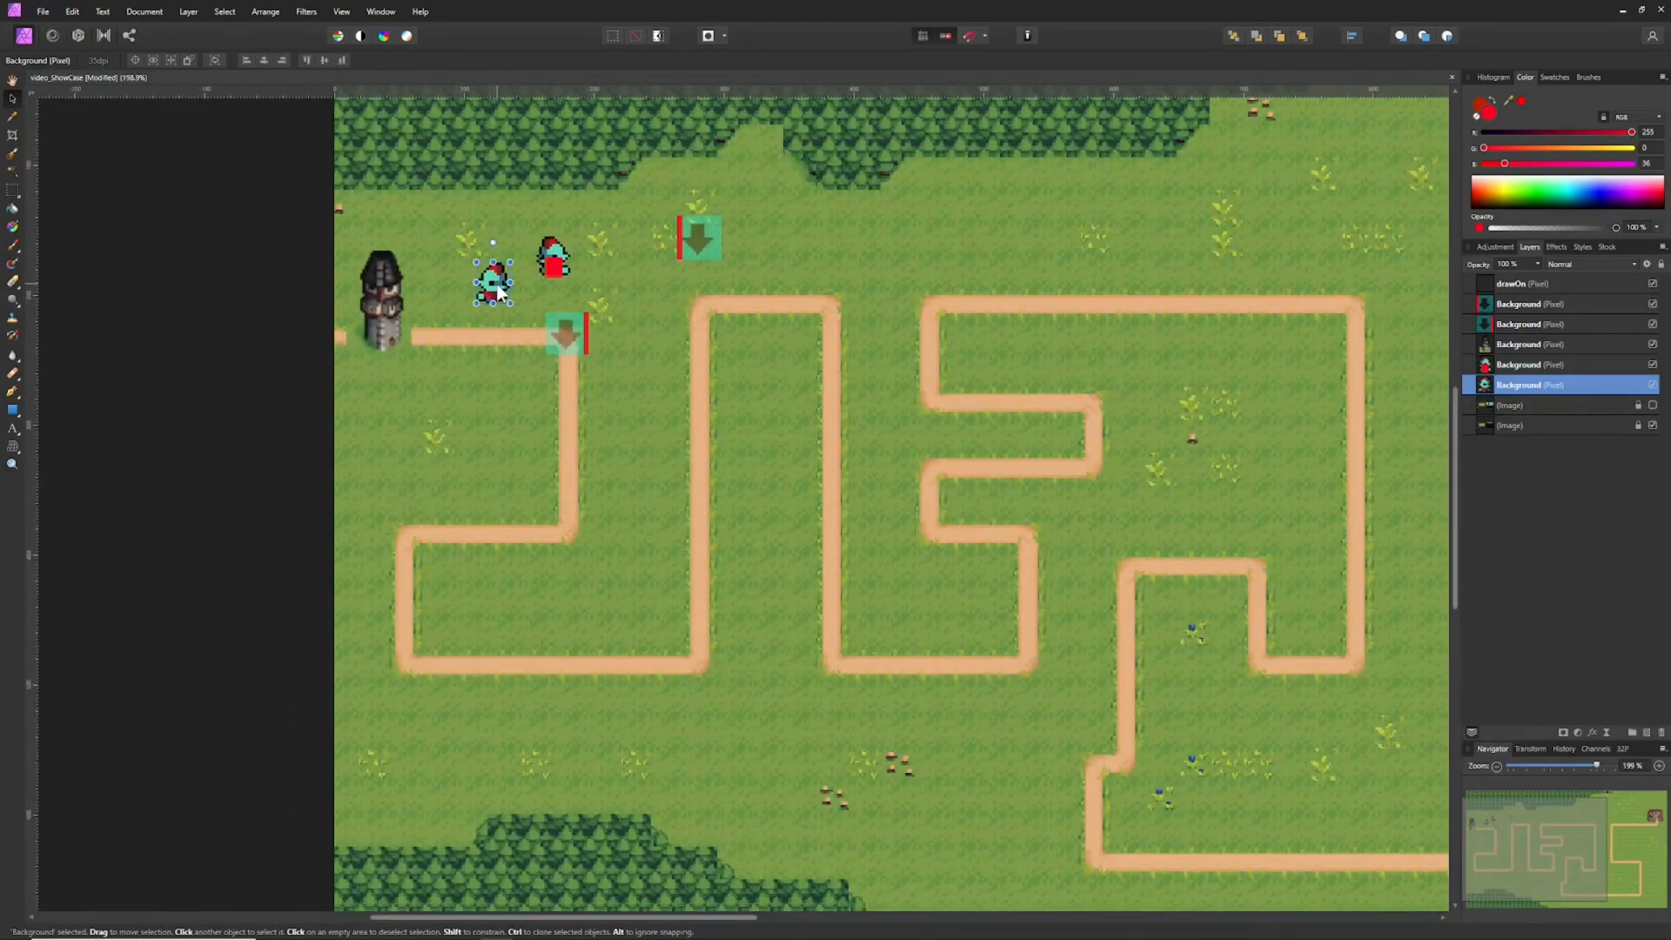
drag(492, 282, 431, 320)
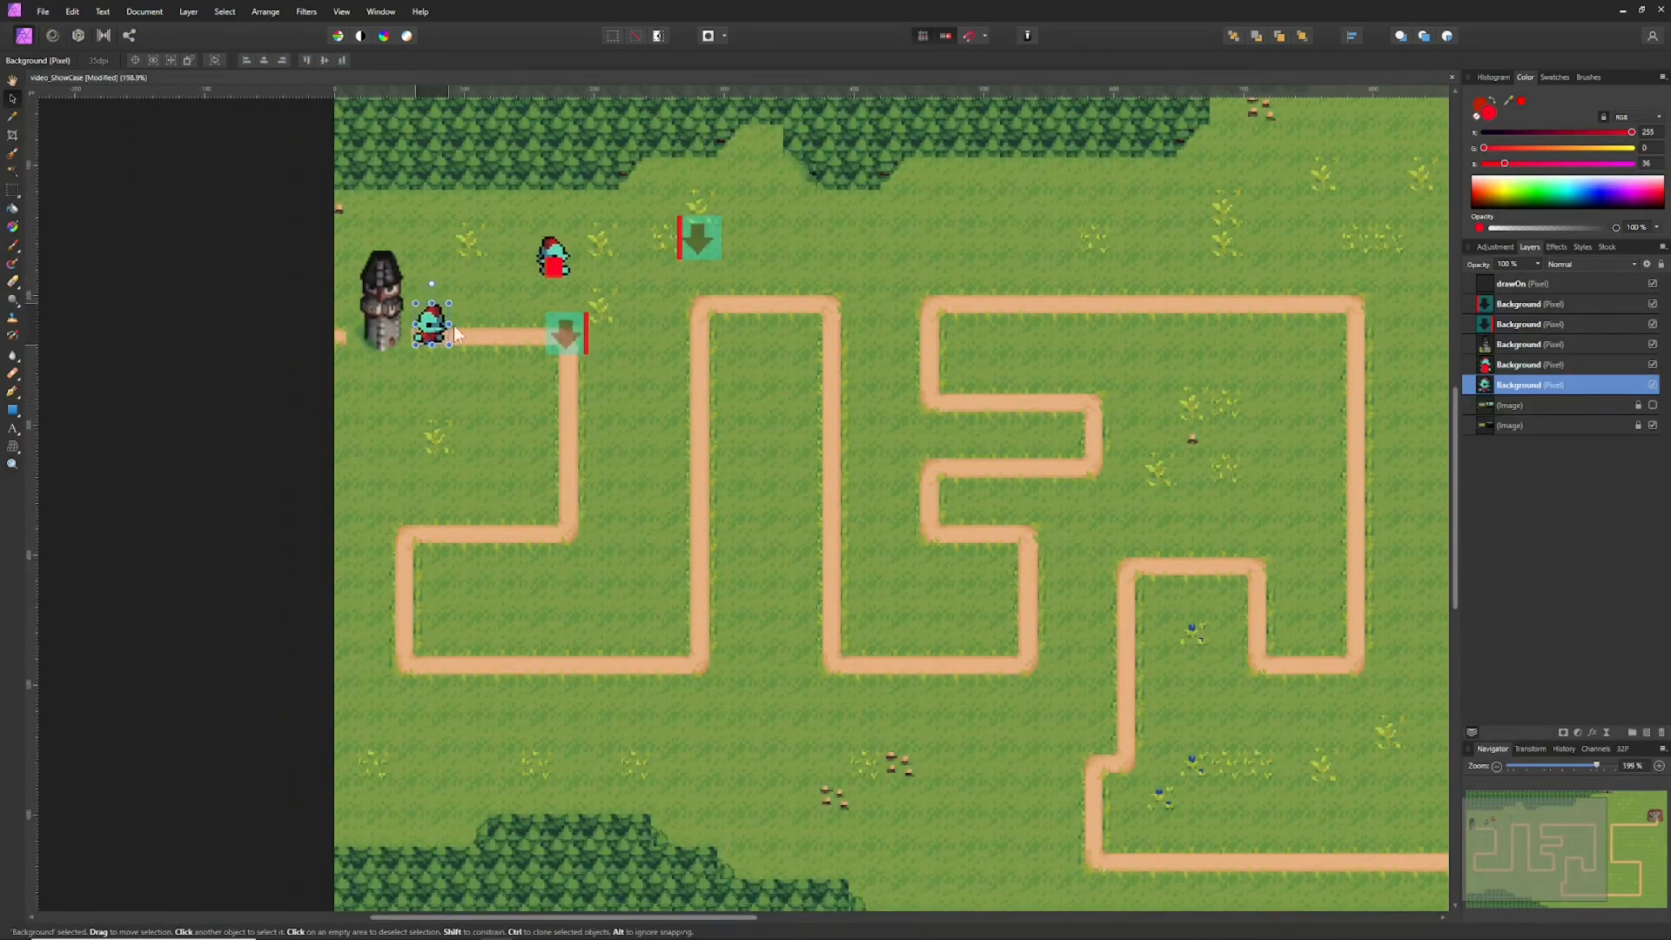
drag(432, 325, 461, 251)
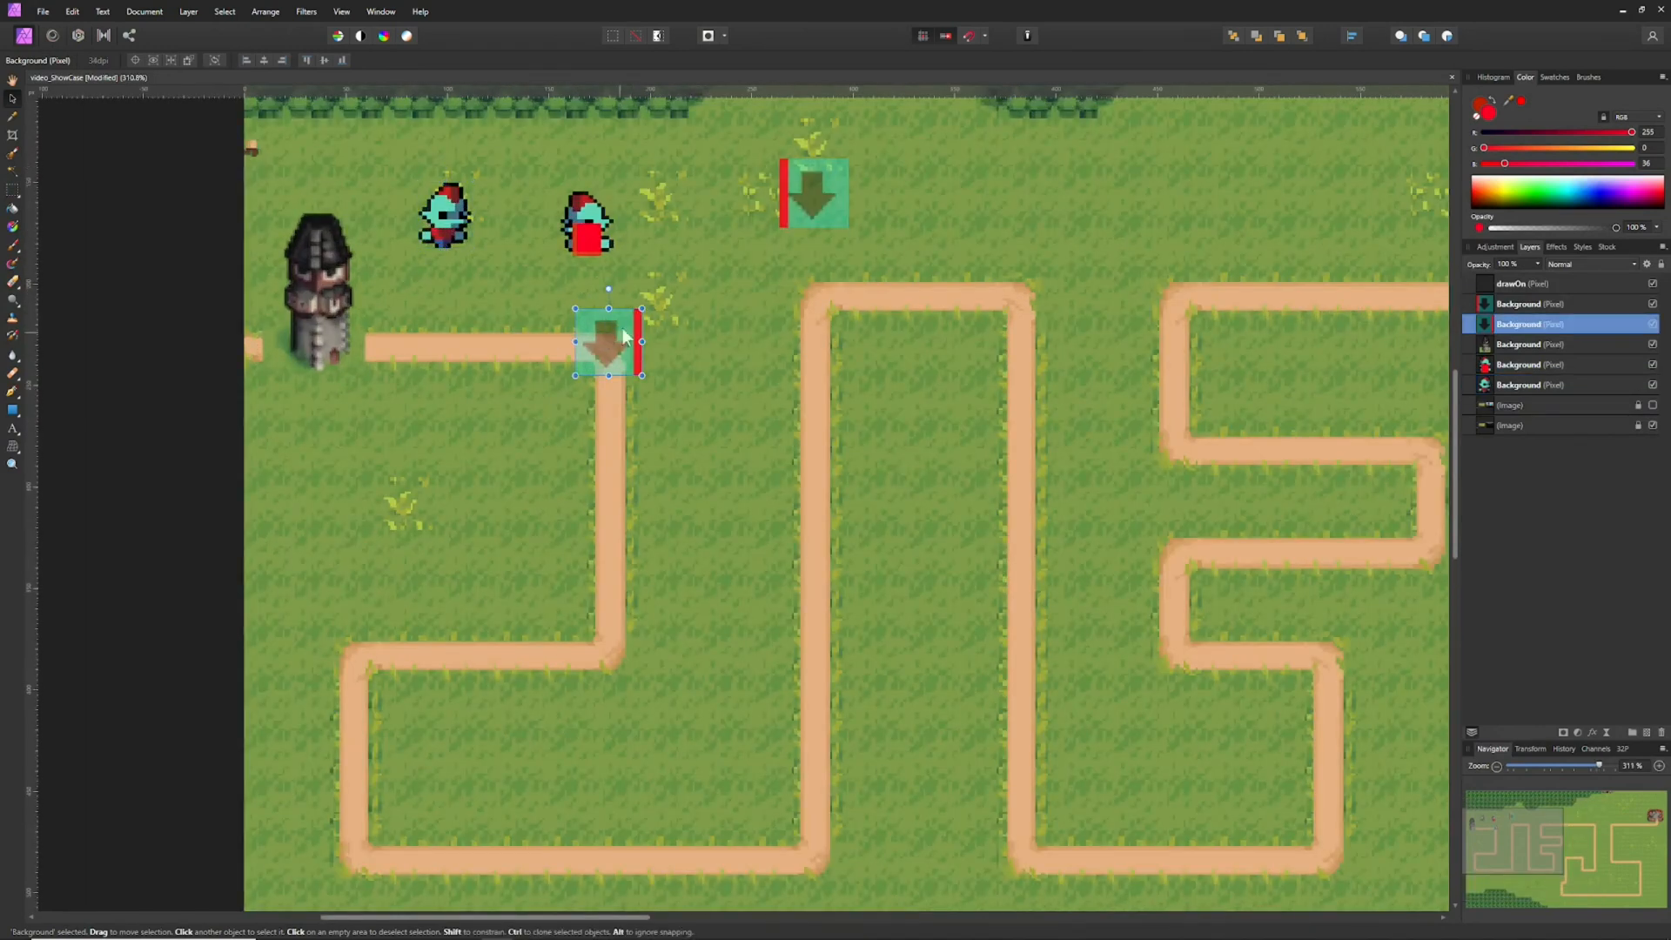
mouse_move(607, 351)
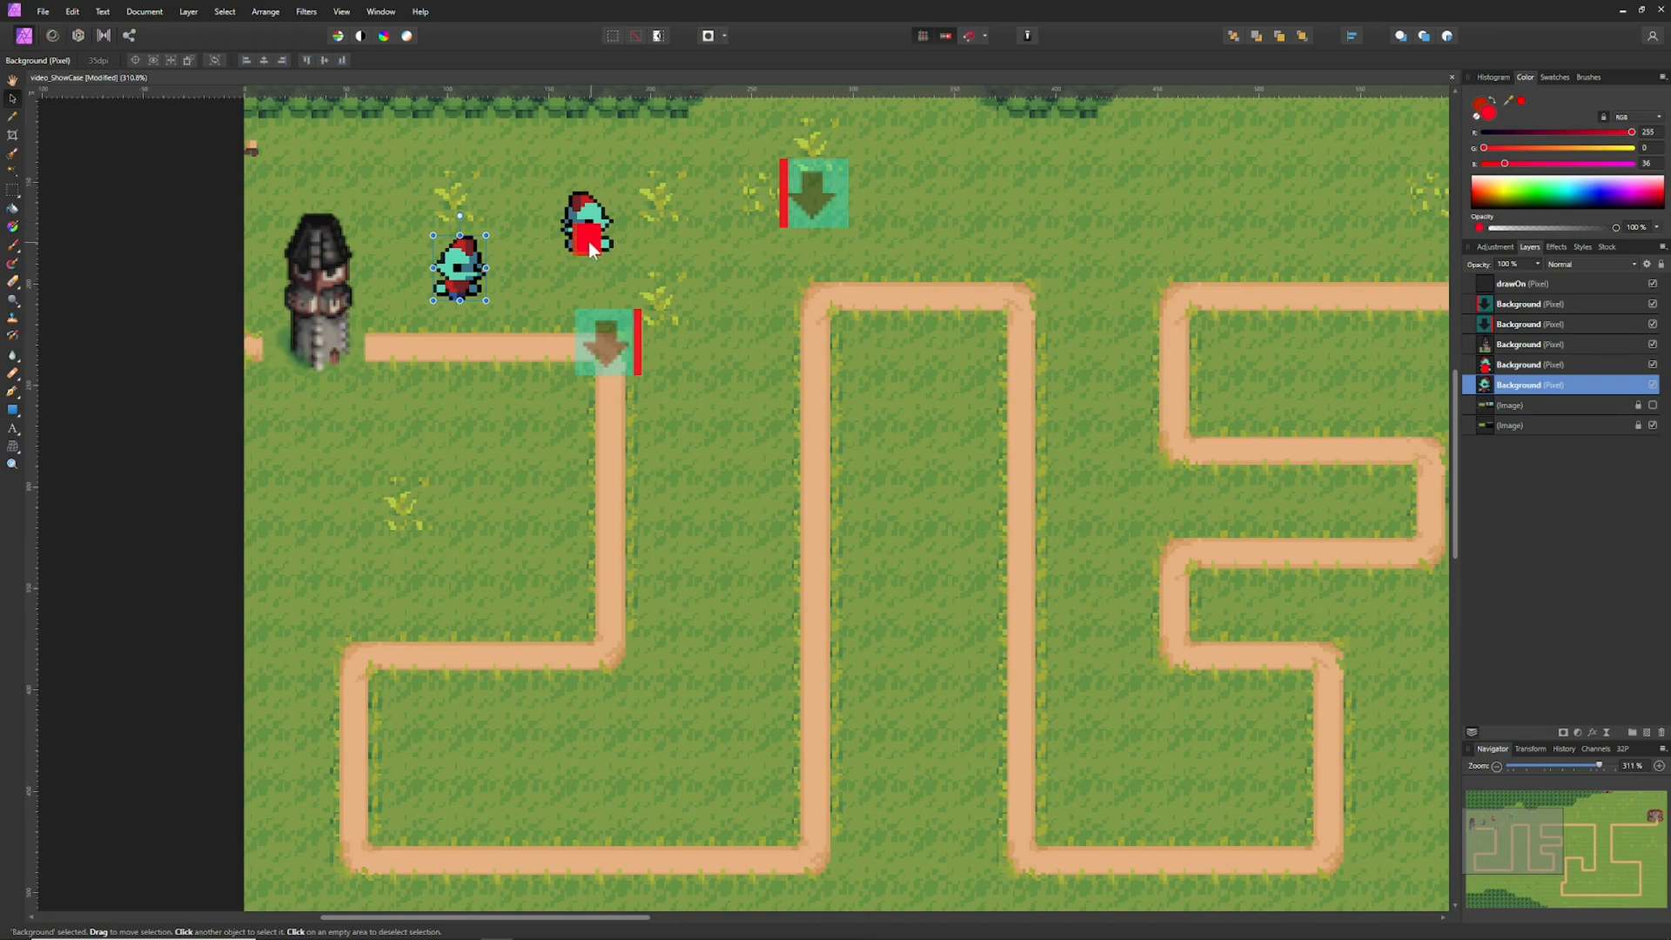
- Drag the red enemy along the road to just before the first arrow marker
drag(586, 224, 637, 225)
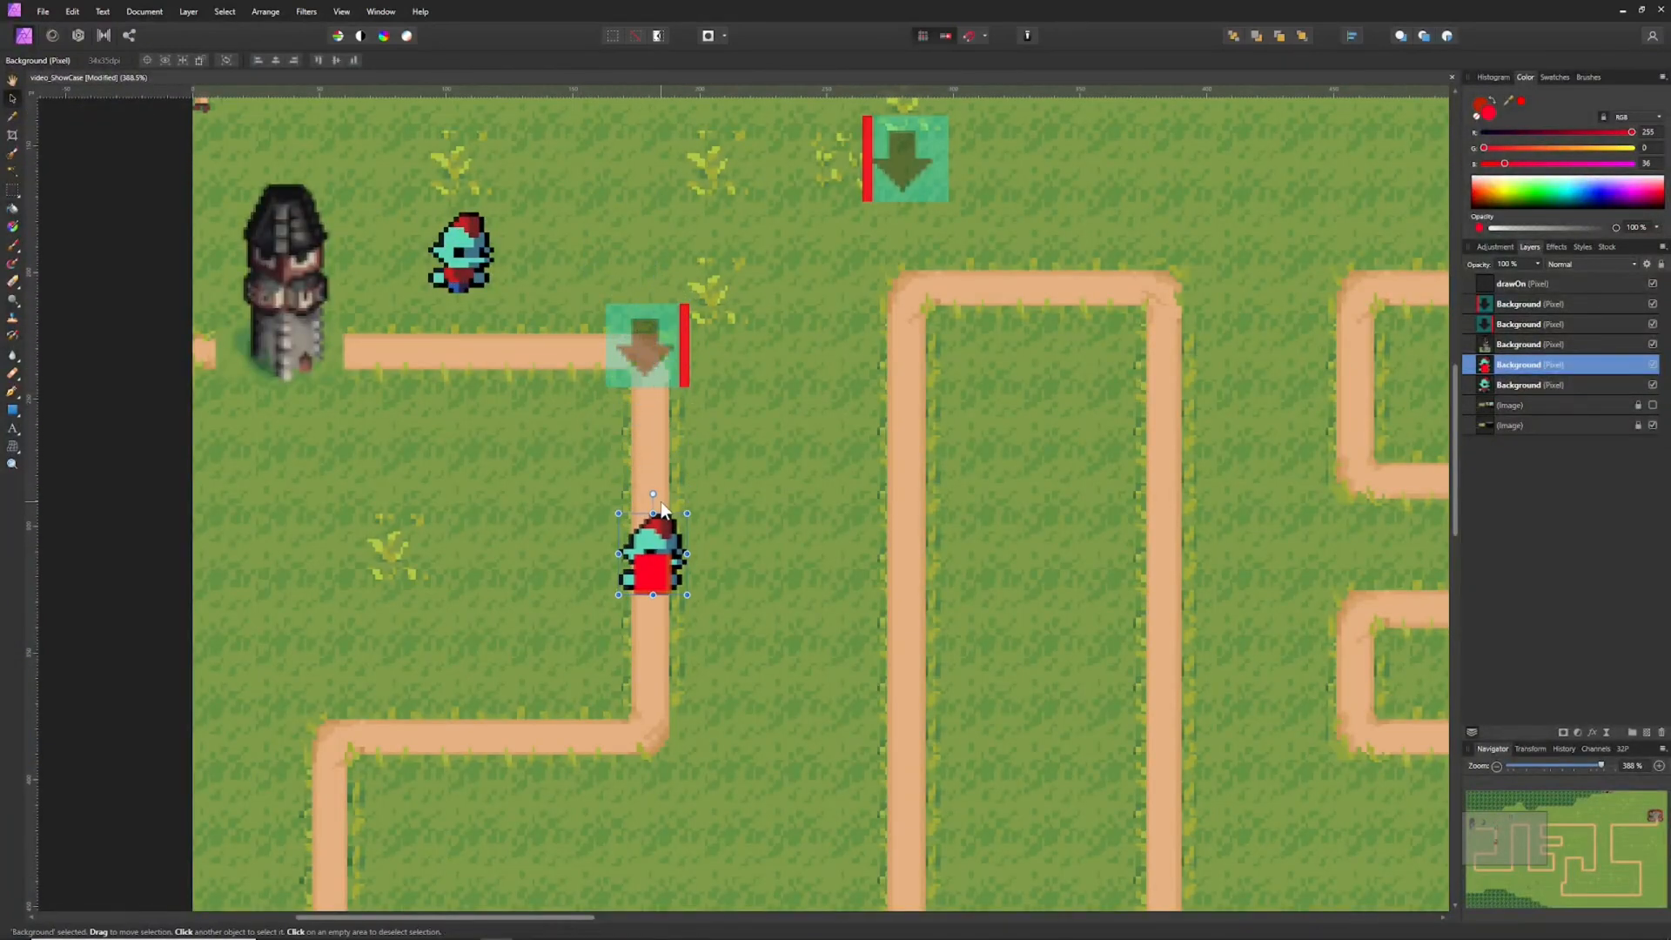
mouse_move(644, 379)
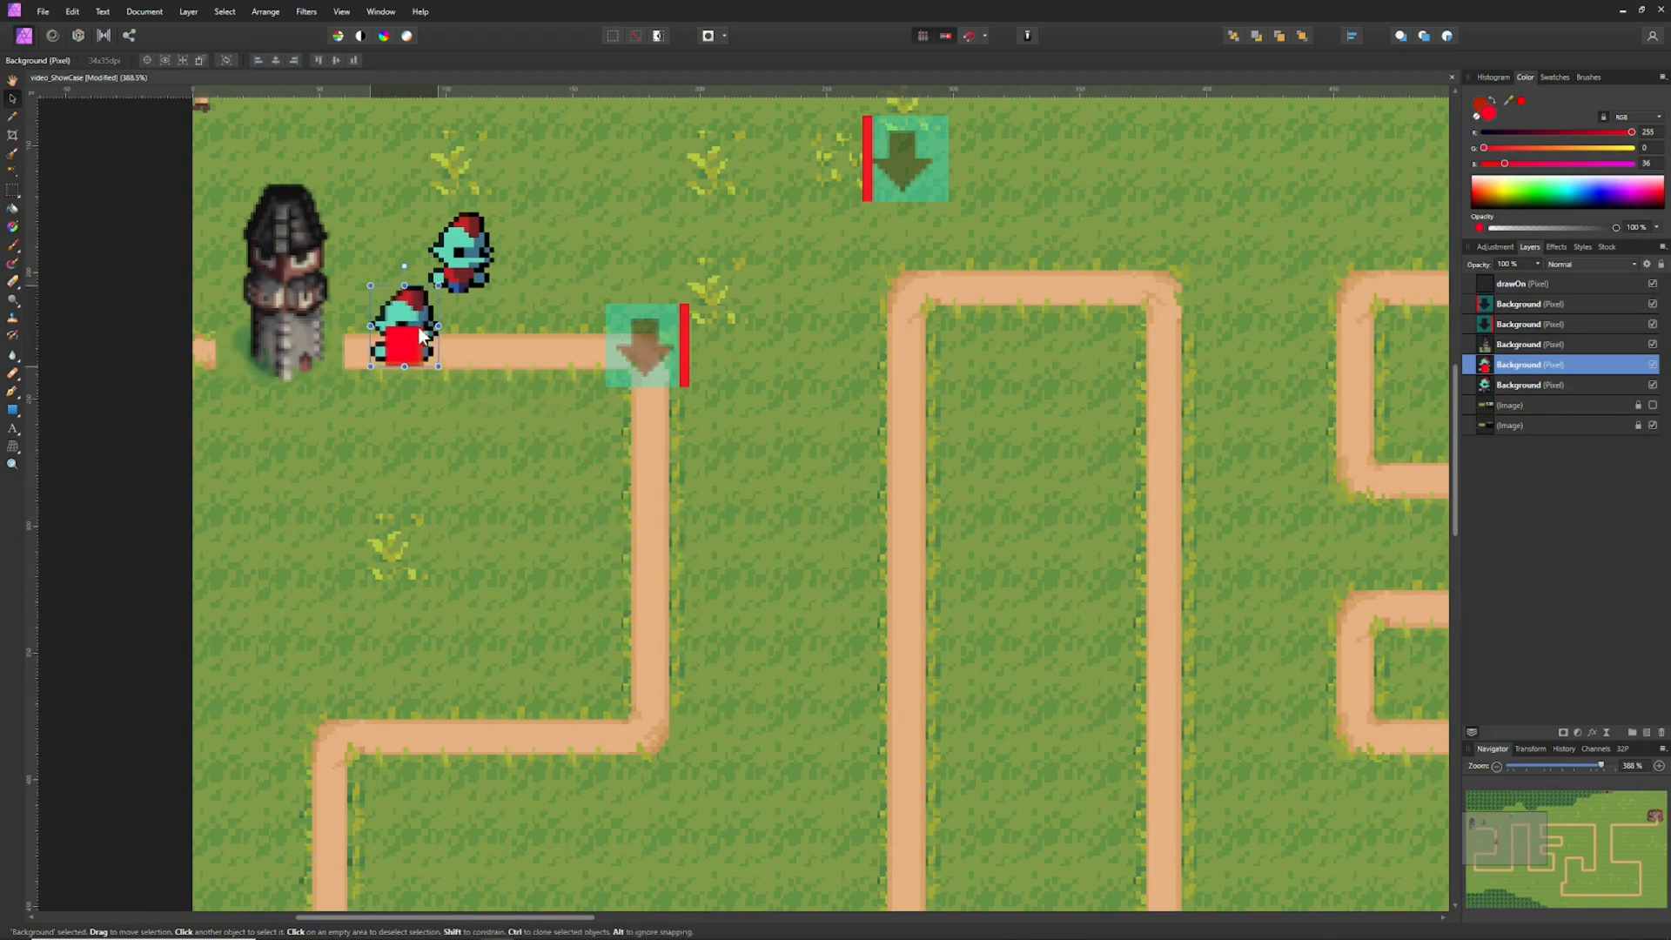
drag(402, 325, 552, 341)
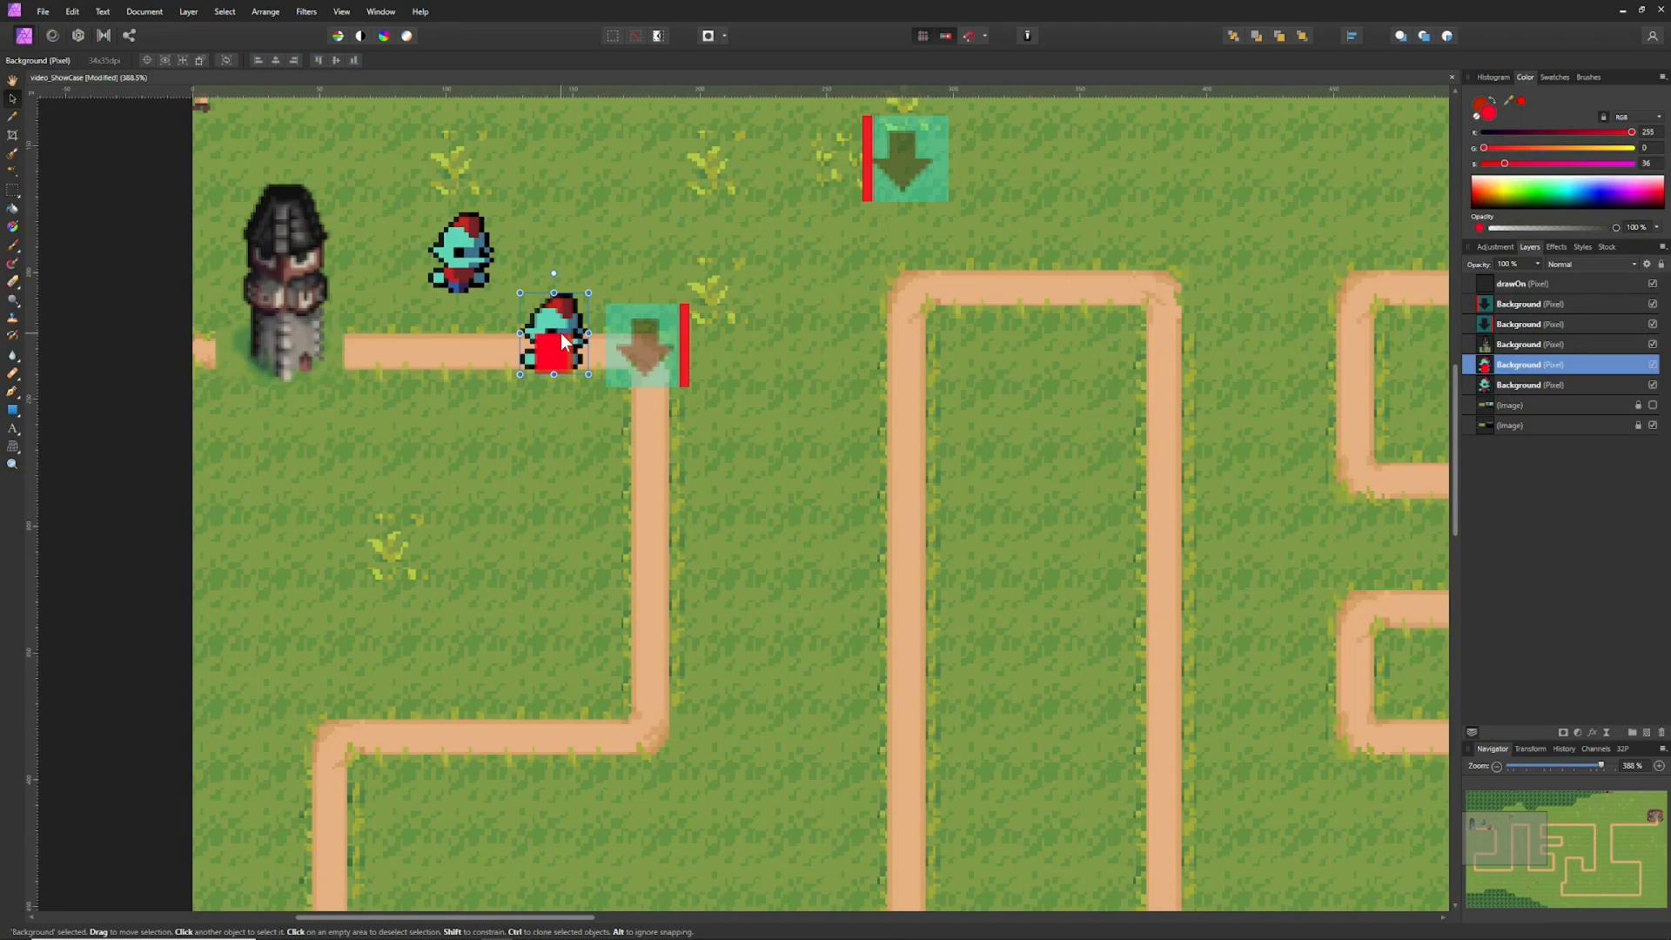
mouse_move(562, 350)
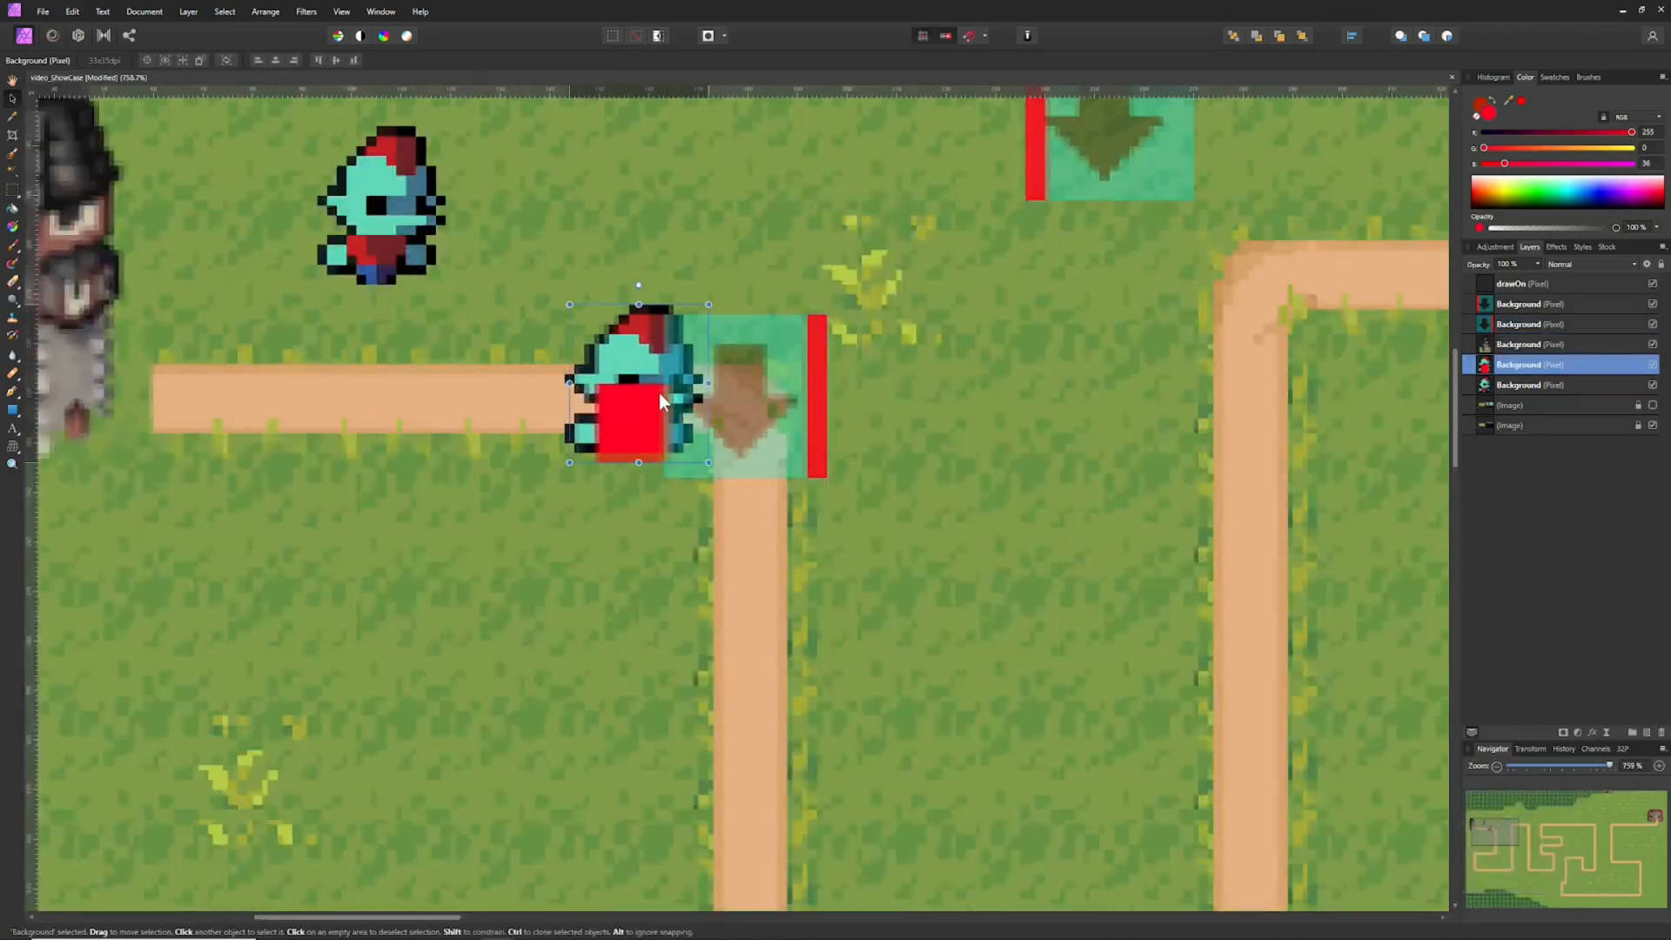
- Slide the red enemy onto the first arrow marker at the corner
drag(639, 377, 787, 383)
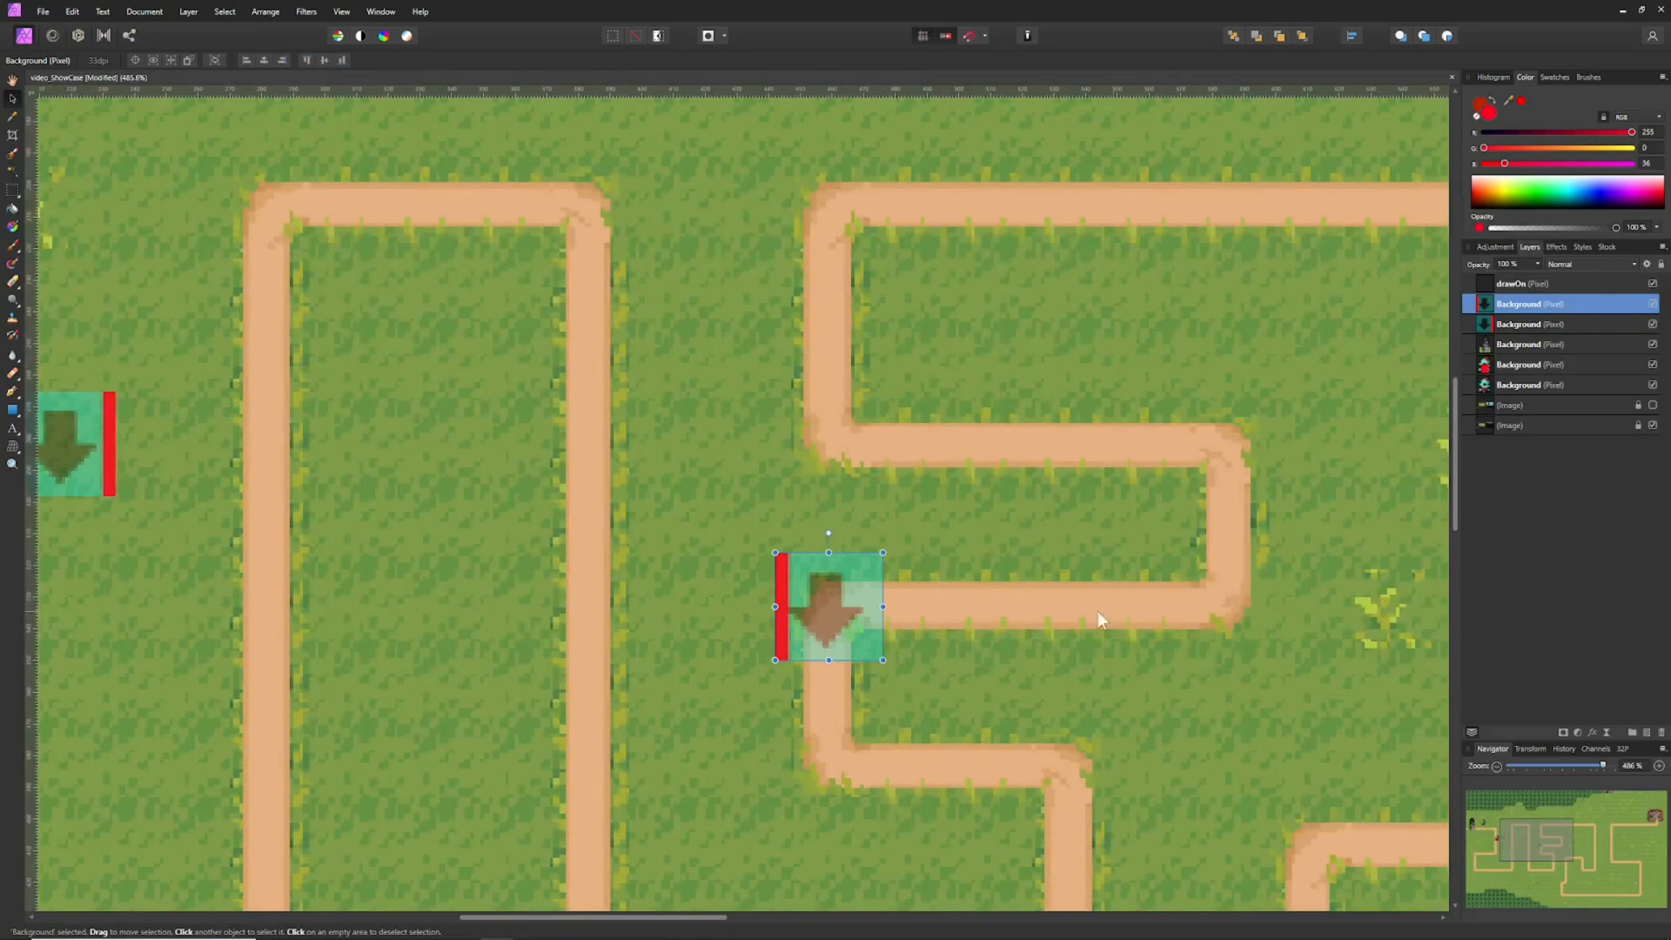
mouse_move(772, 648)
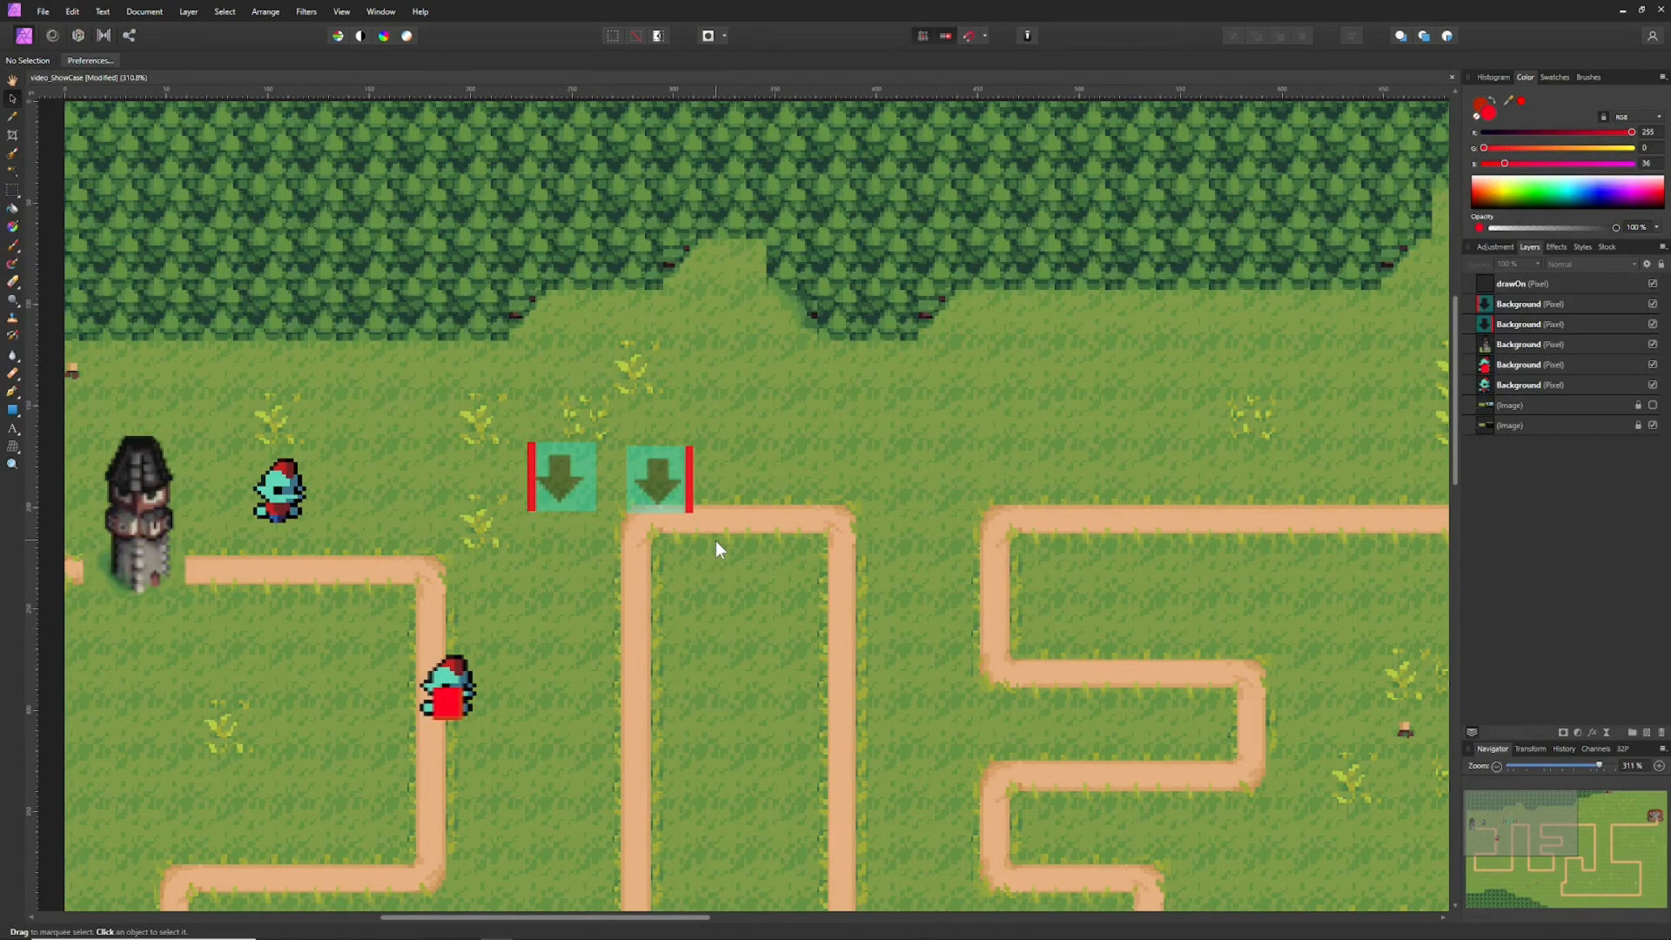
mouse_move(583, 448)
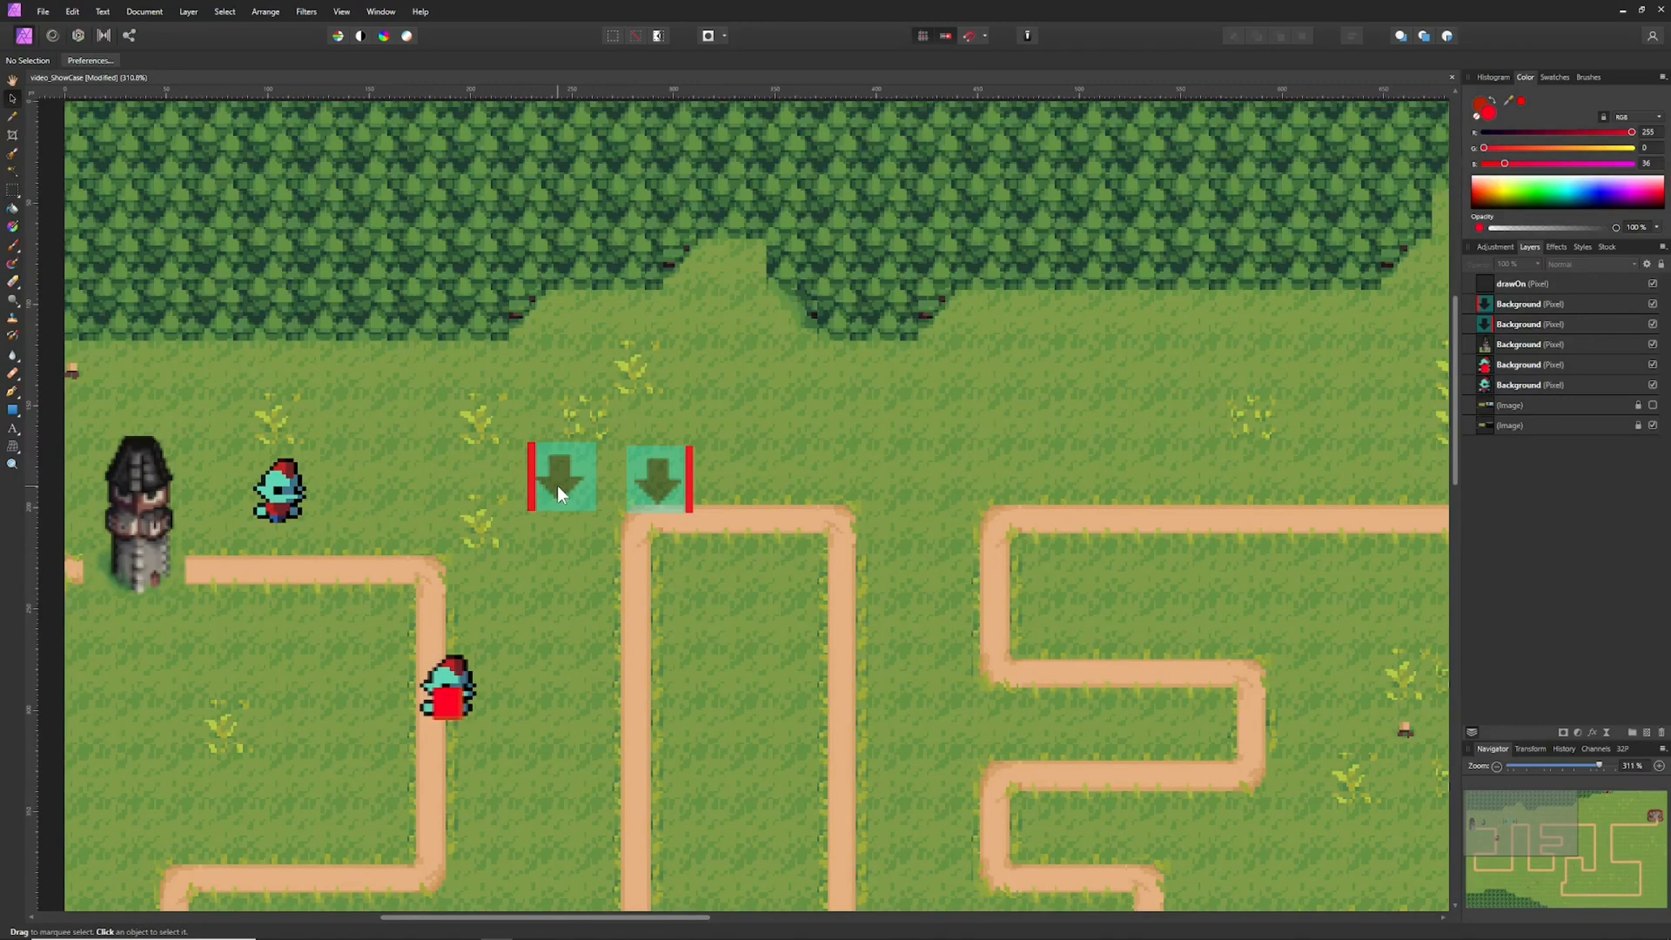
mouse_move(792, 605)
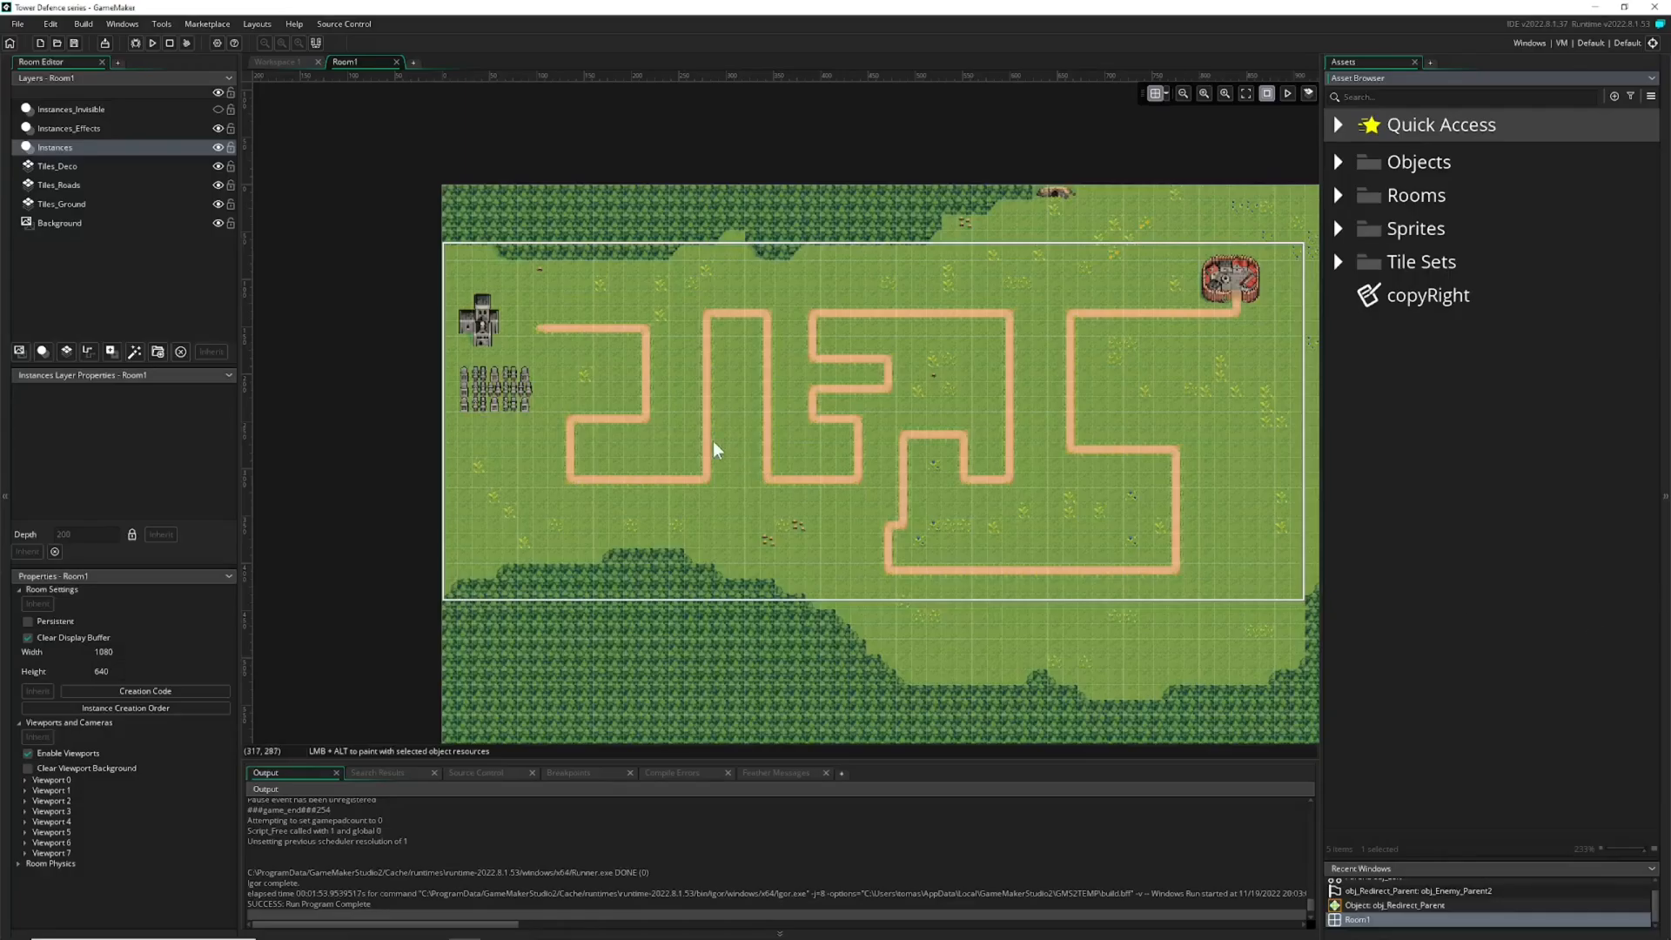
mouse_move(1392, 359)
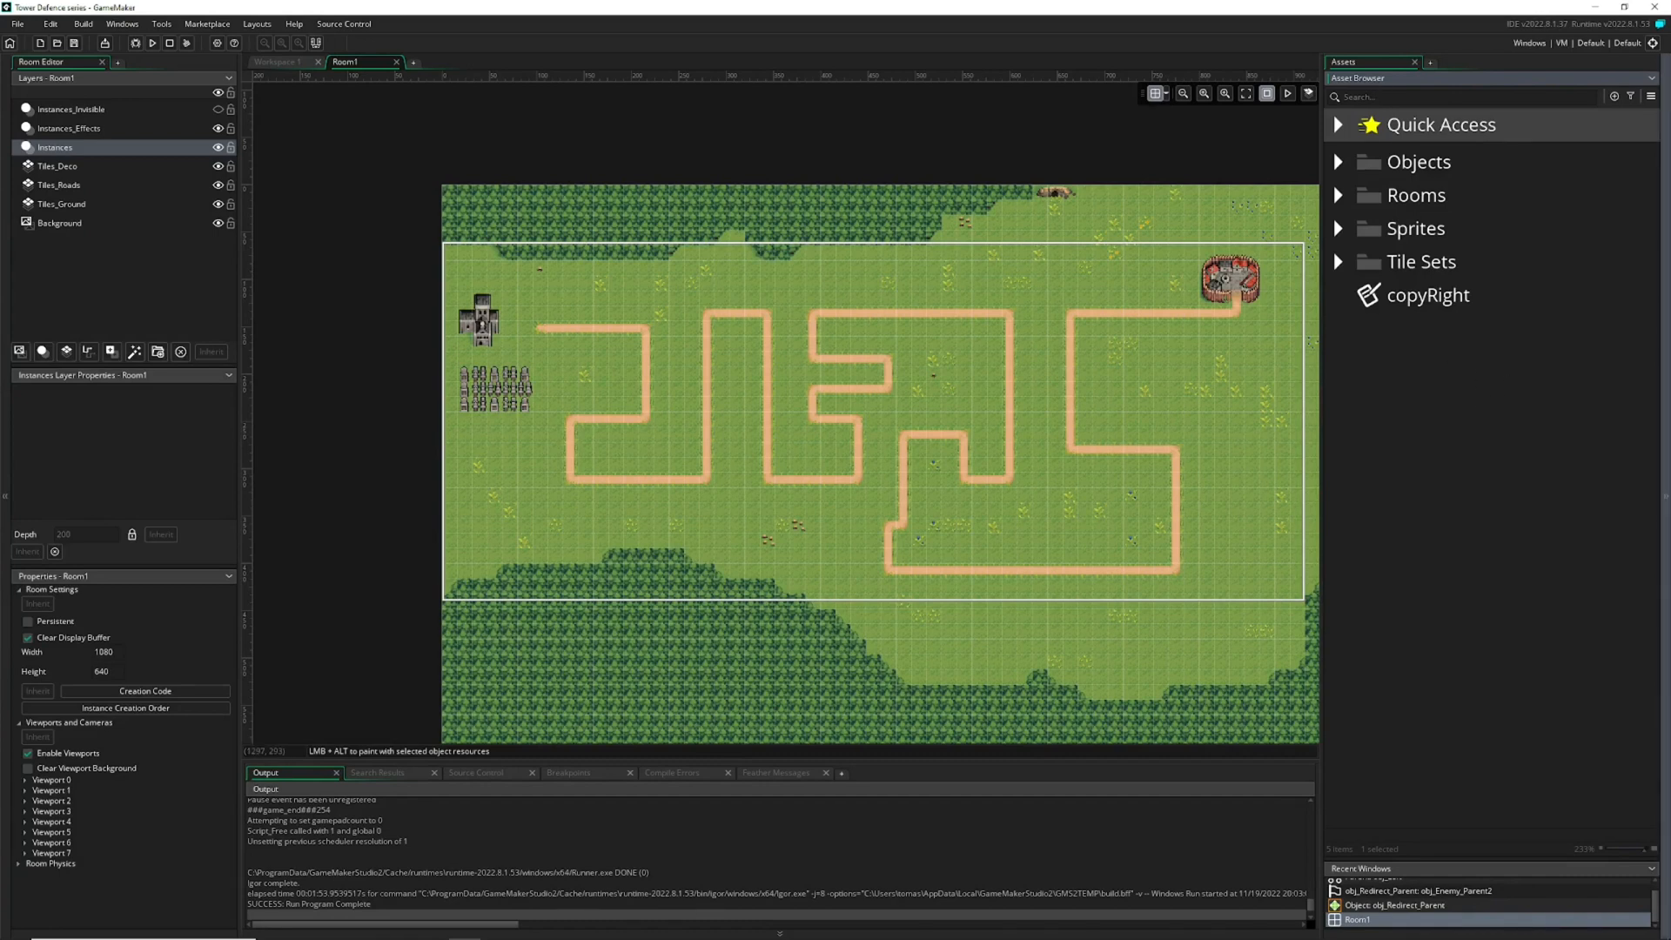
mouse_move(1279, 402)
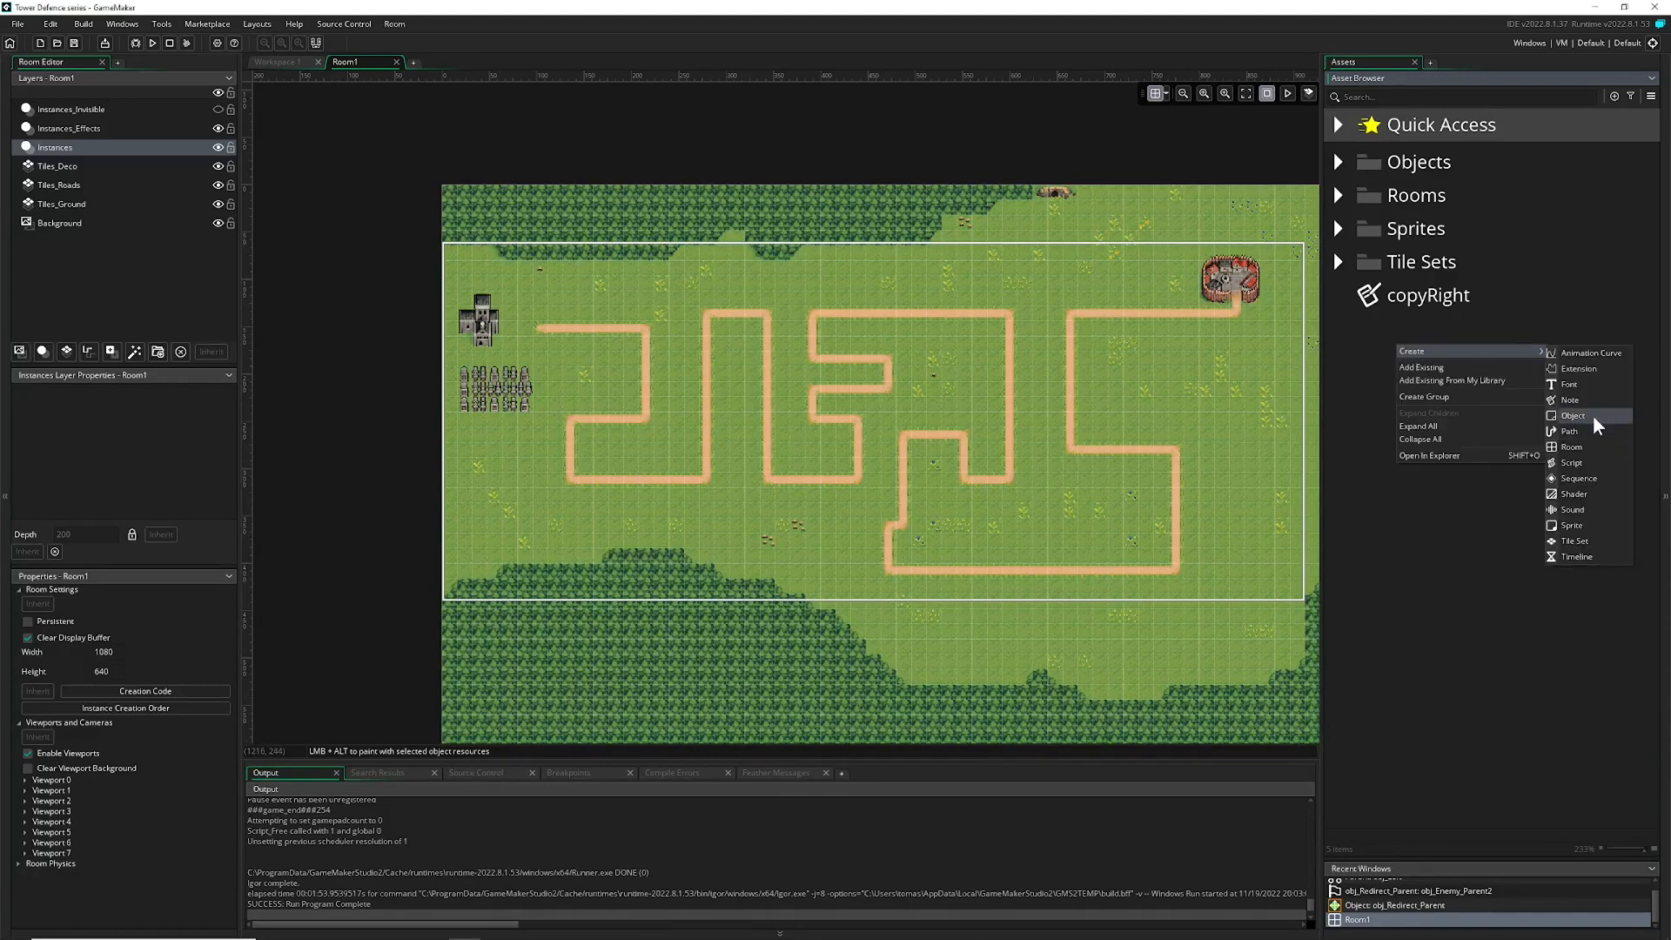
- Create a new object obj_Enemy and assign it the skeleton sprite from Sprites > Enemy
click(1573, 416)
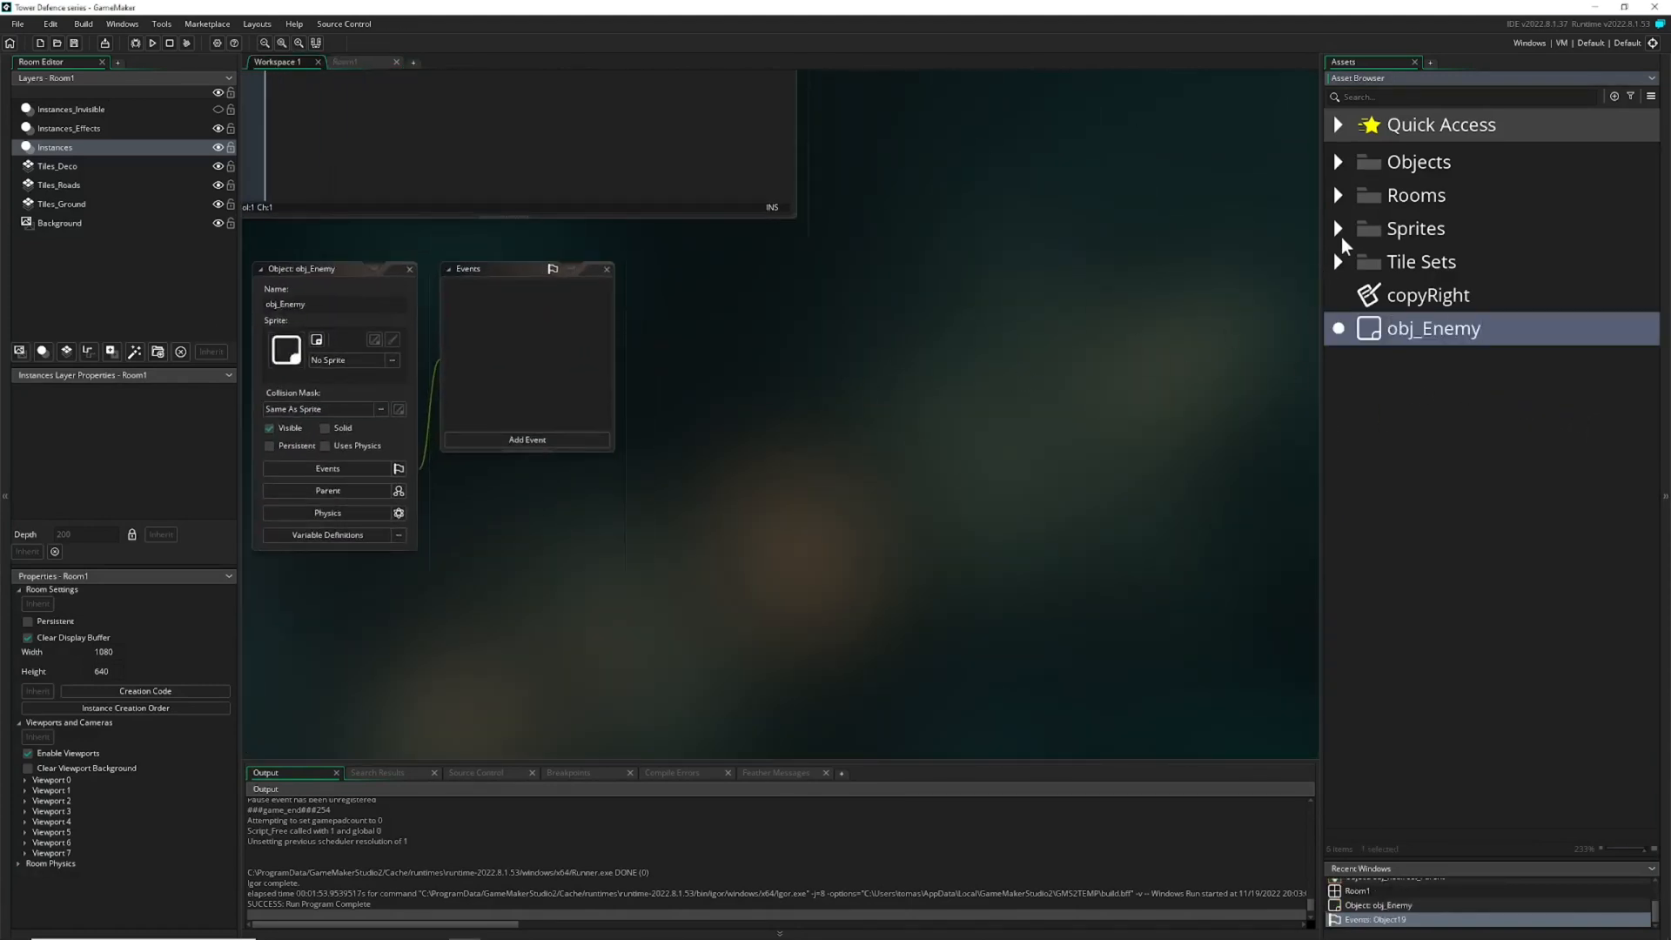
click(1339, 228)
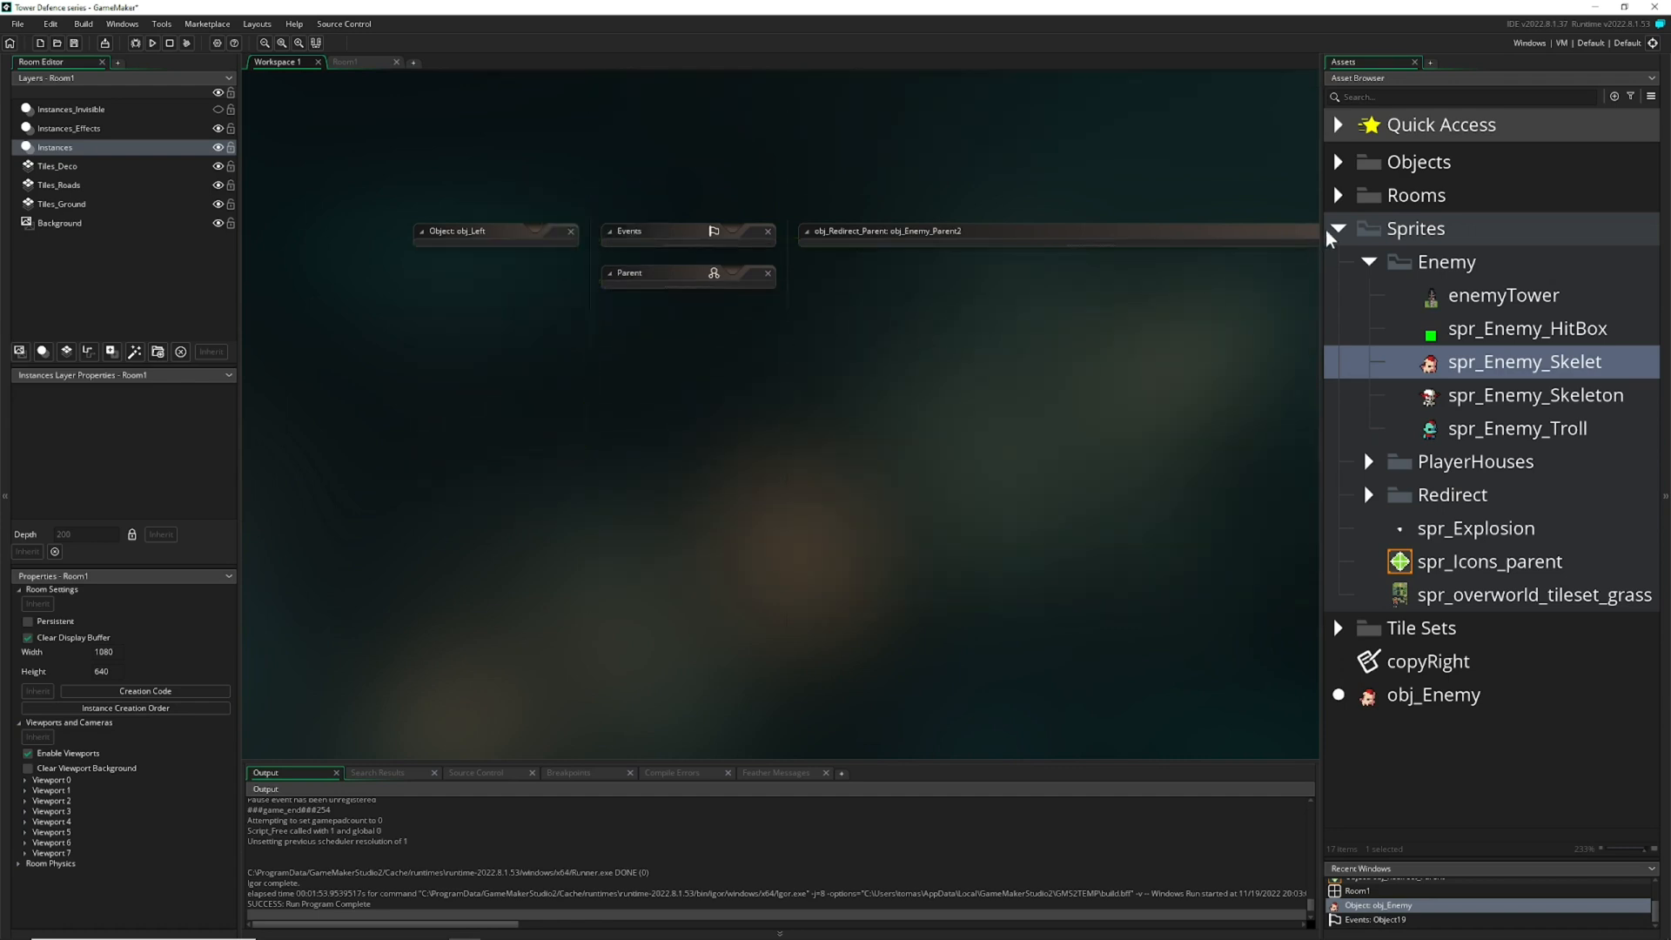
click(1338, 228)
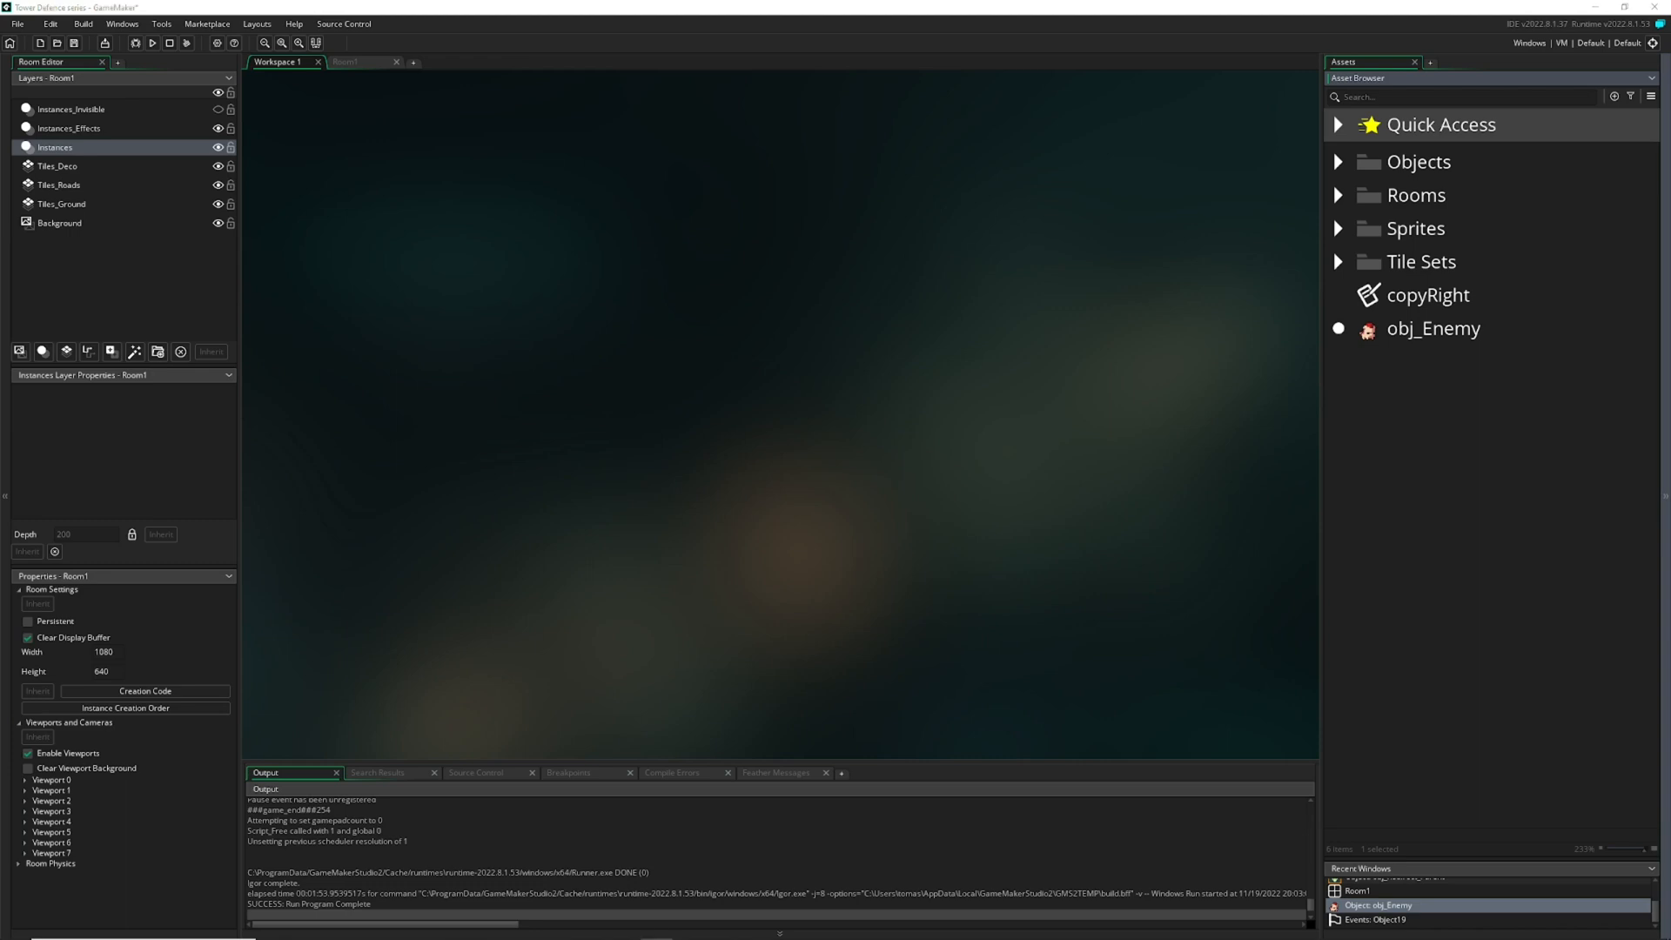
- Create obj_Spawner with the enemyTower sprite and place it in Room1 at the road's start
right_click(1427, 352)
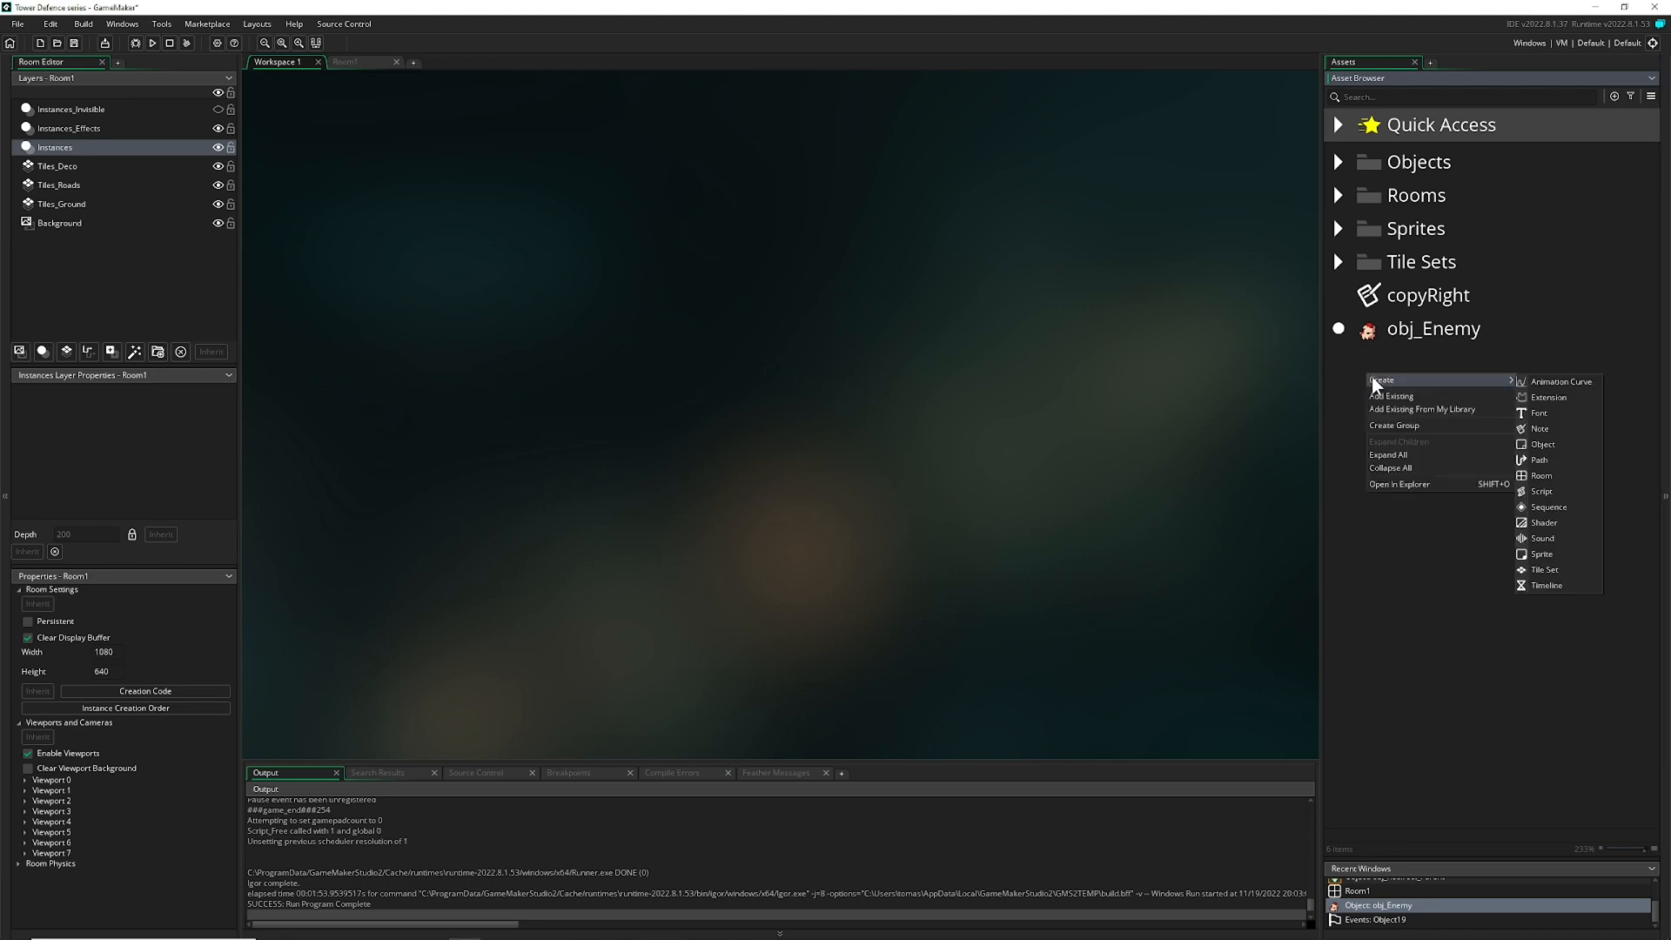
click(1542, 443)
text(obj_Spawner)
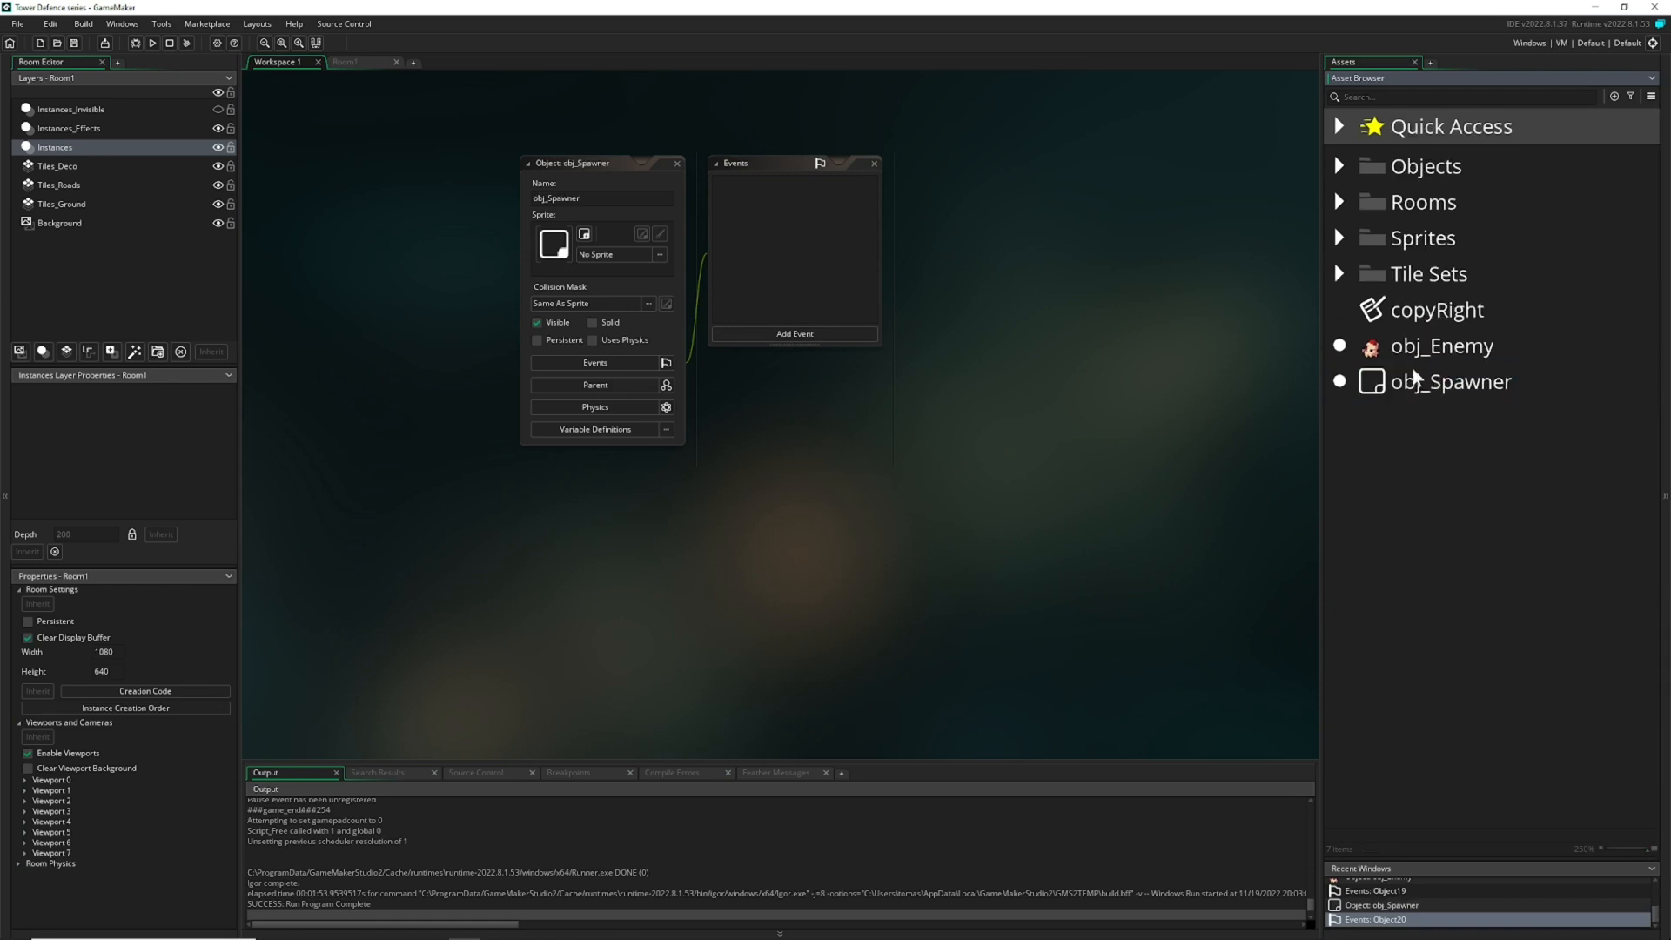
click(1340, 238)
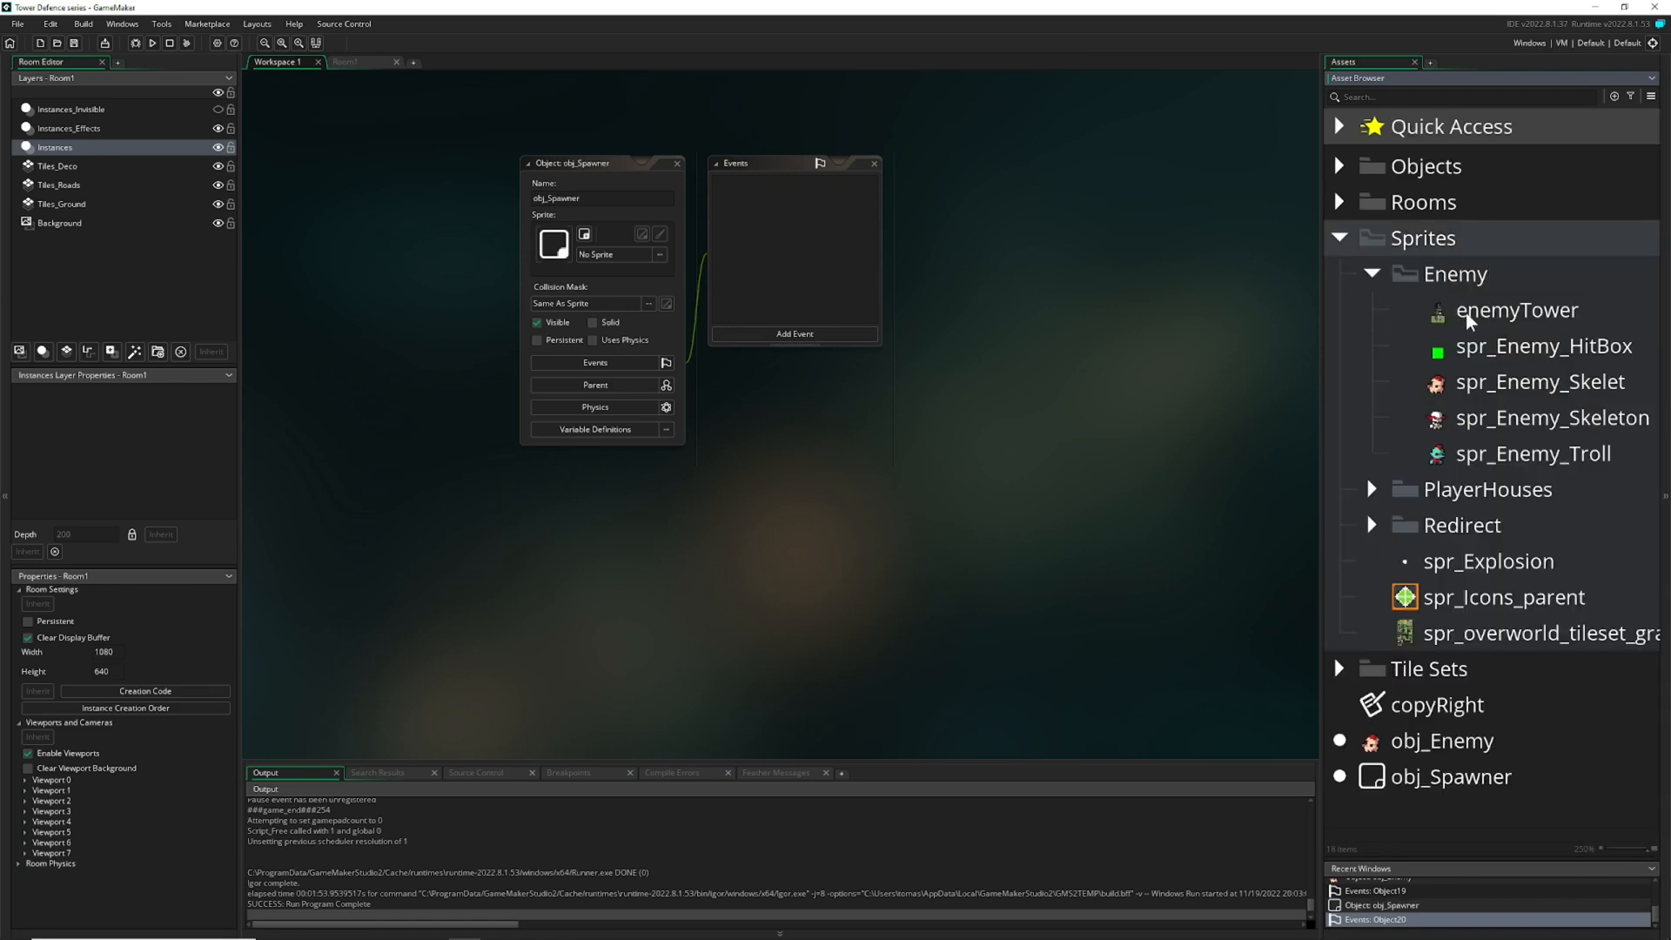
click(347, 63)
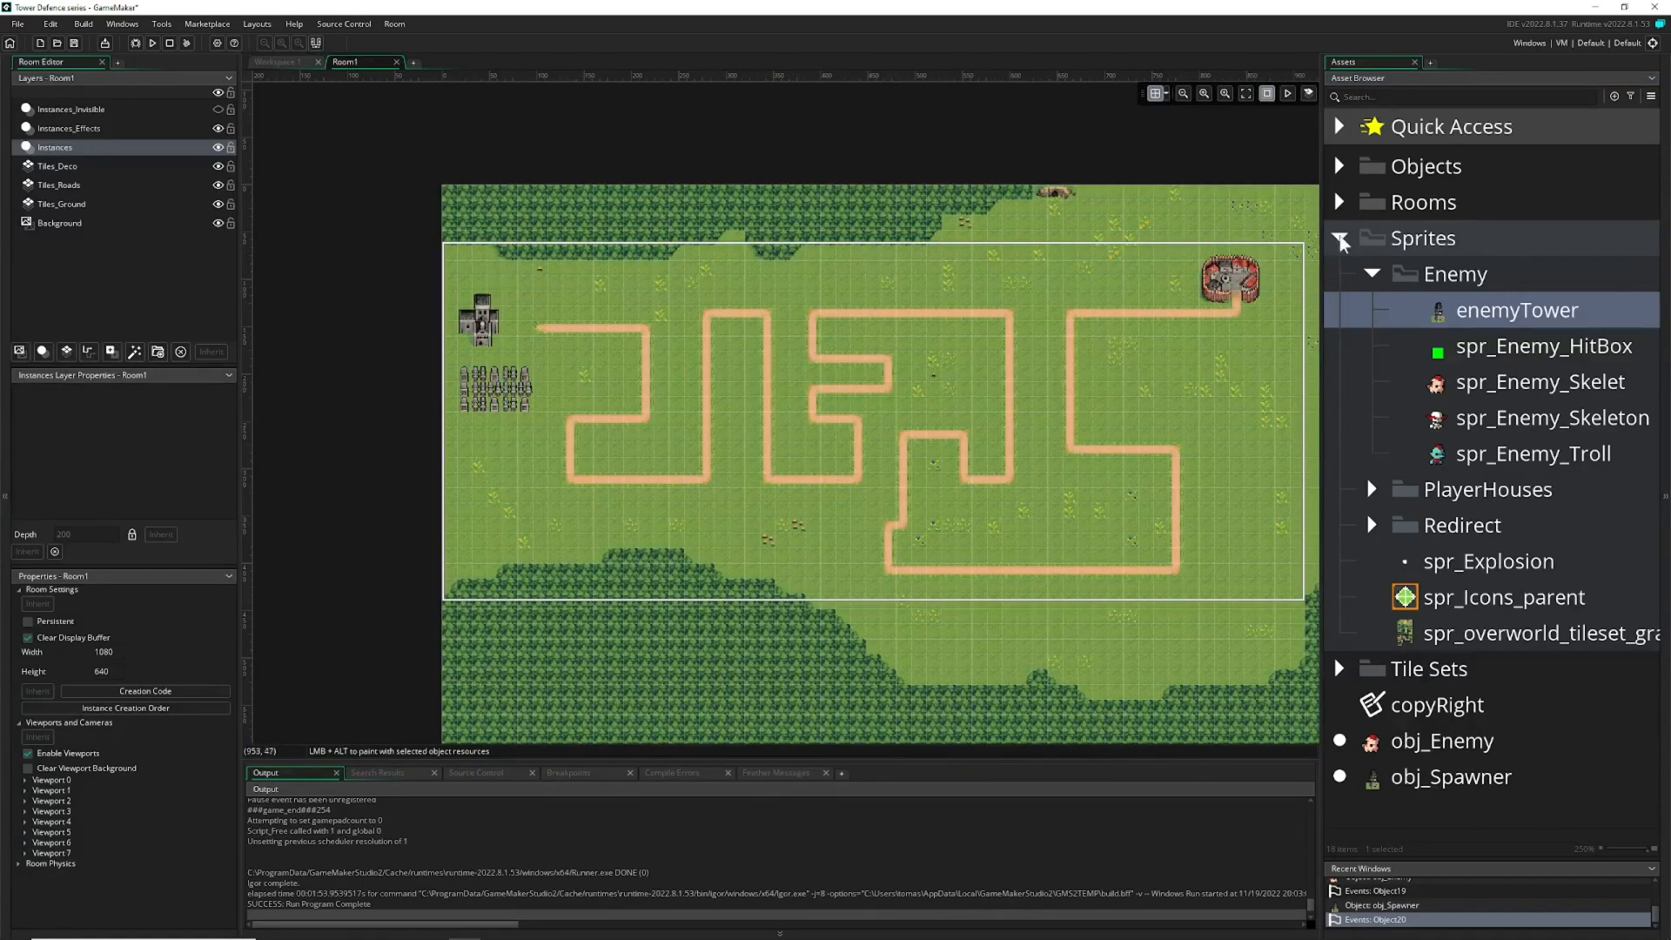
click(1340, 238)
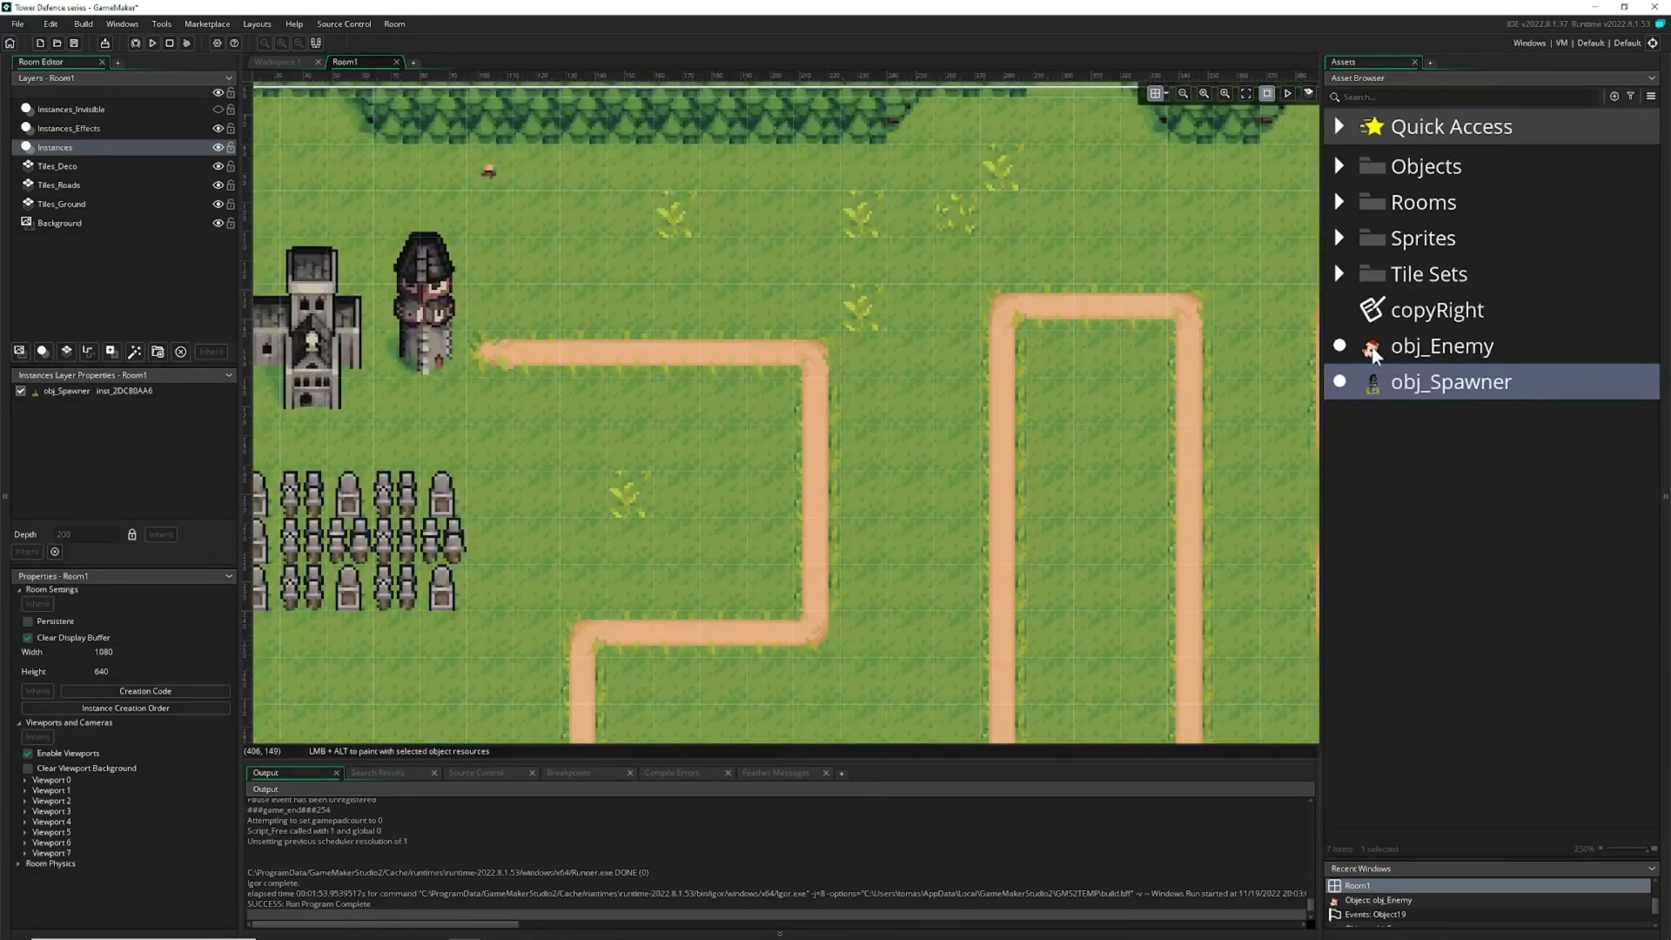
- Add an Alarm 0 event to obj_Spawner alongside its Create event
double_click(1449, 381)
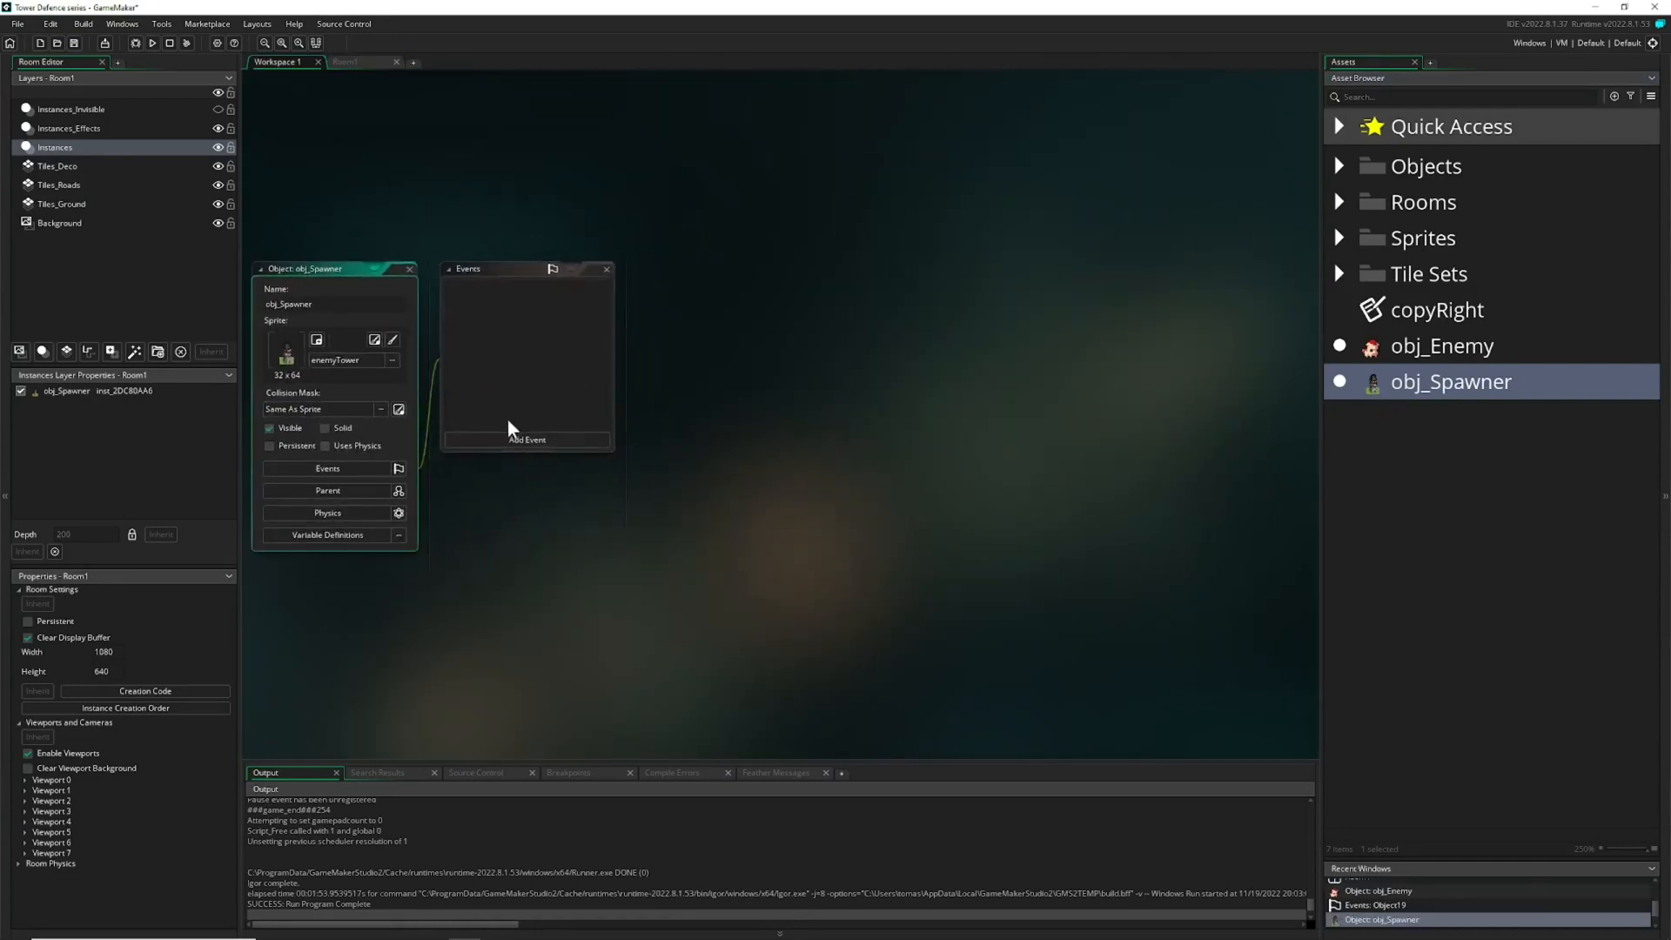
click(525, 438)
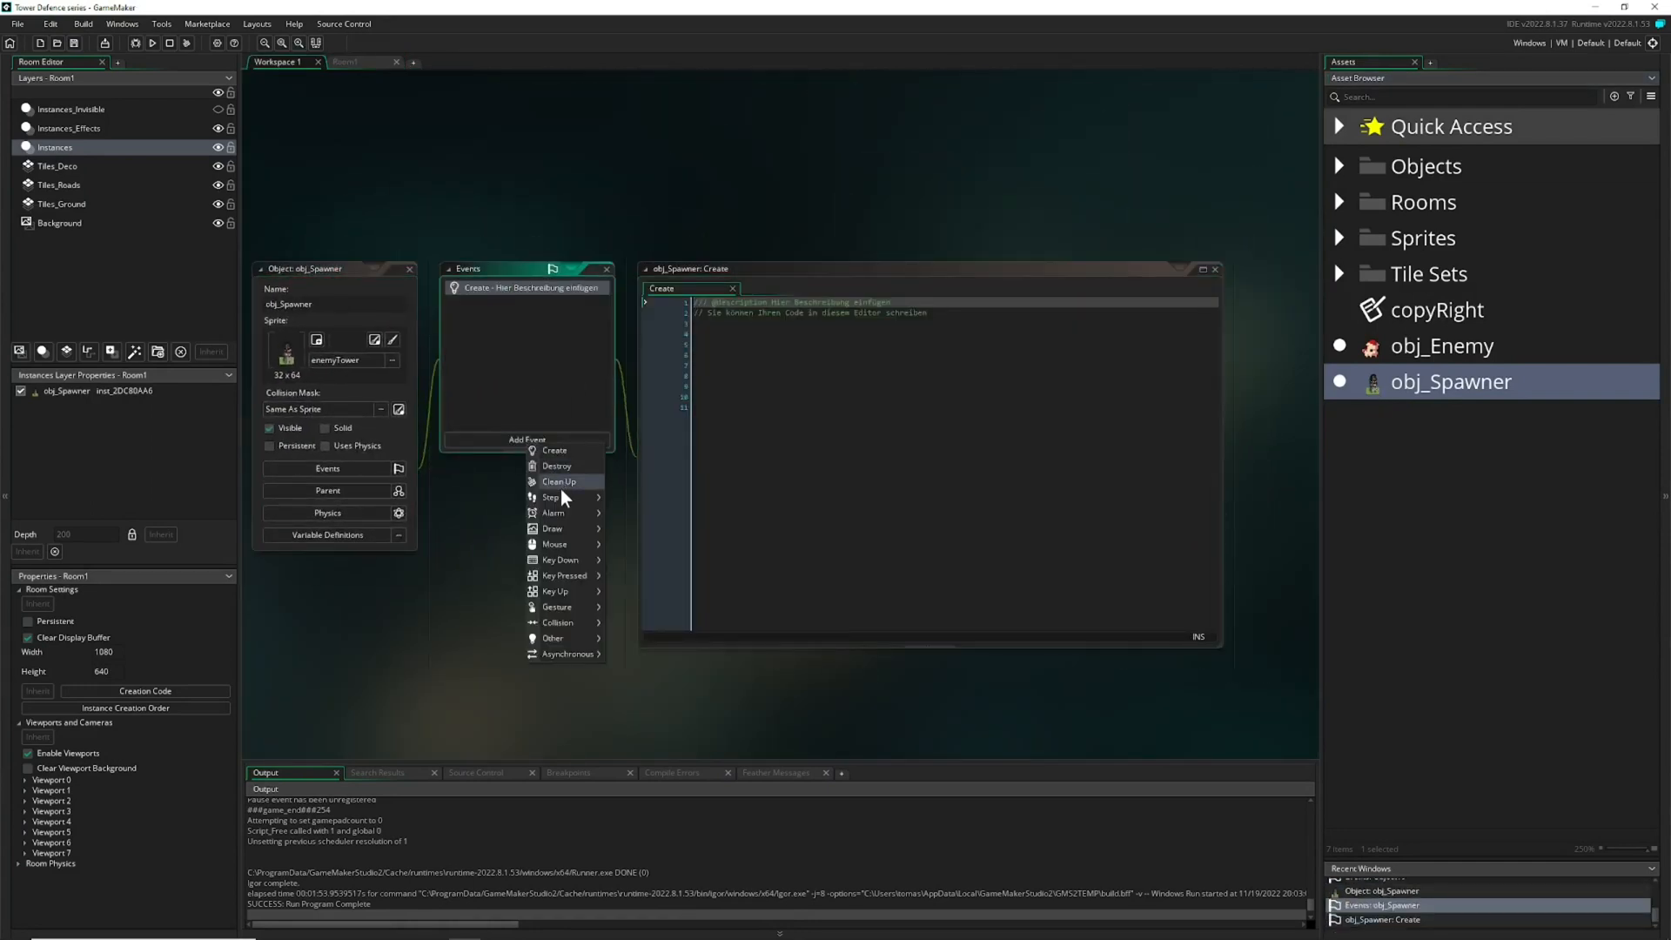
click(553, 512)
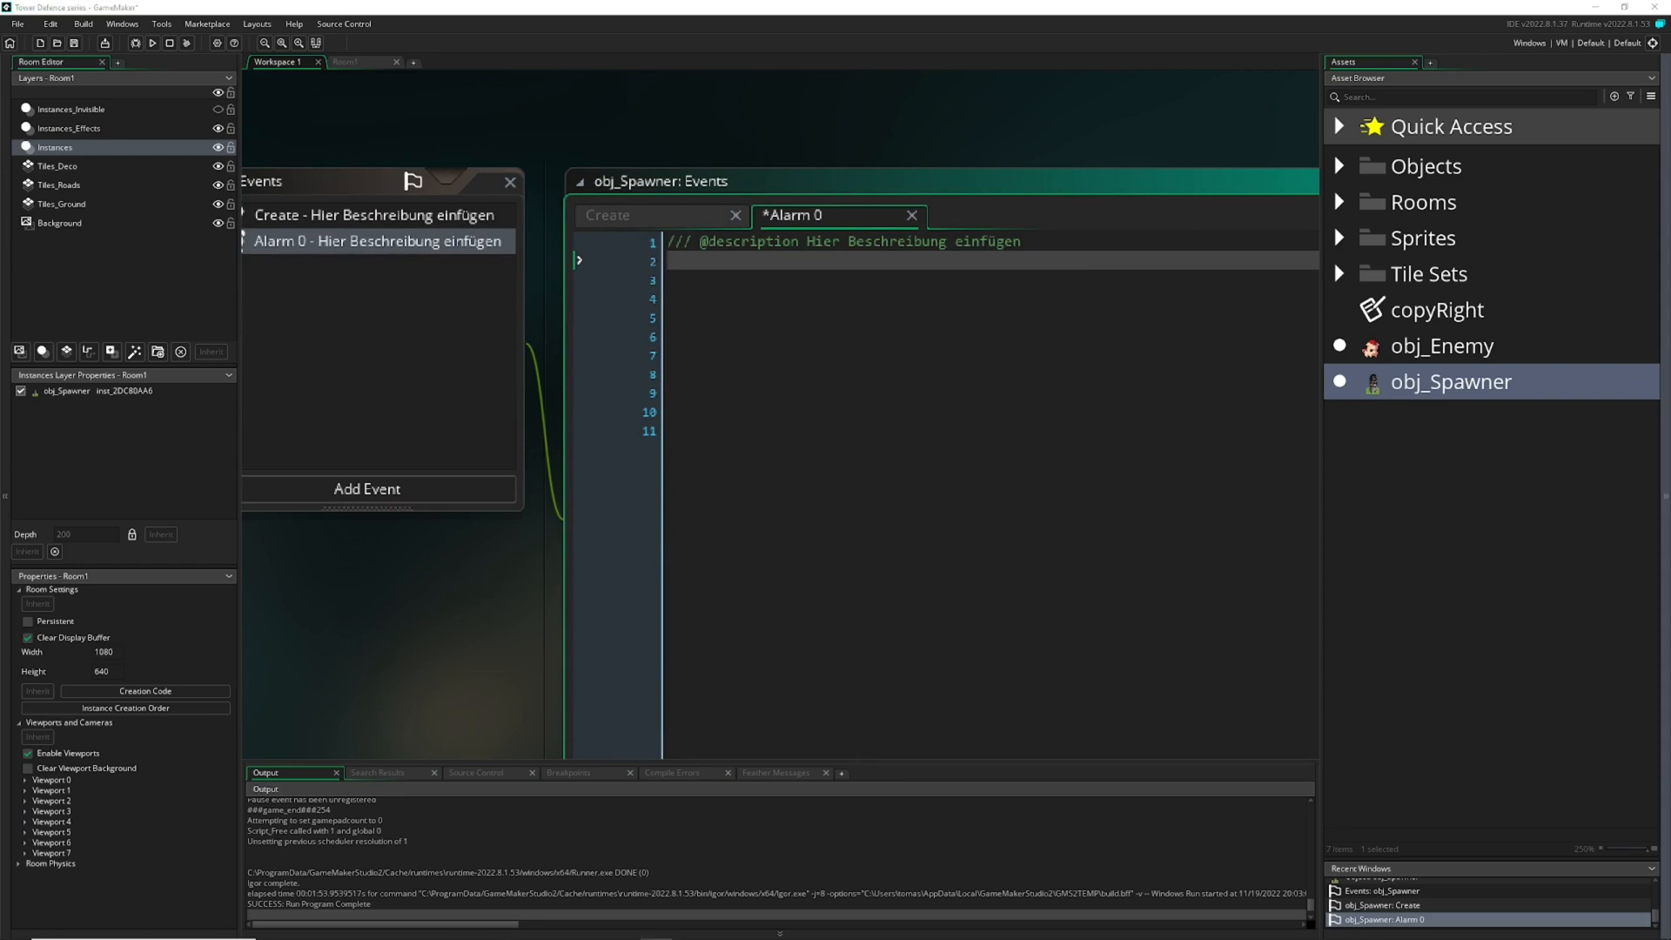
click(616, 214)
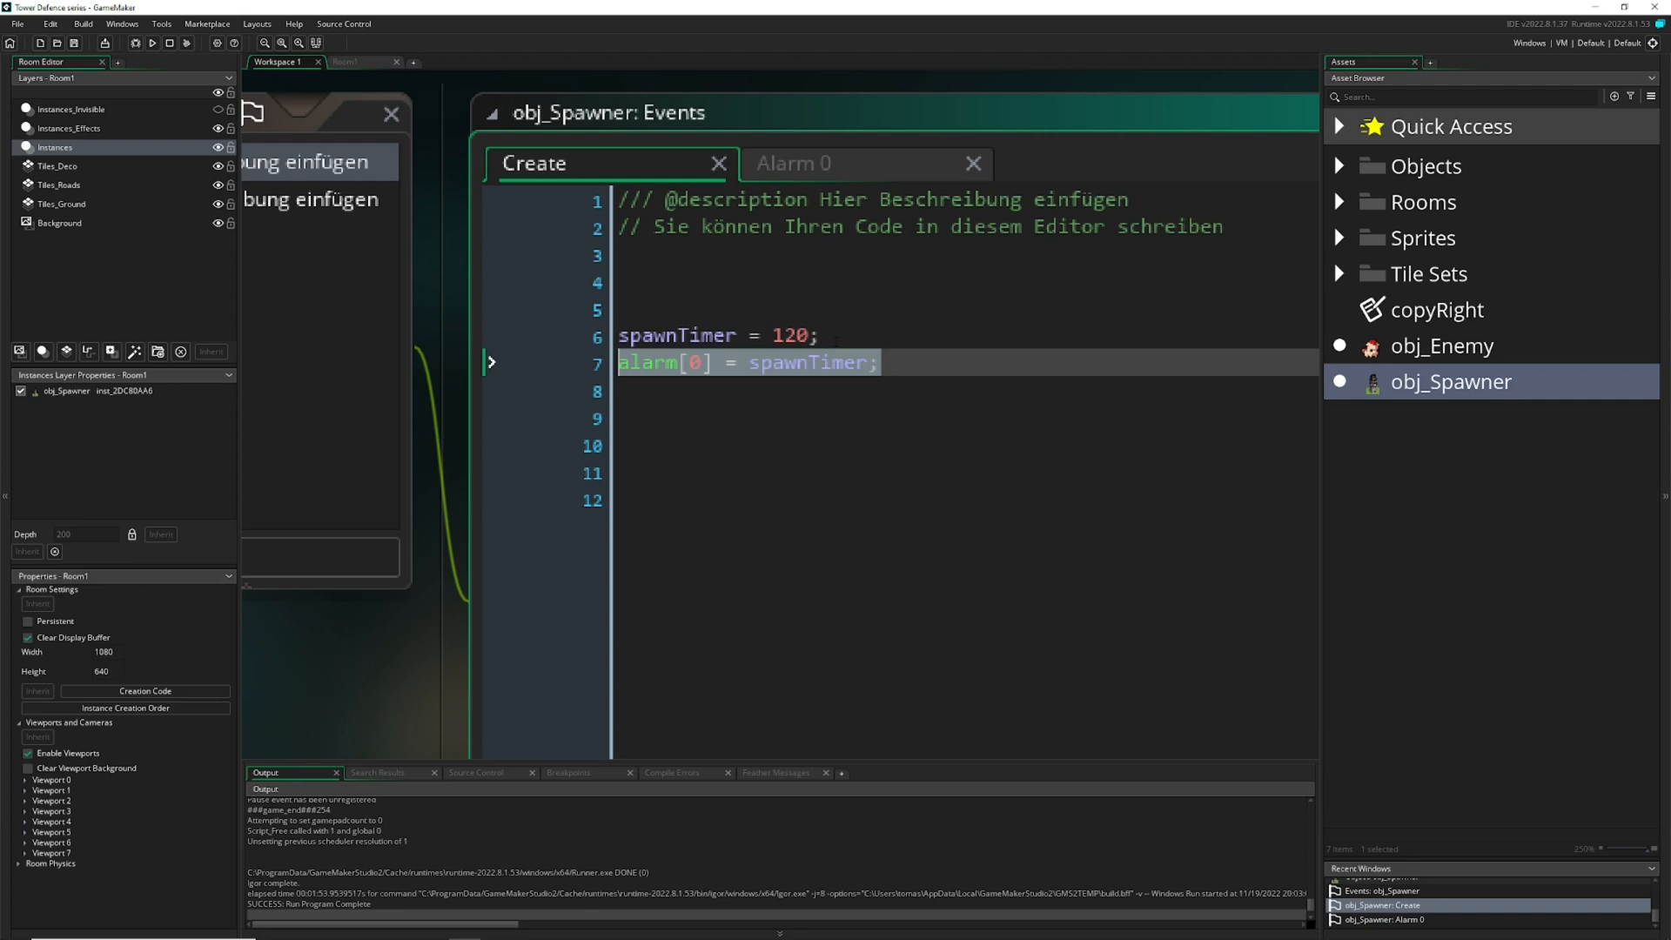
- Write alarm[0] = spawnTimer; in Alarm 0 and copy the line for the Create event
click(794, 163)
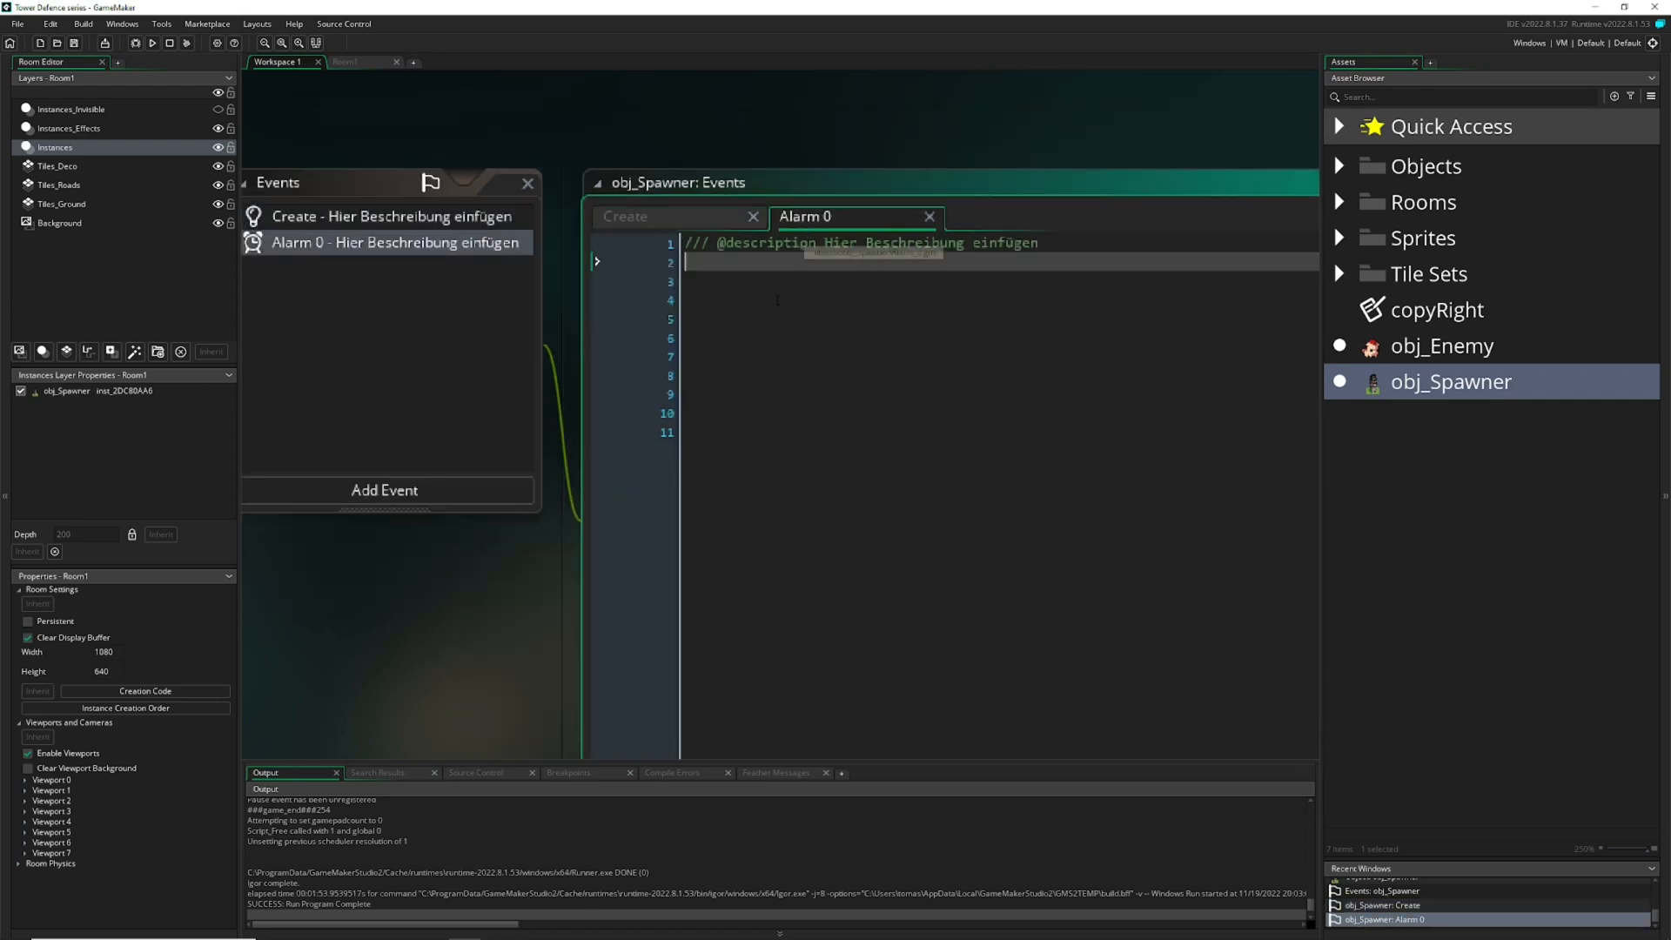
text(alarm[0] = spawnTimer;)
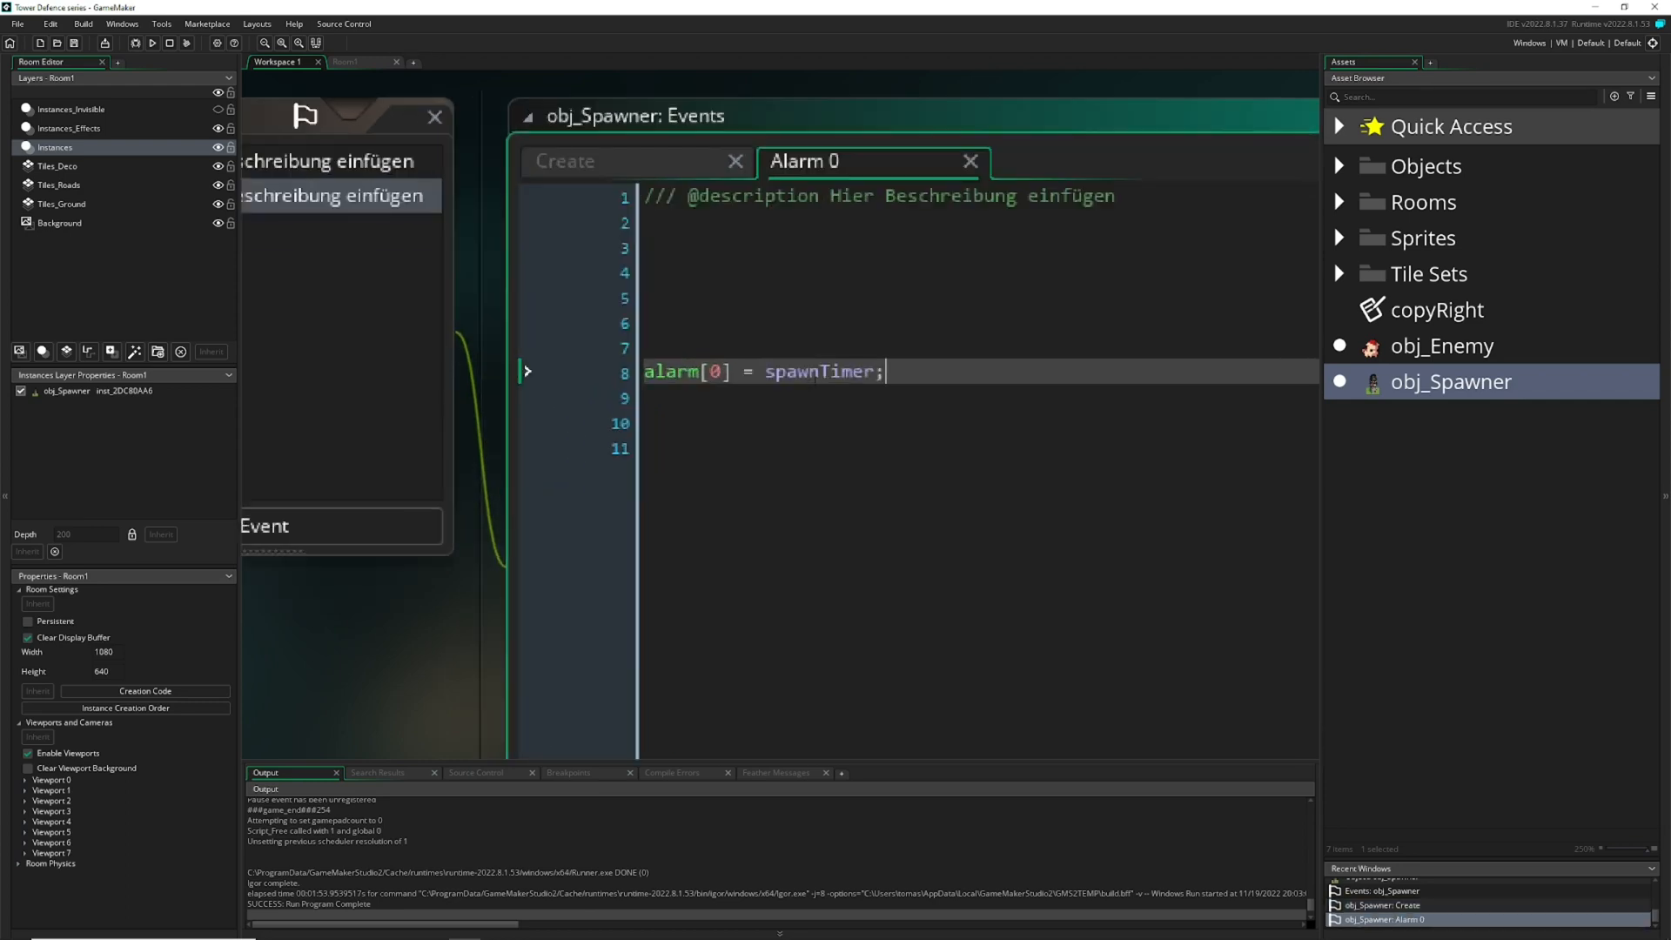
triple_click(763, 371)
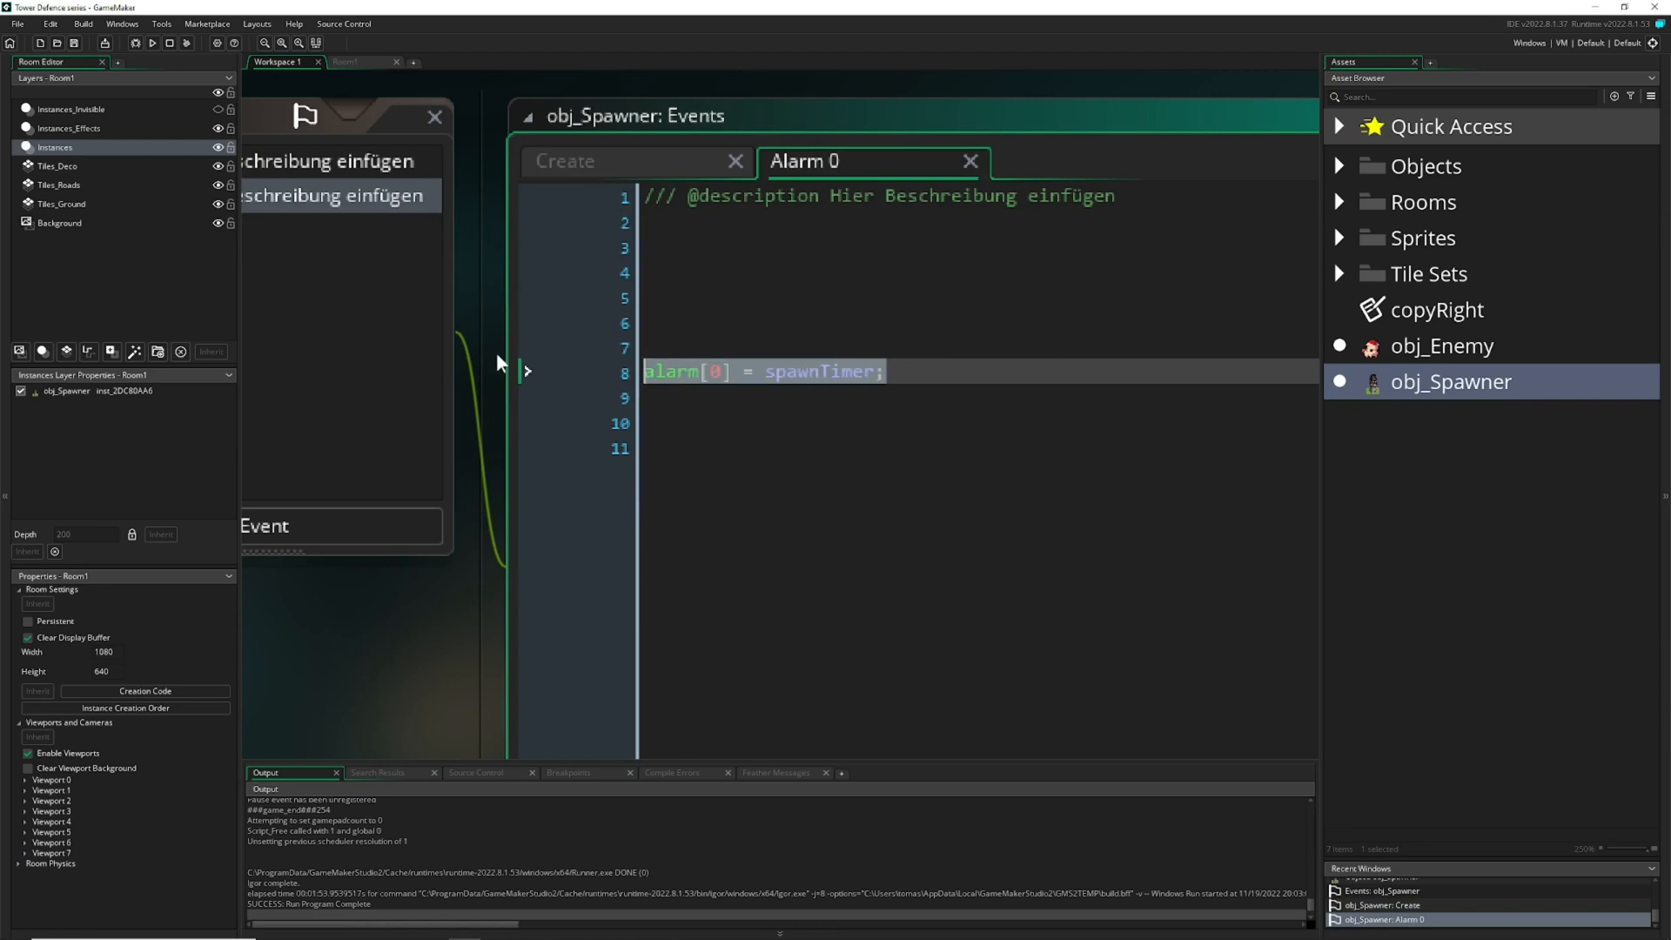
click(568, 160)
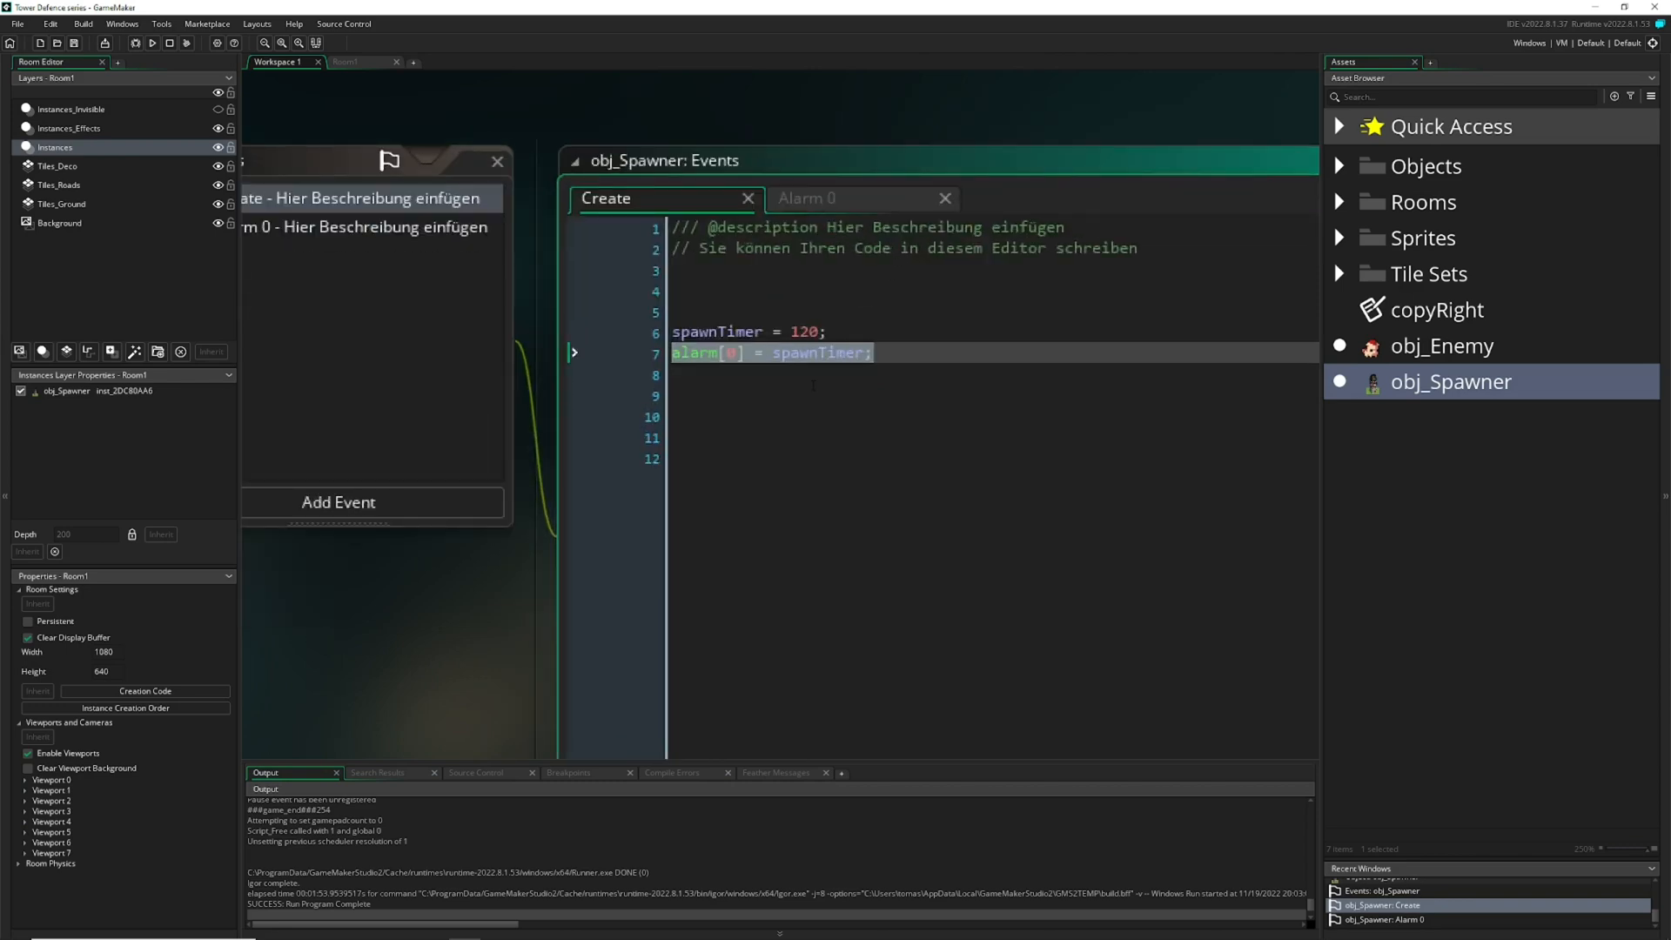
- In Alarm 0, store instance_create_layer(x,y, layer, obj_Enemy) in var inst
click(832, 354)
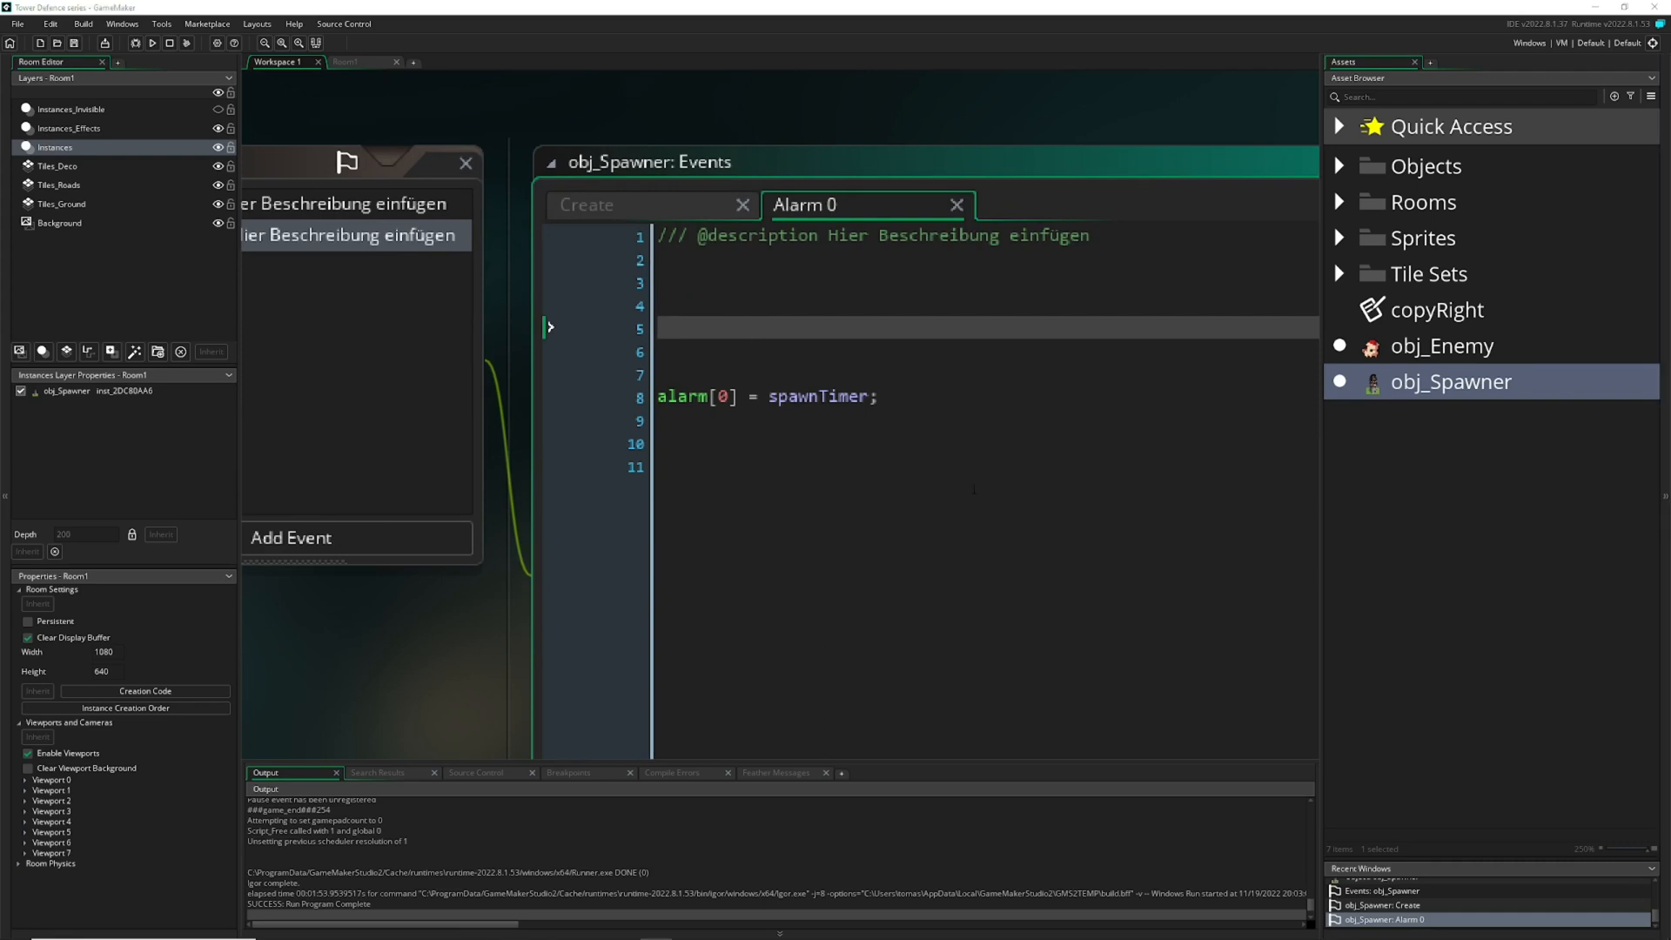
text(instance_create_layer(x,y, layer, obj_Enemy_Parent2 );)
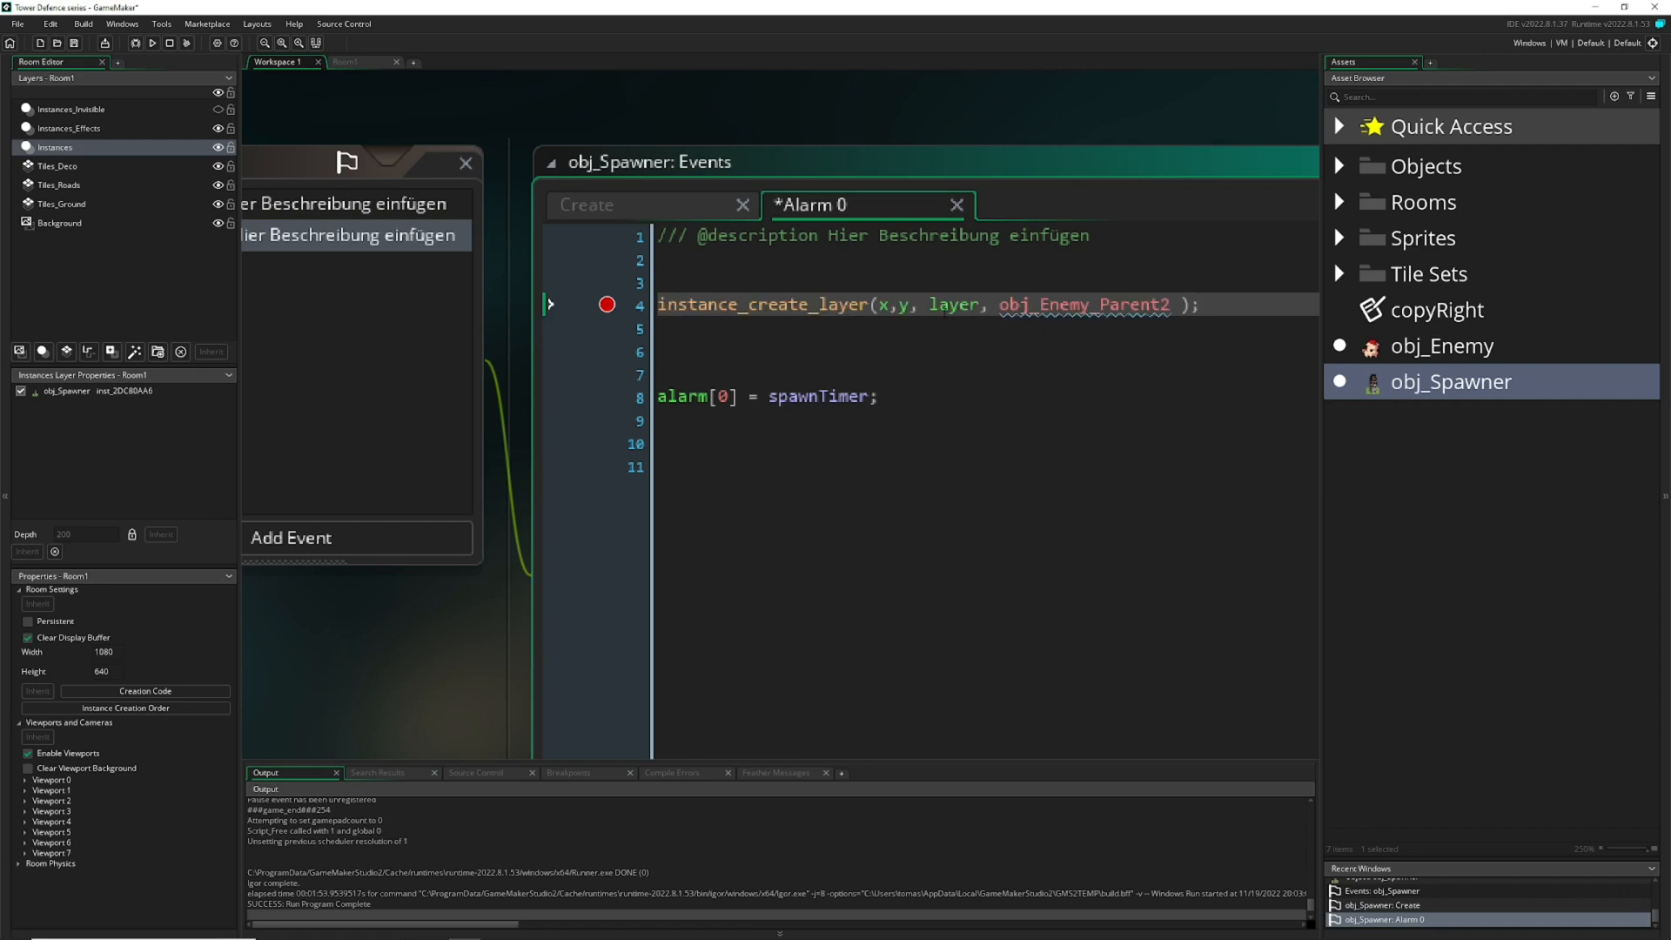
double_click(955, 304)
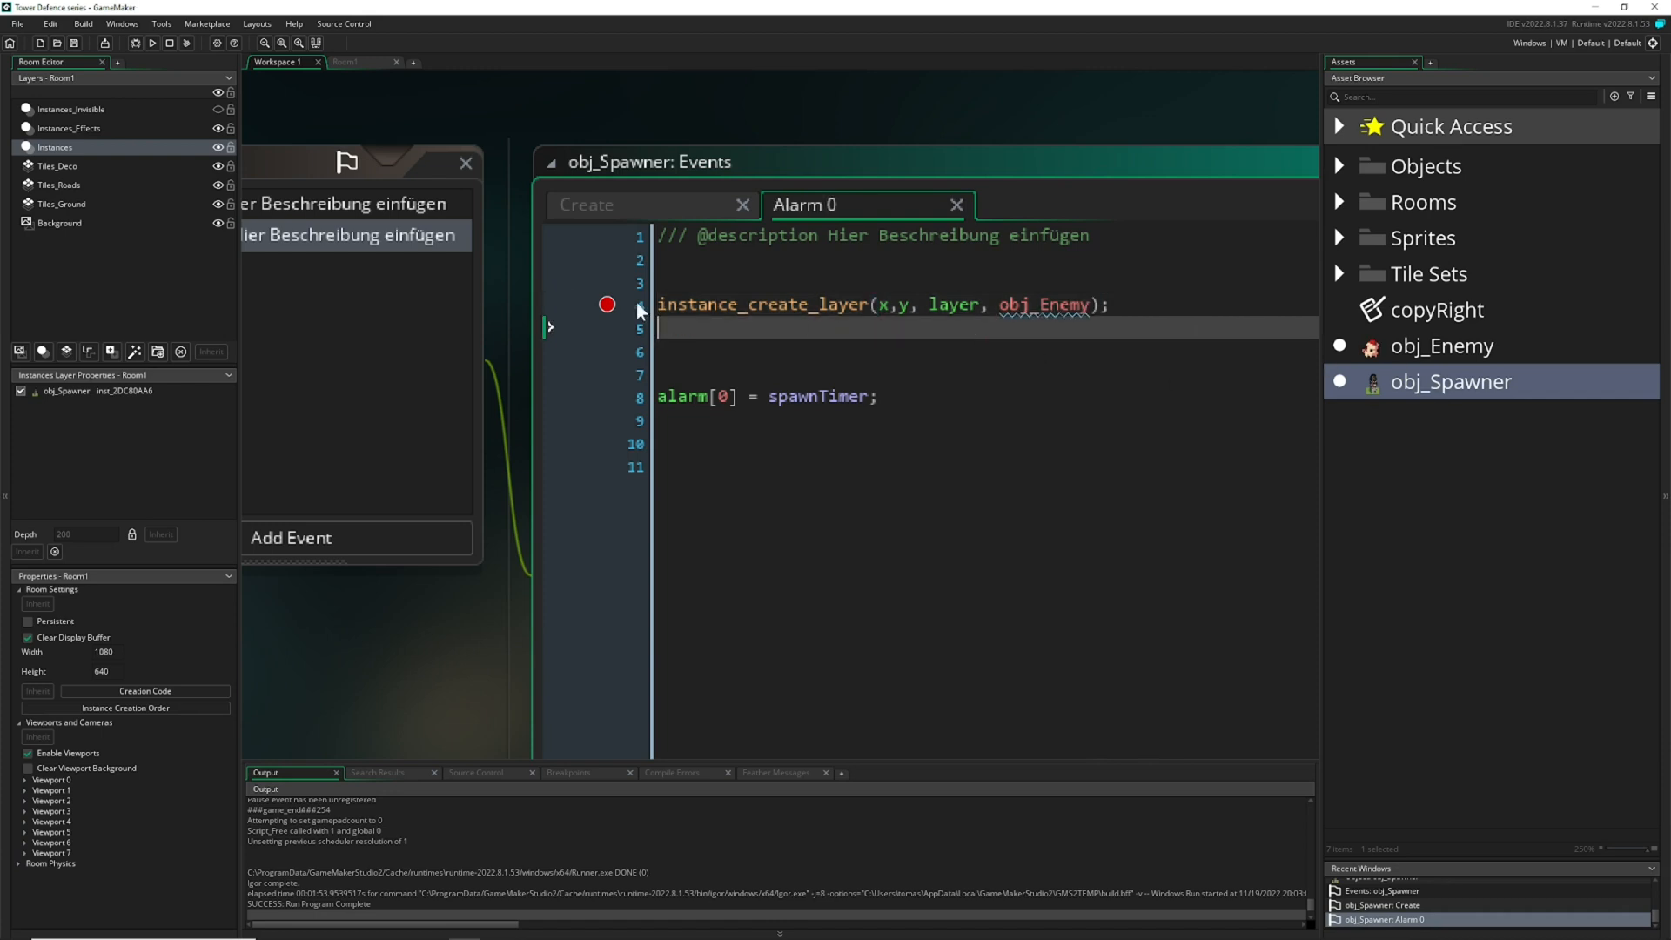
text(var)
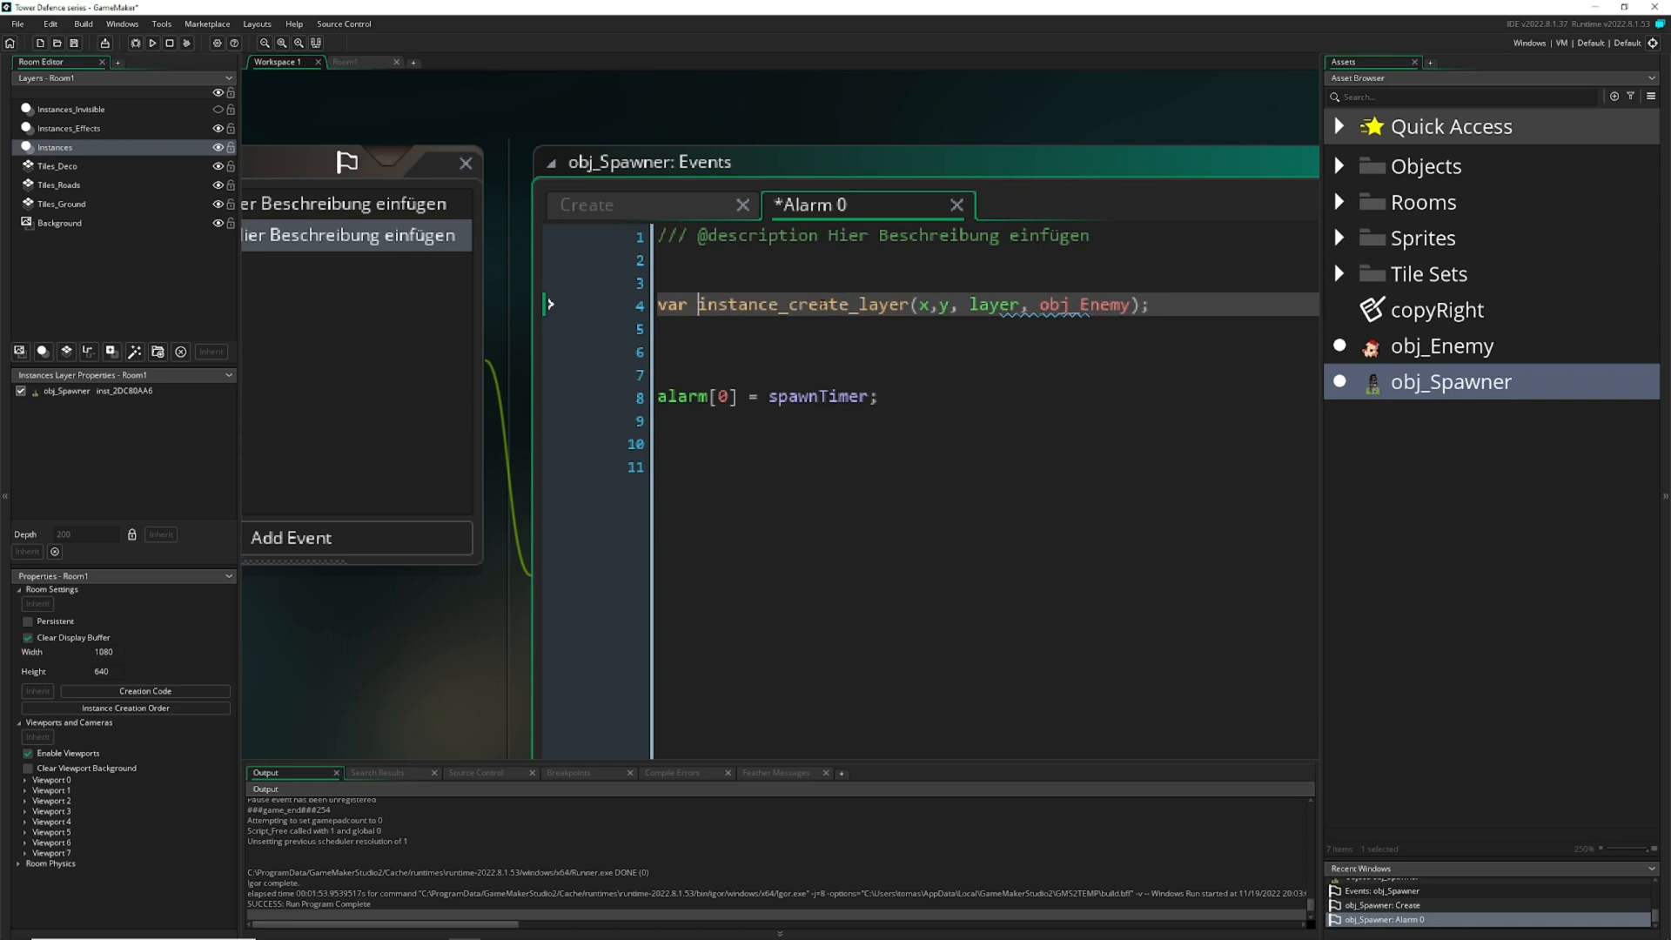
text(inst =)
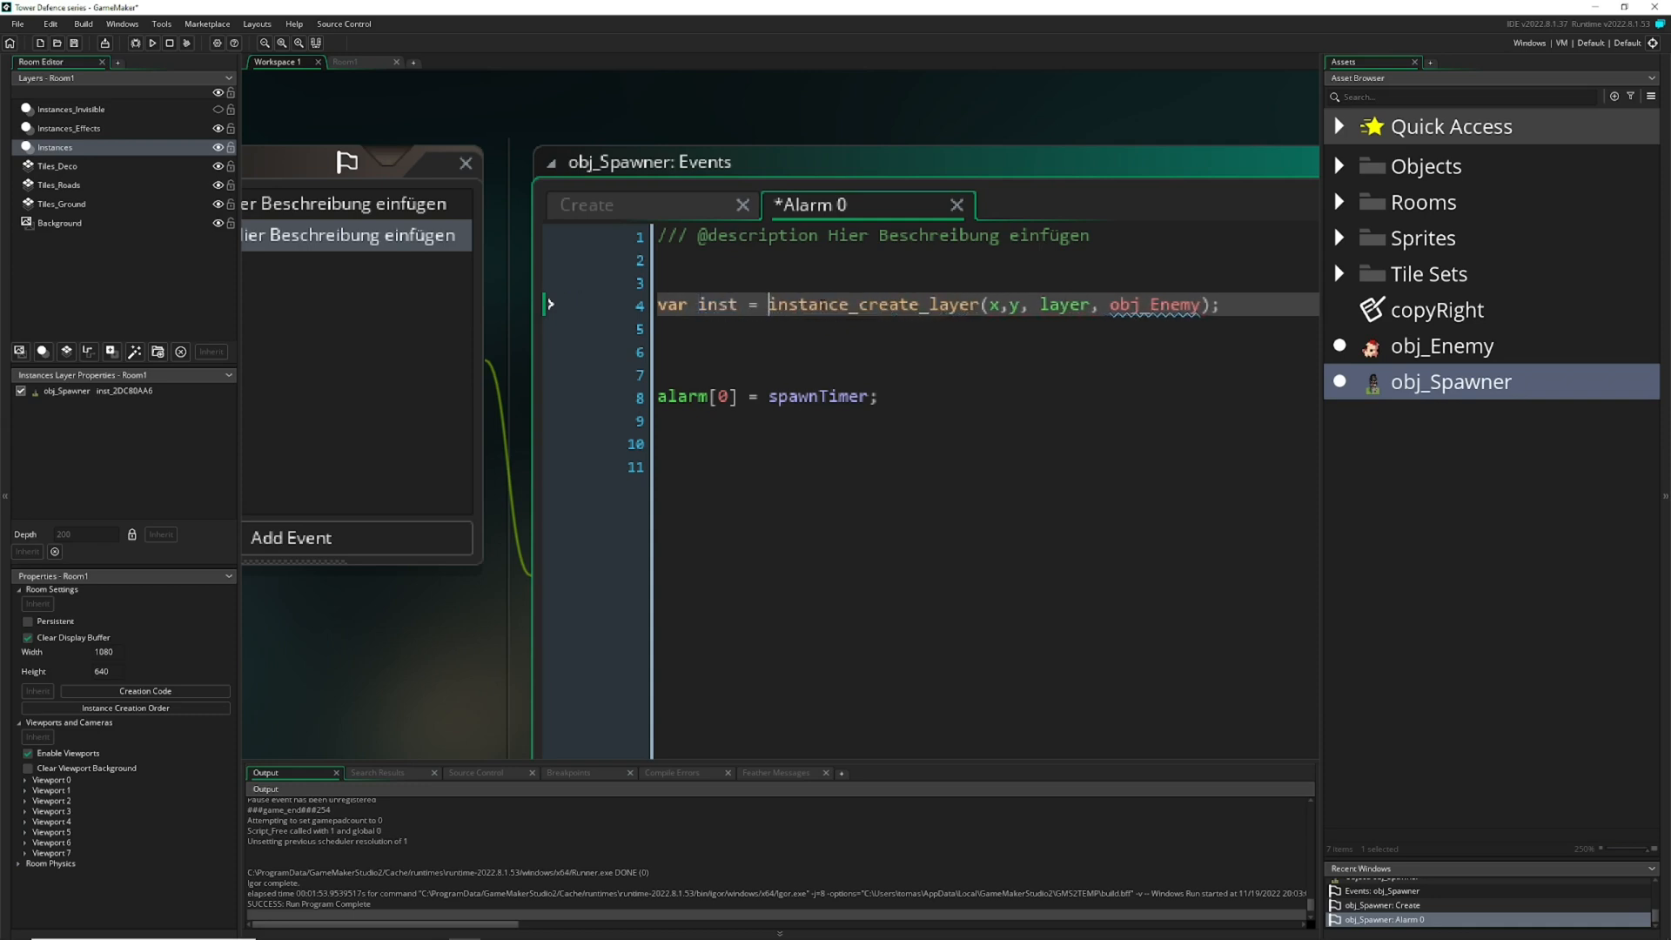
- Set inst.speed = 0.4 and inst.direction = 0 for the spawned enemy, then return to Room1
double_click(716, 303)
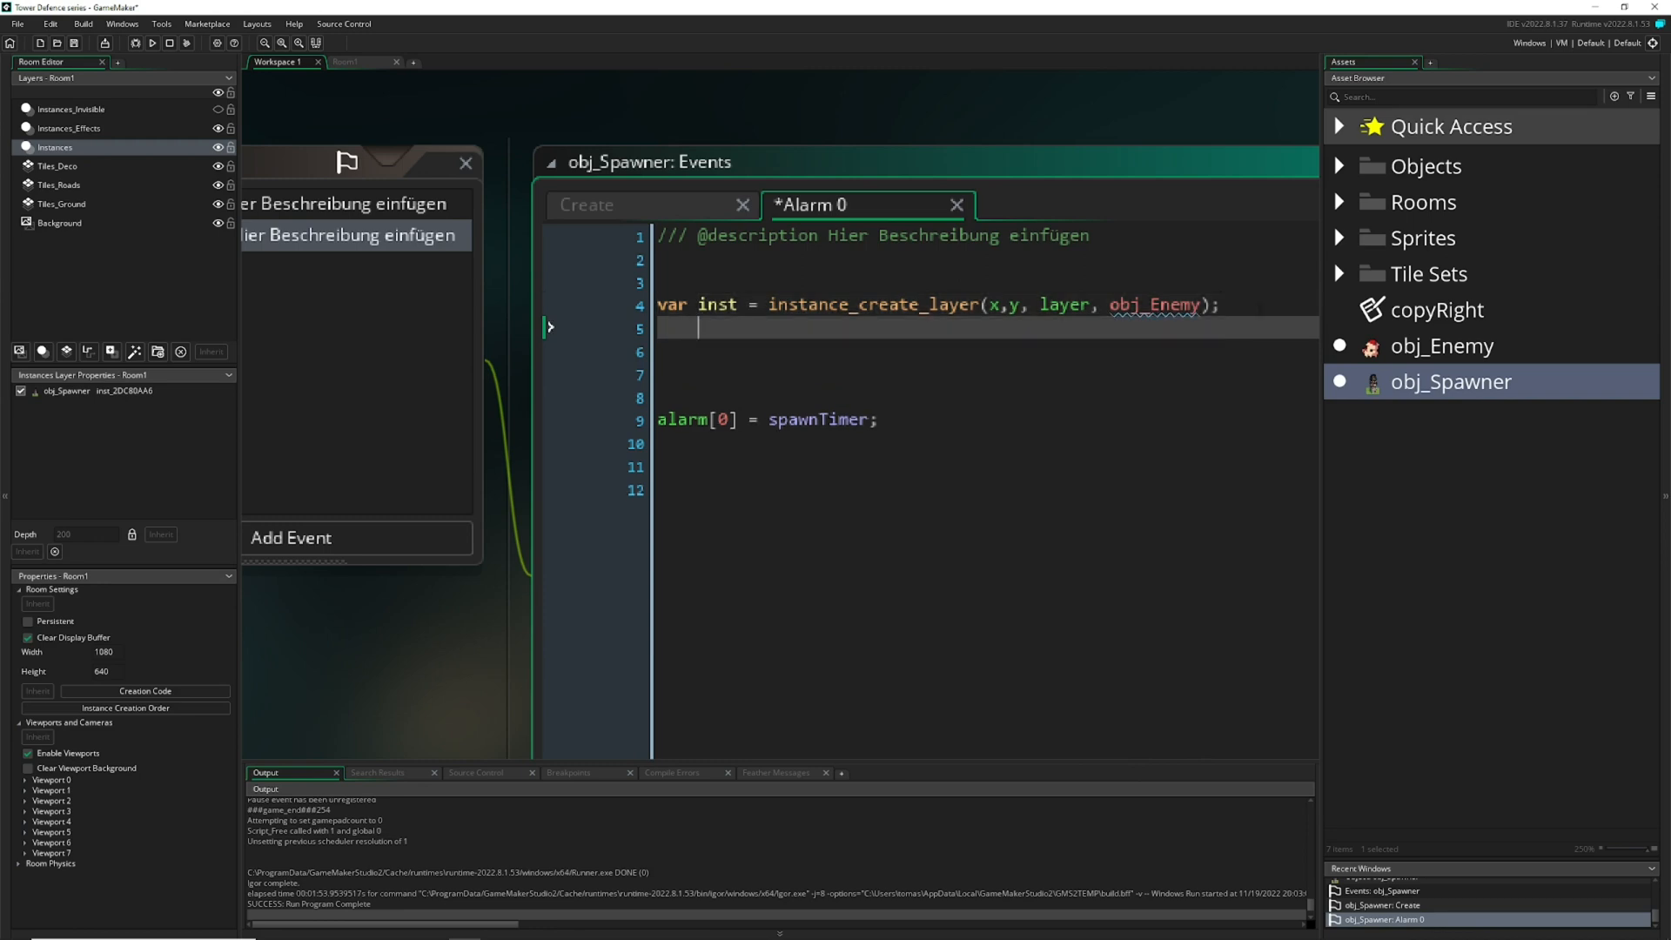
text(inst.)
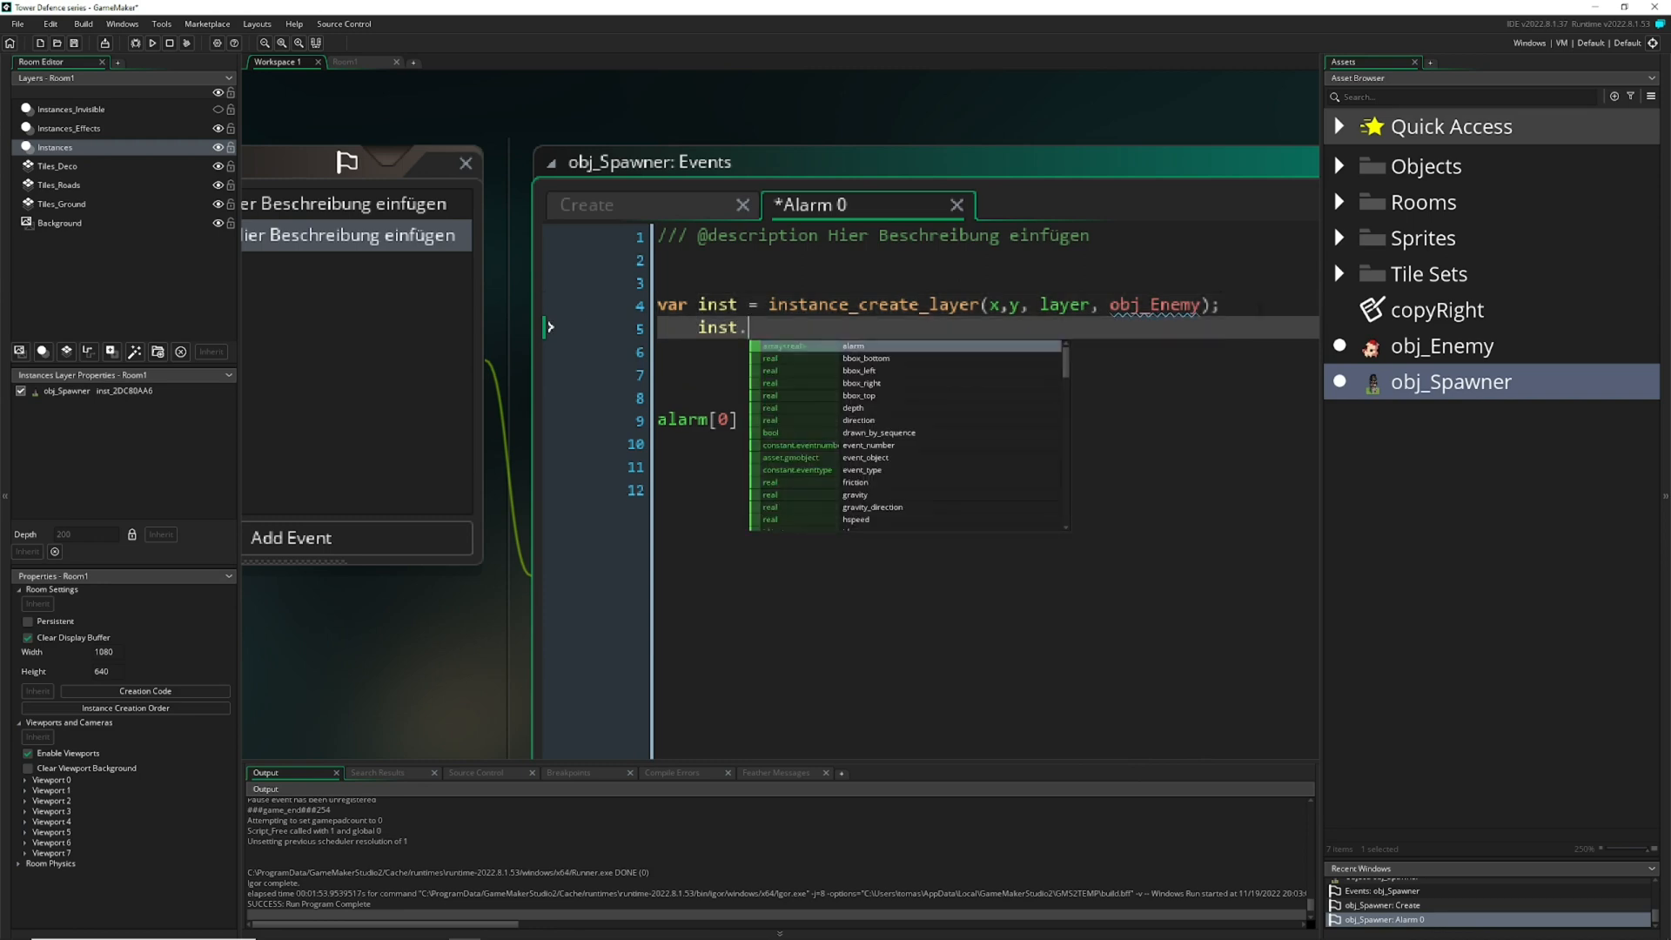
text(speed)
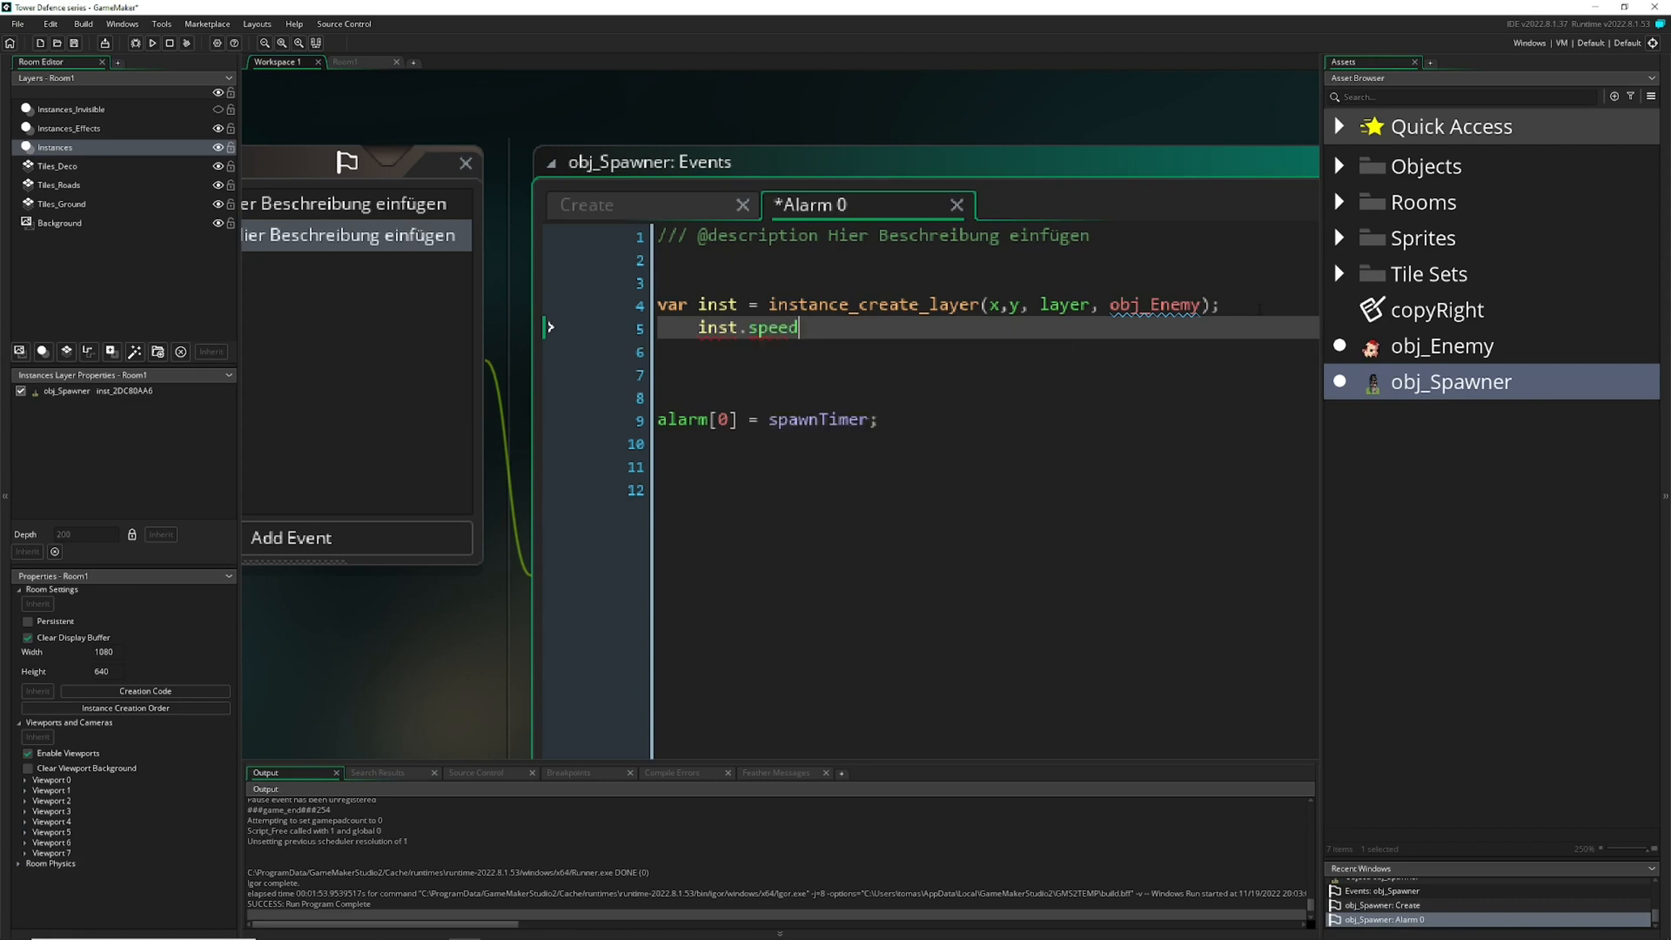
text(= 0)
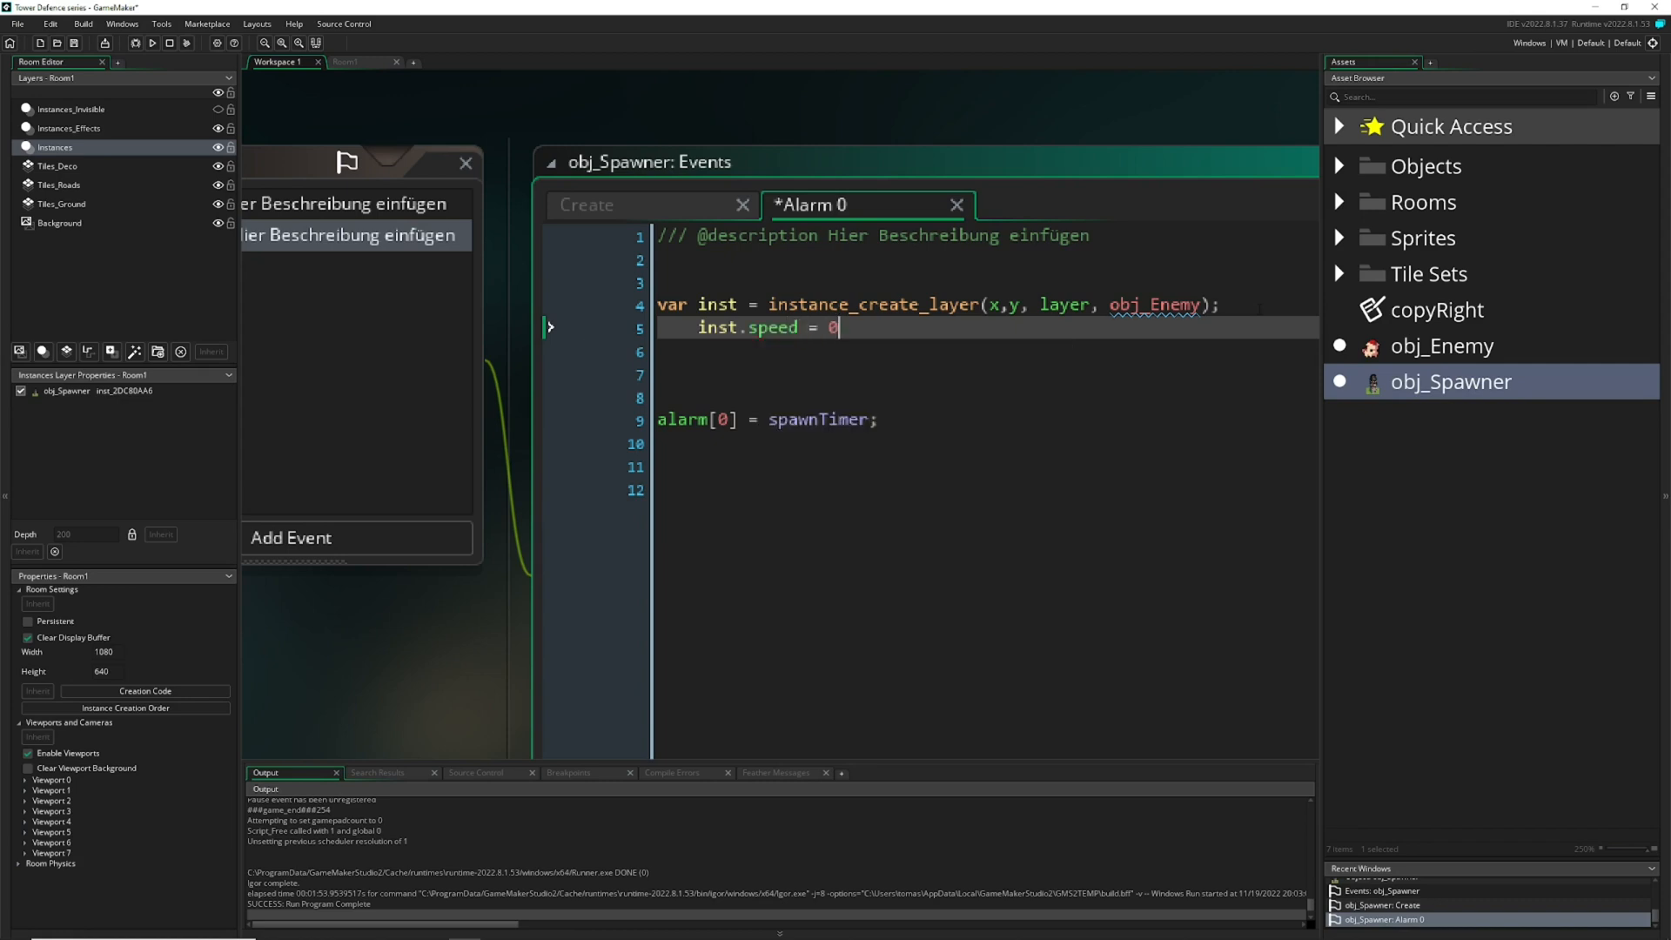
text(.4;)
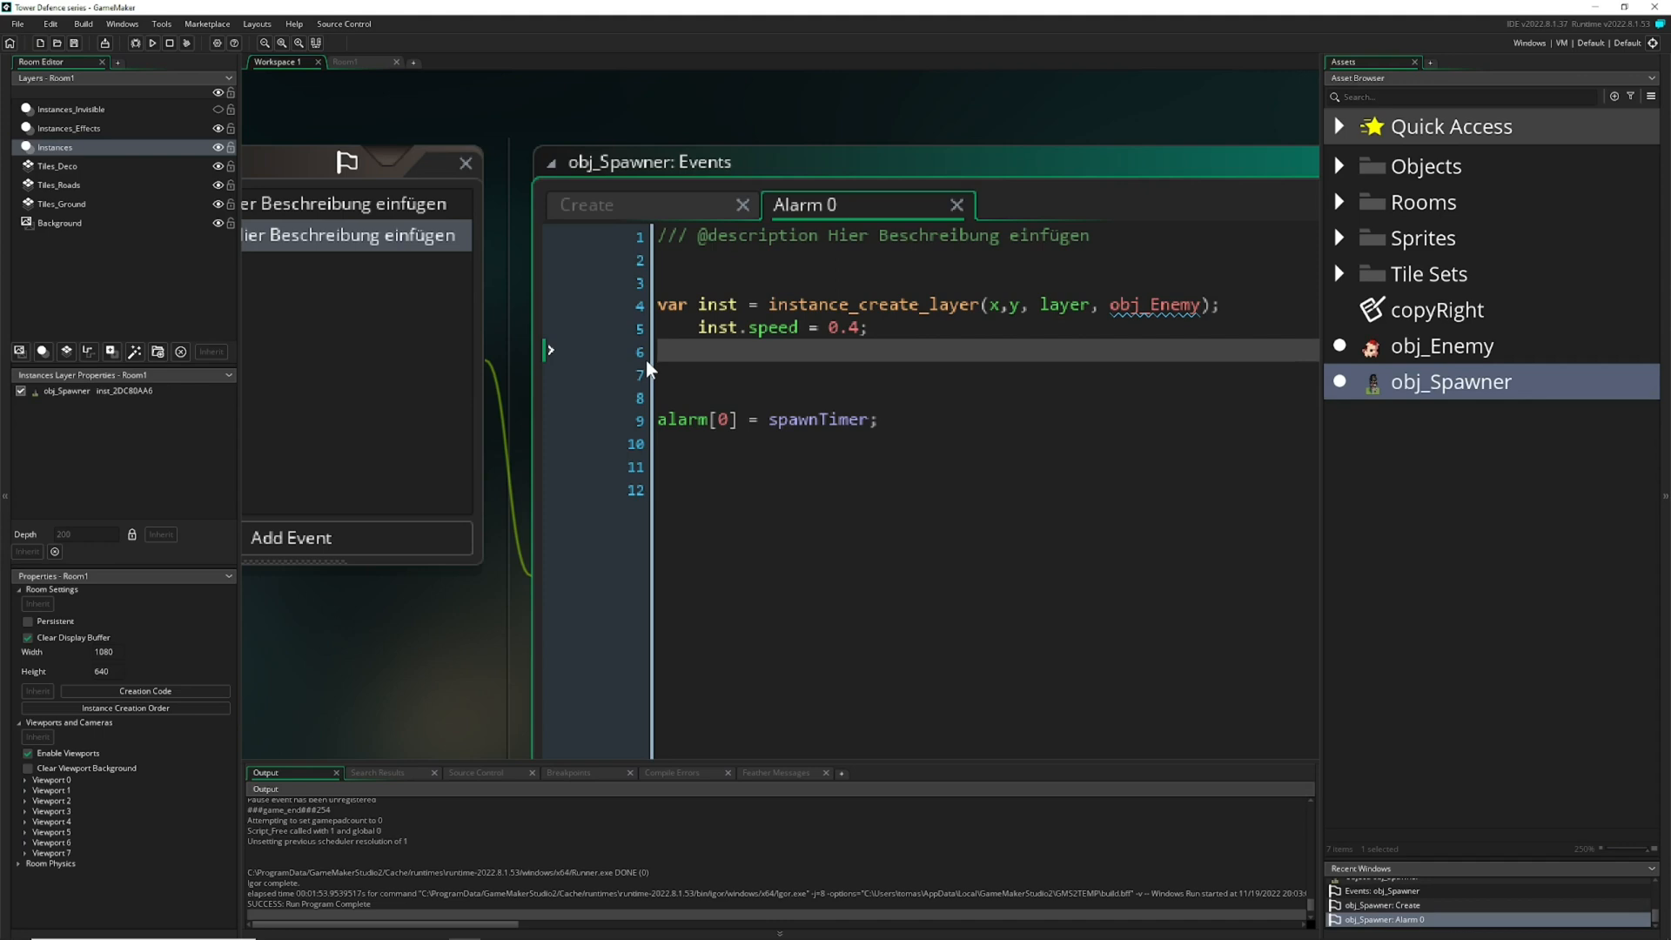
text(inst.speed = 0.4;)
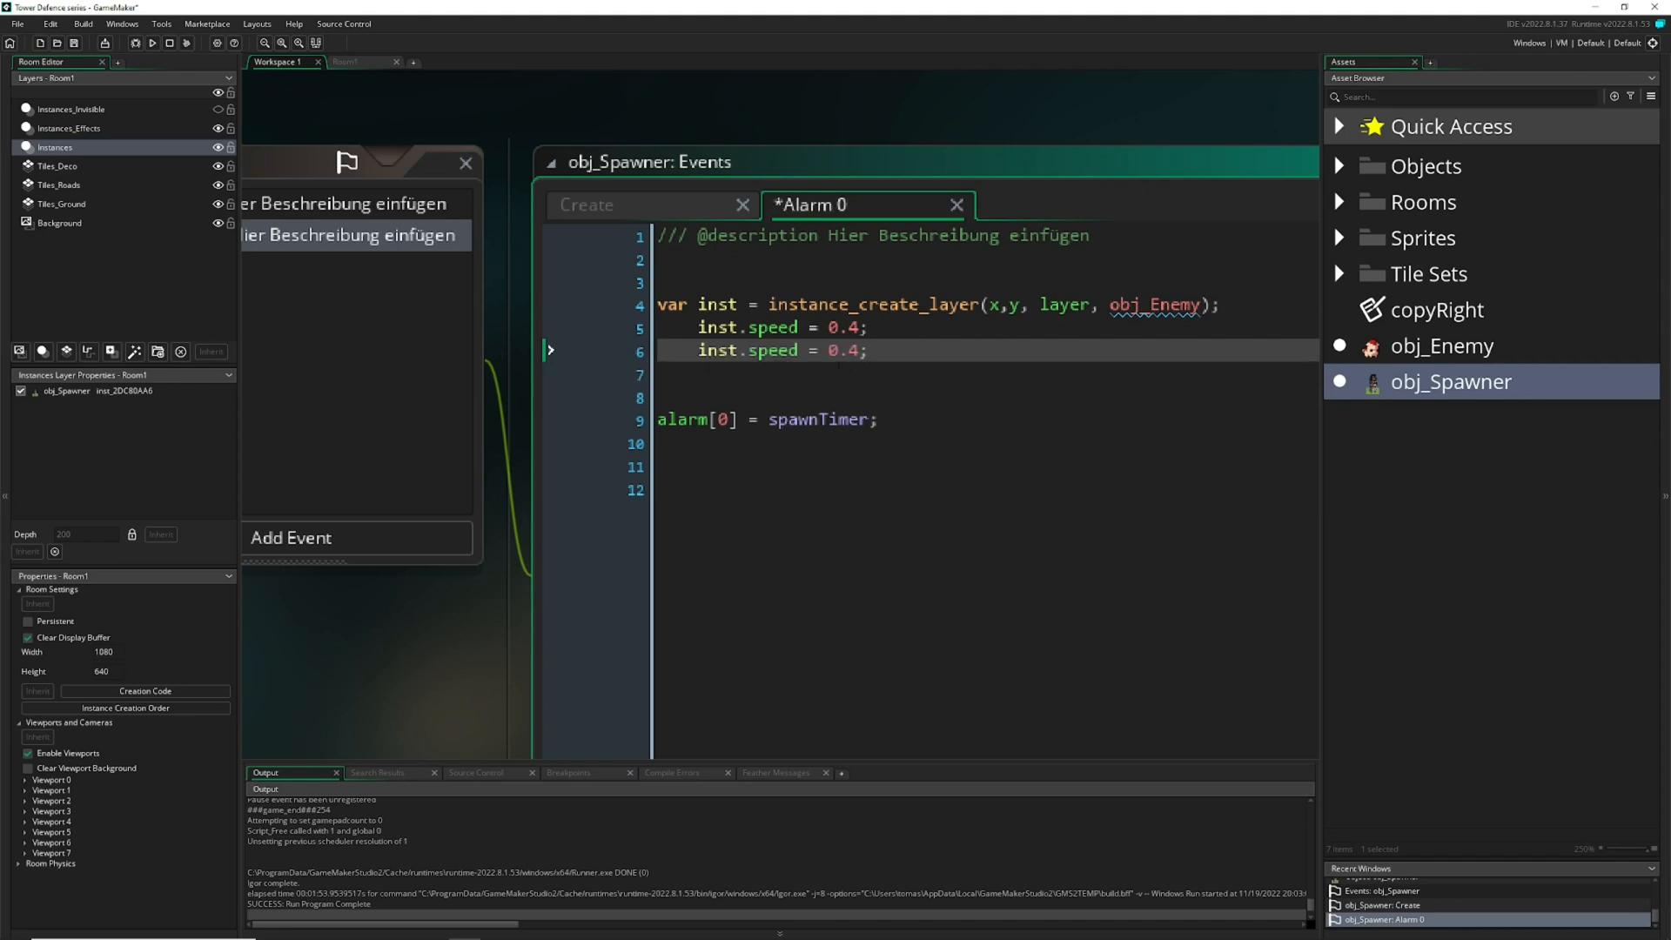
mouse_move(771, 350)
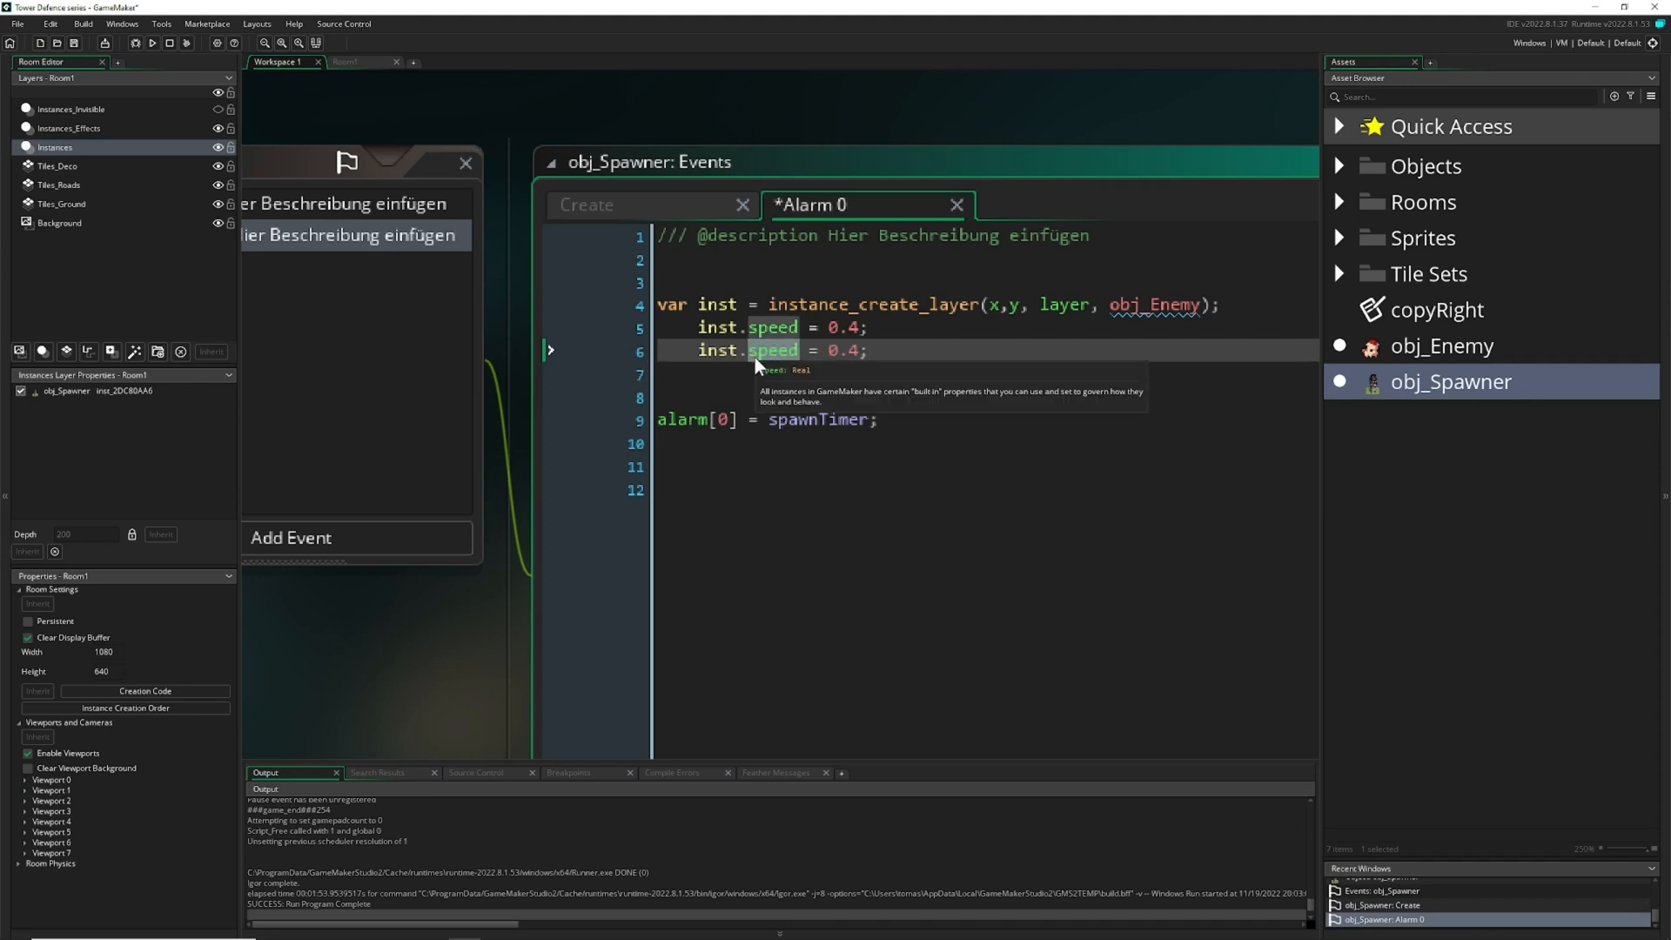
text(direction)
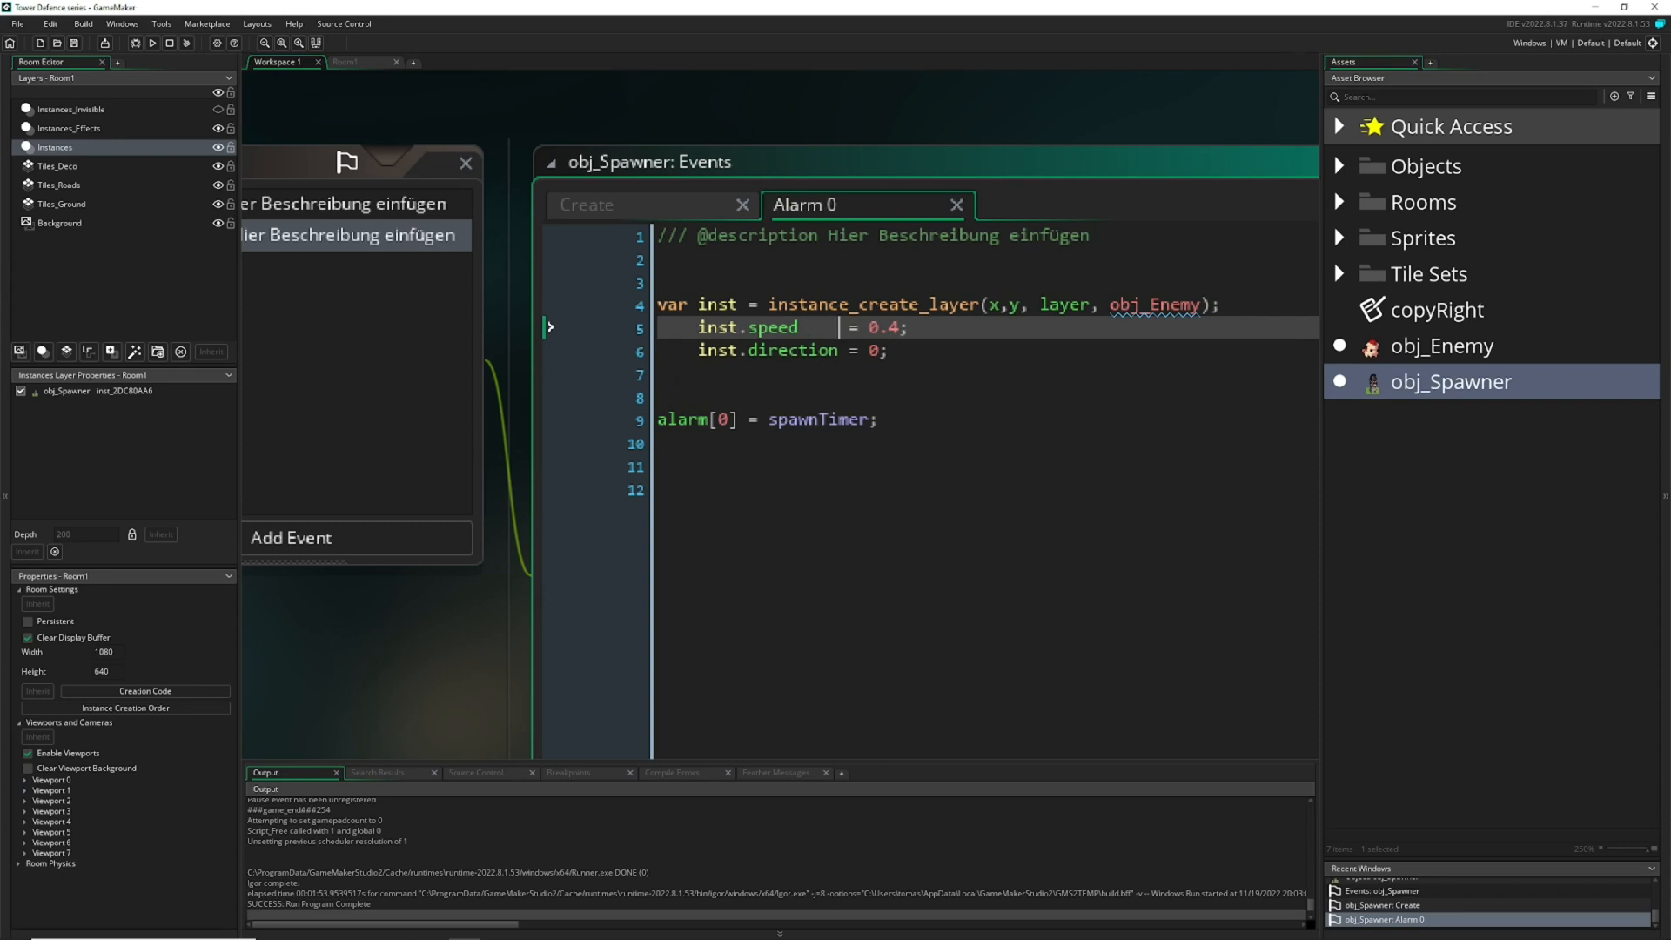
click(348, 63)
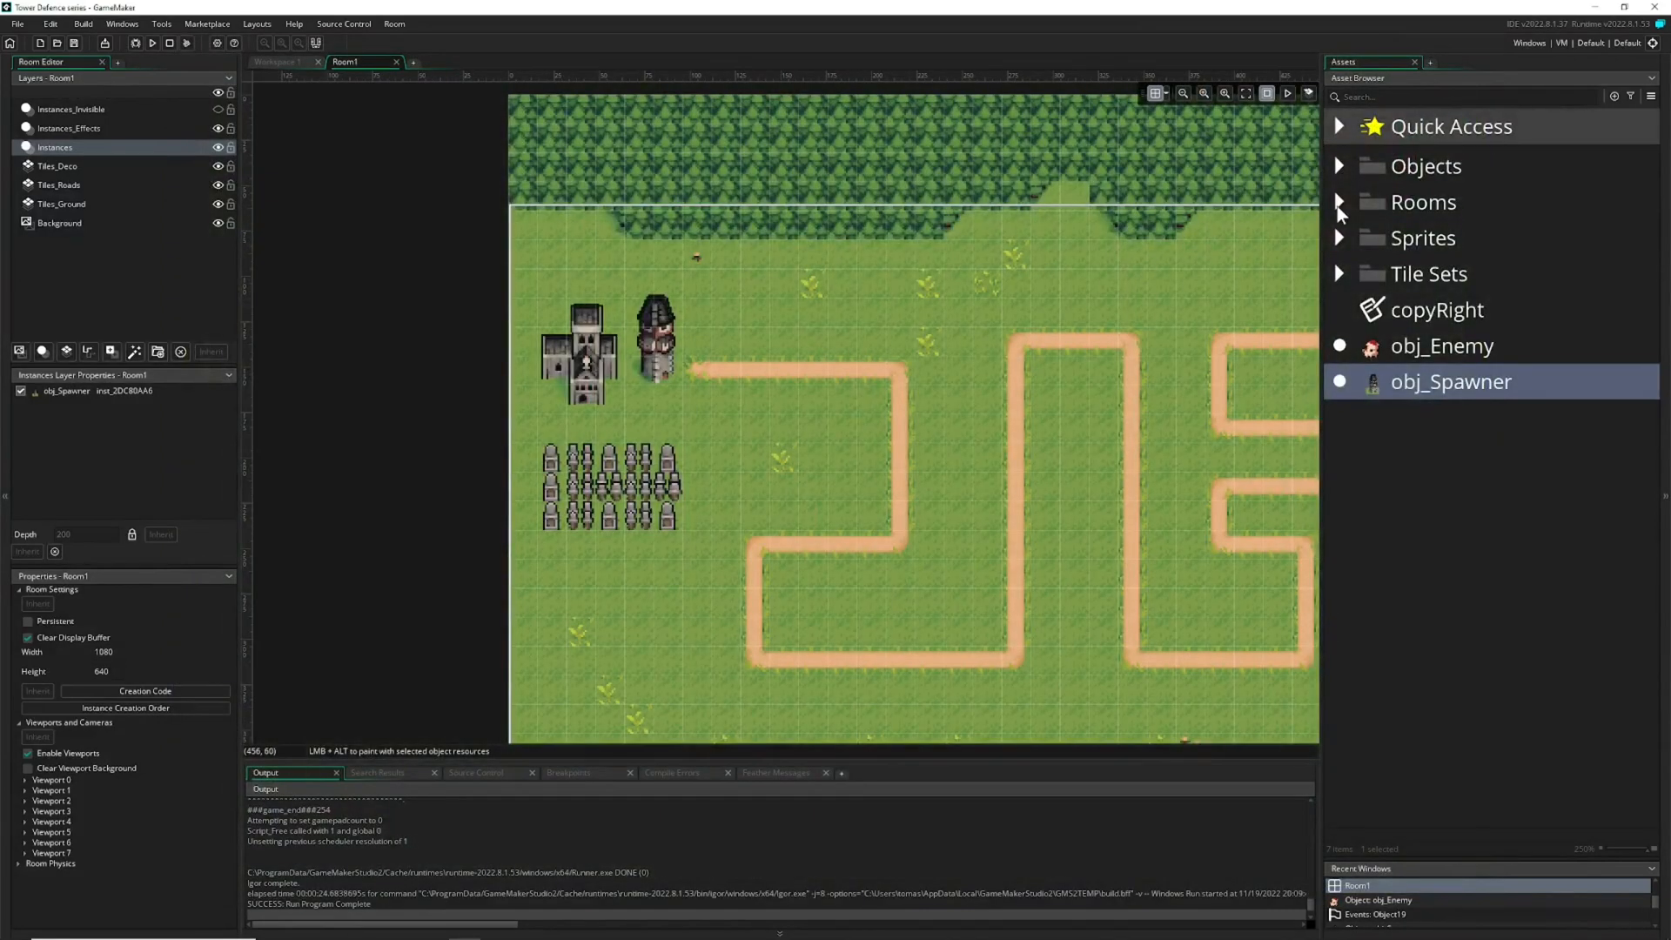
- View spr_Down's collision mask settings in the Redirect sprites folder, then close the sprite
click(1340, 239)
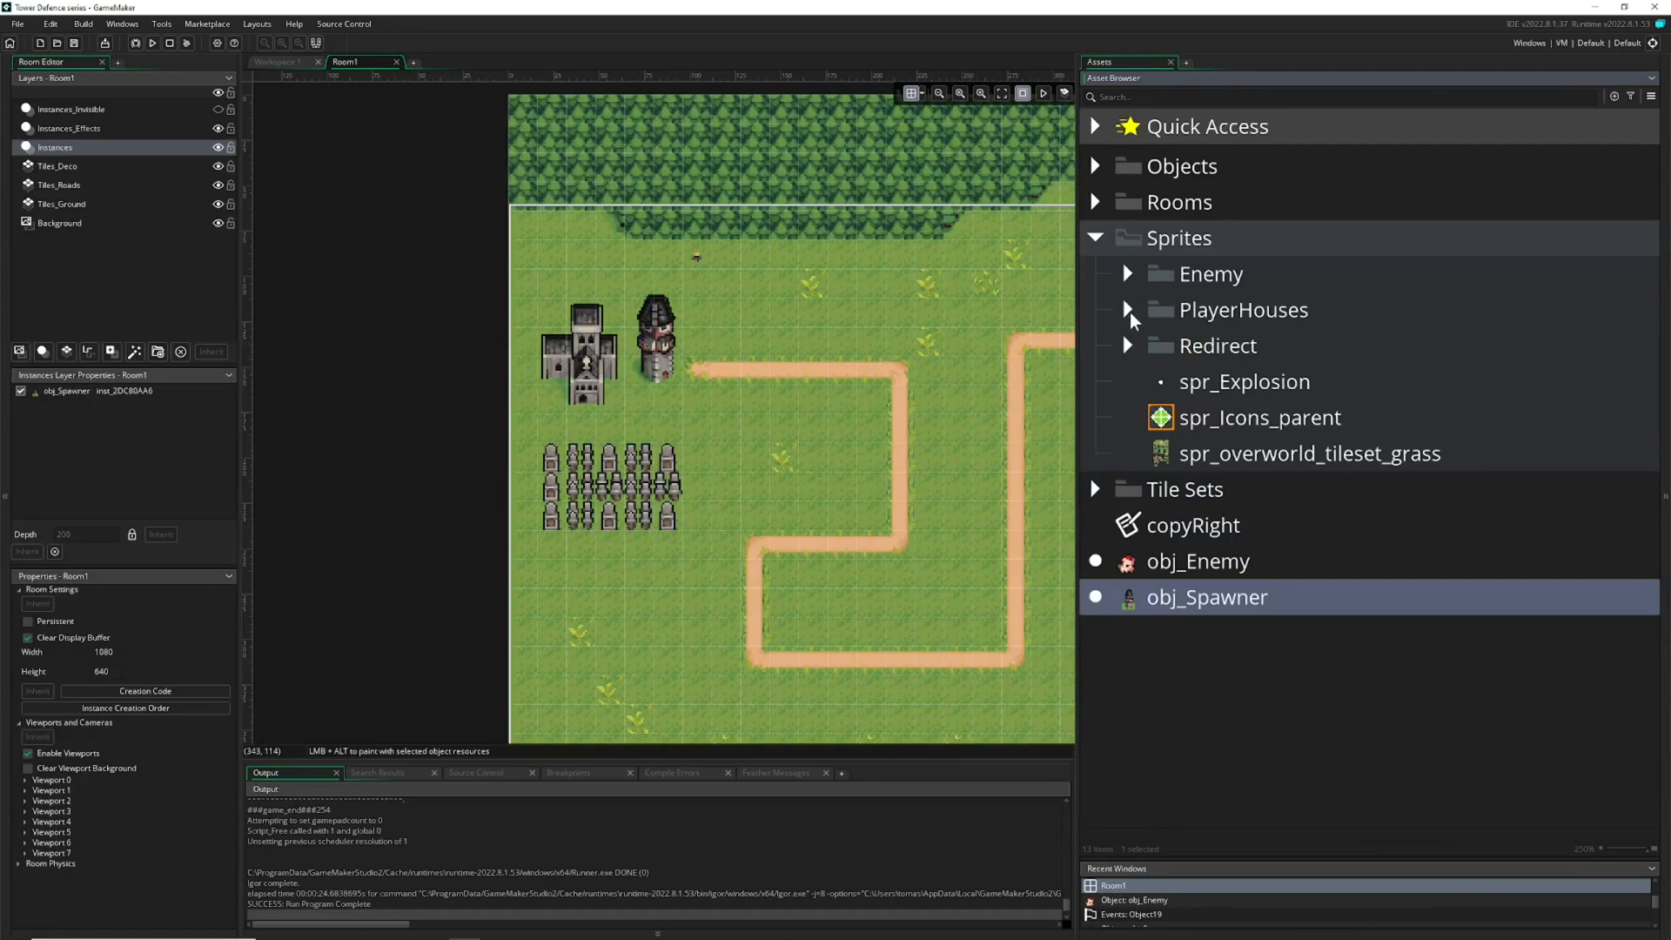
click(1127, 345)
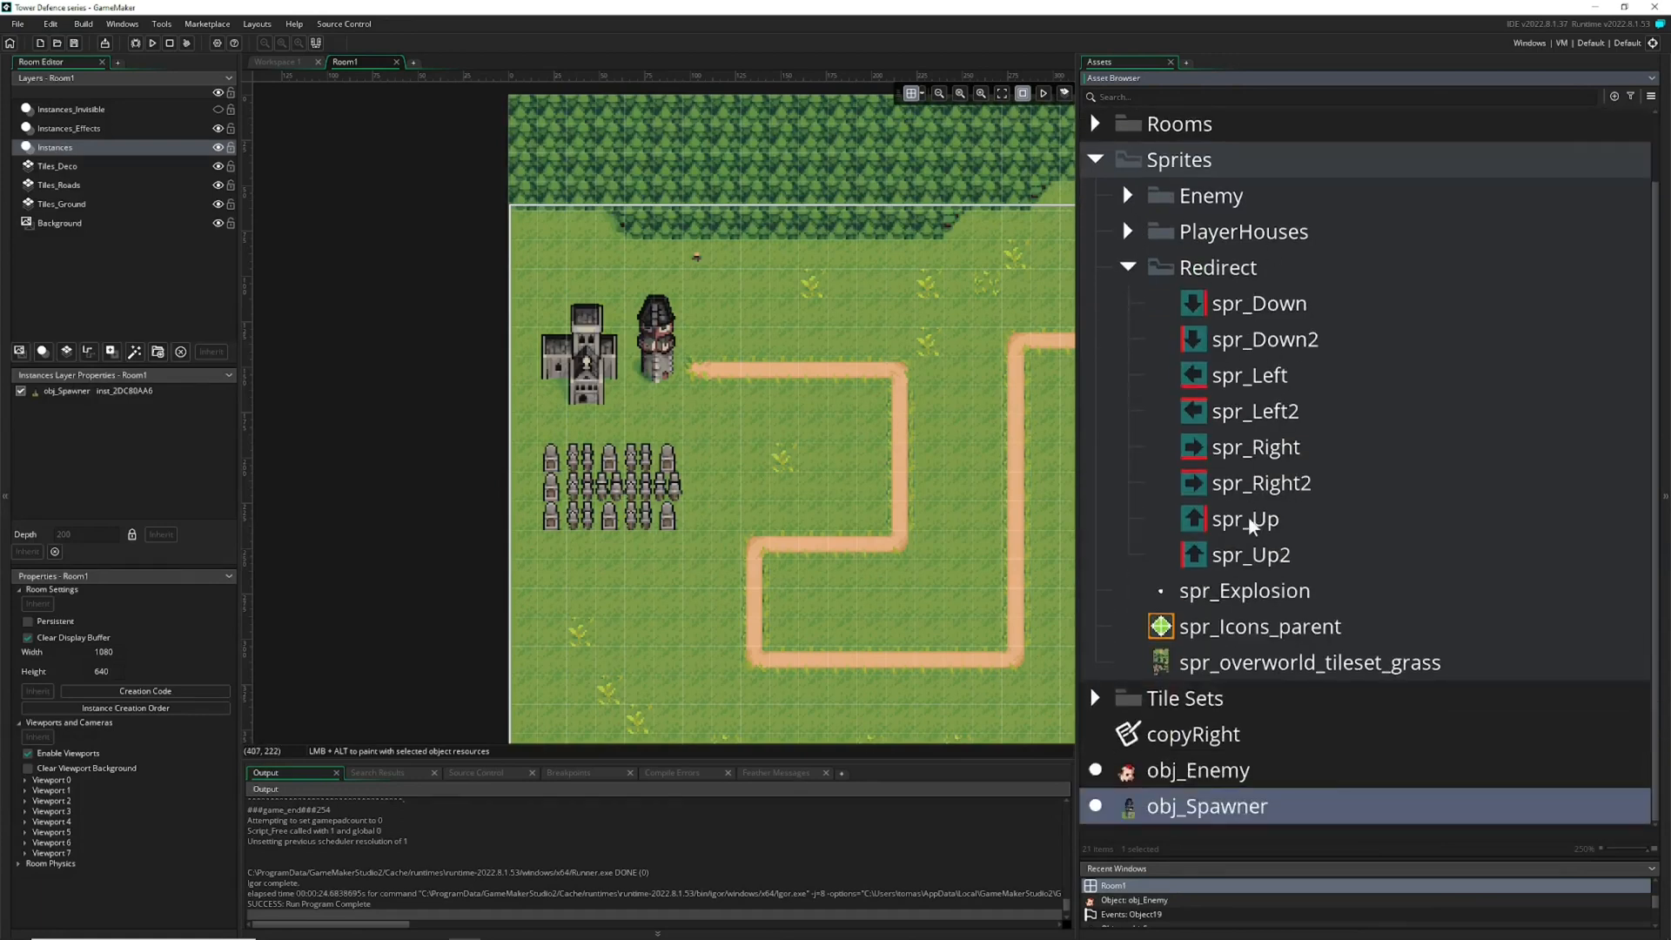
double_click(1258, 303)
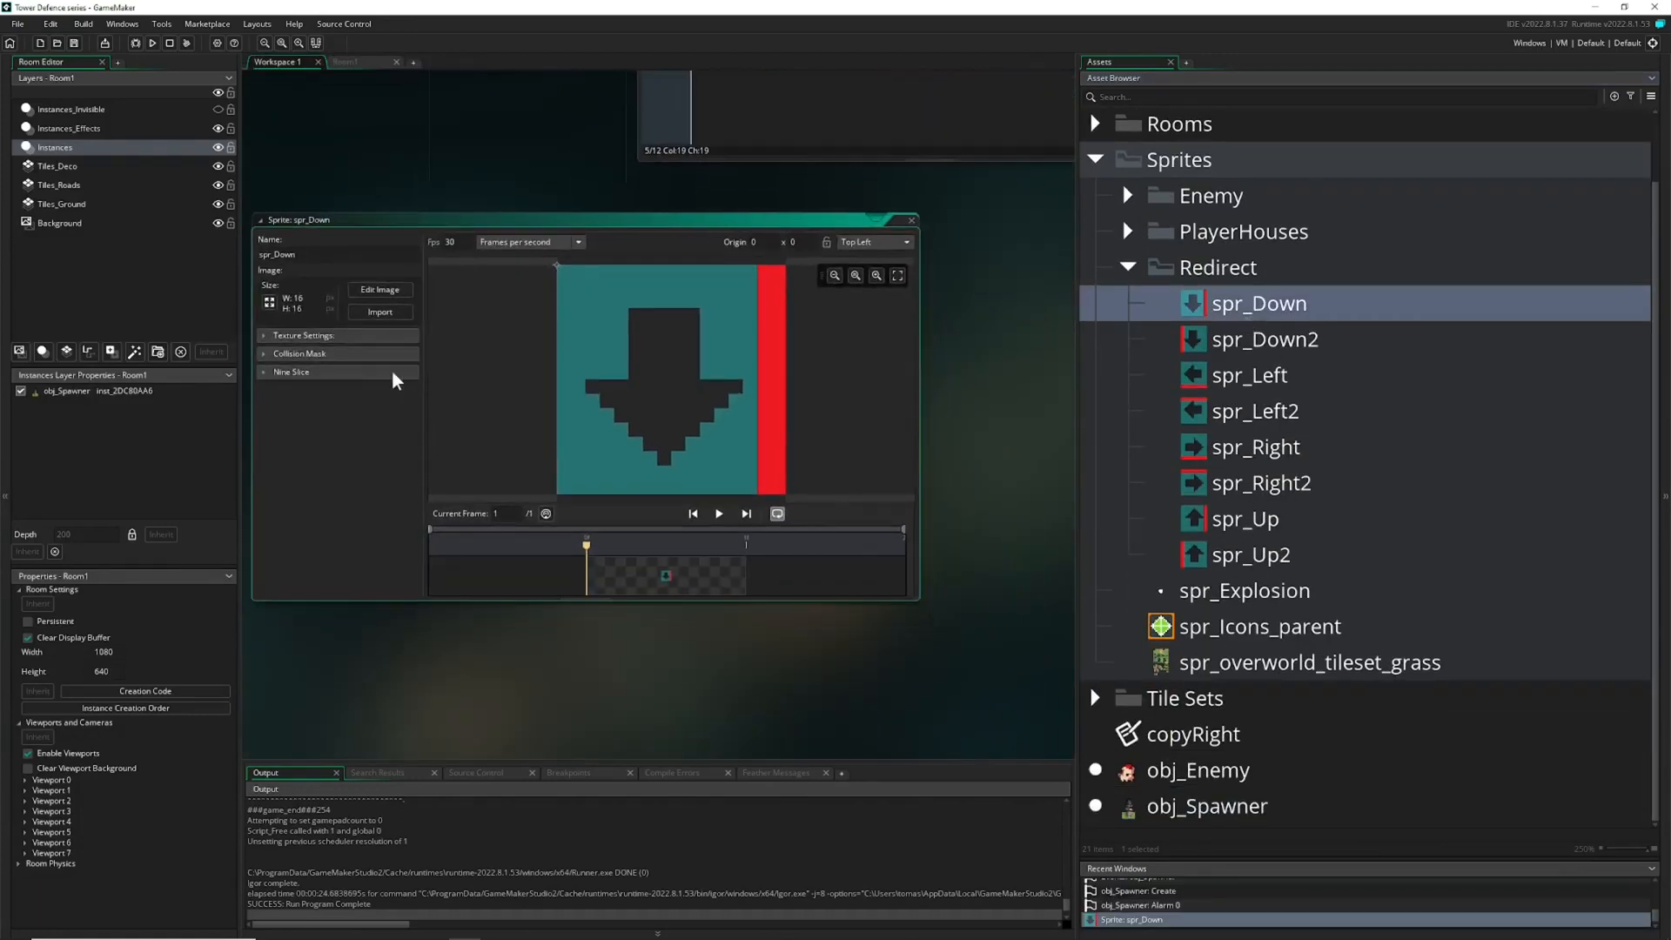
click(300, 353)
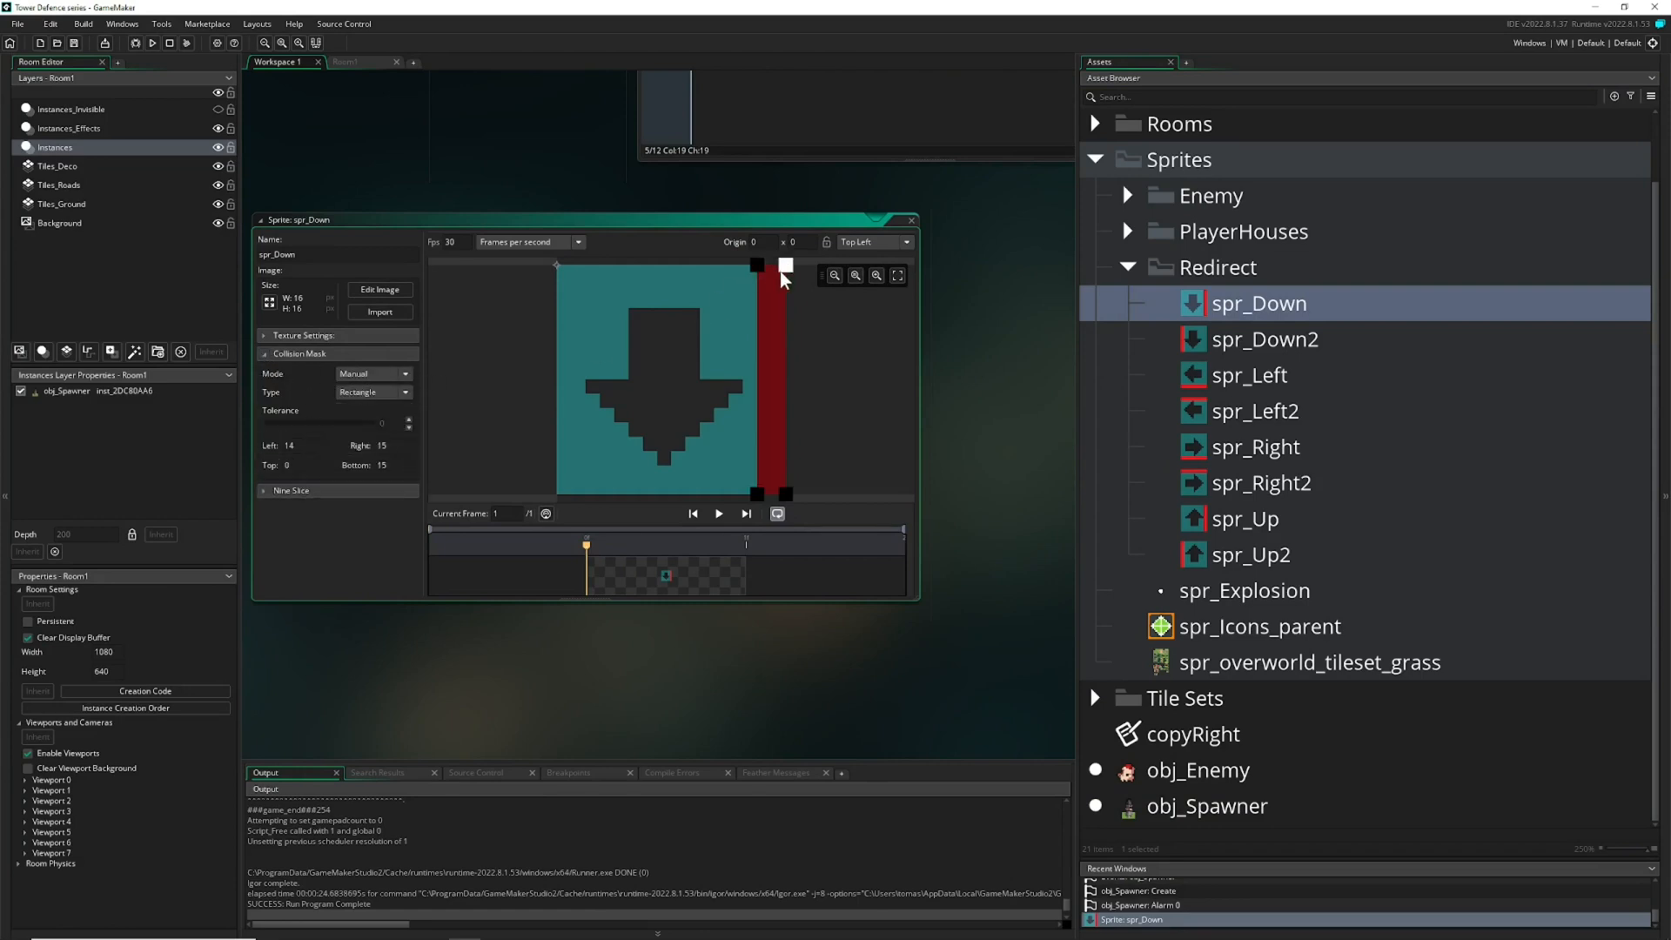
mouse_move(790, 333)
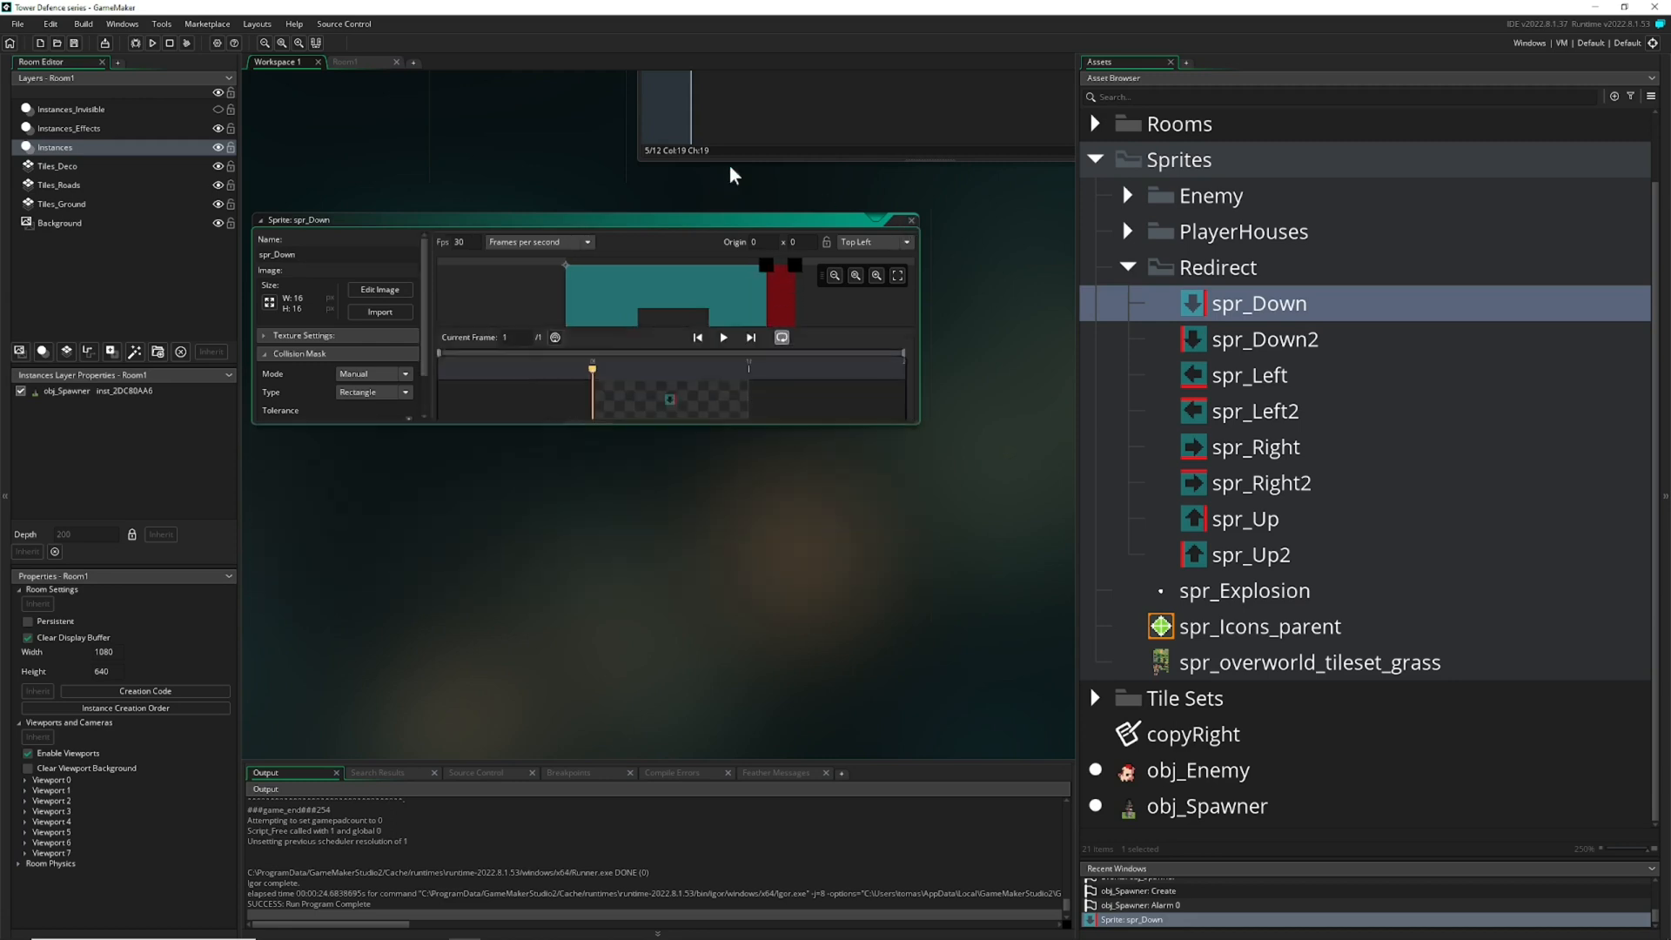
click(910, 219)
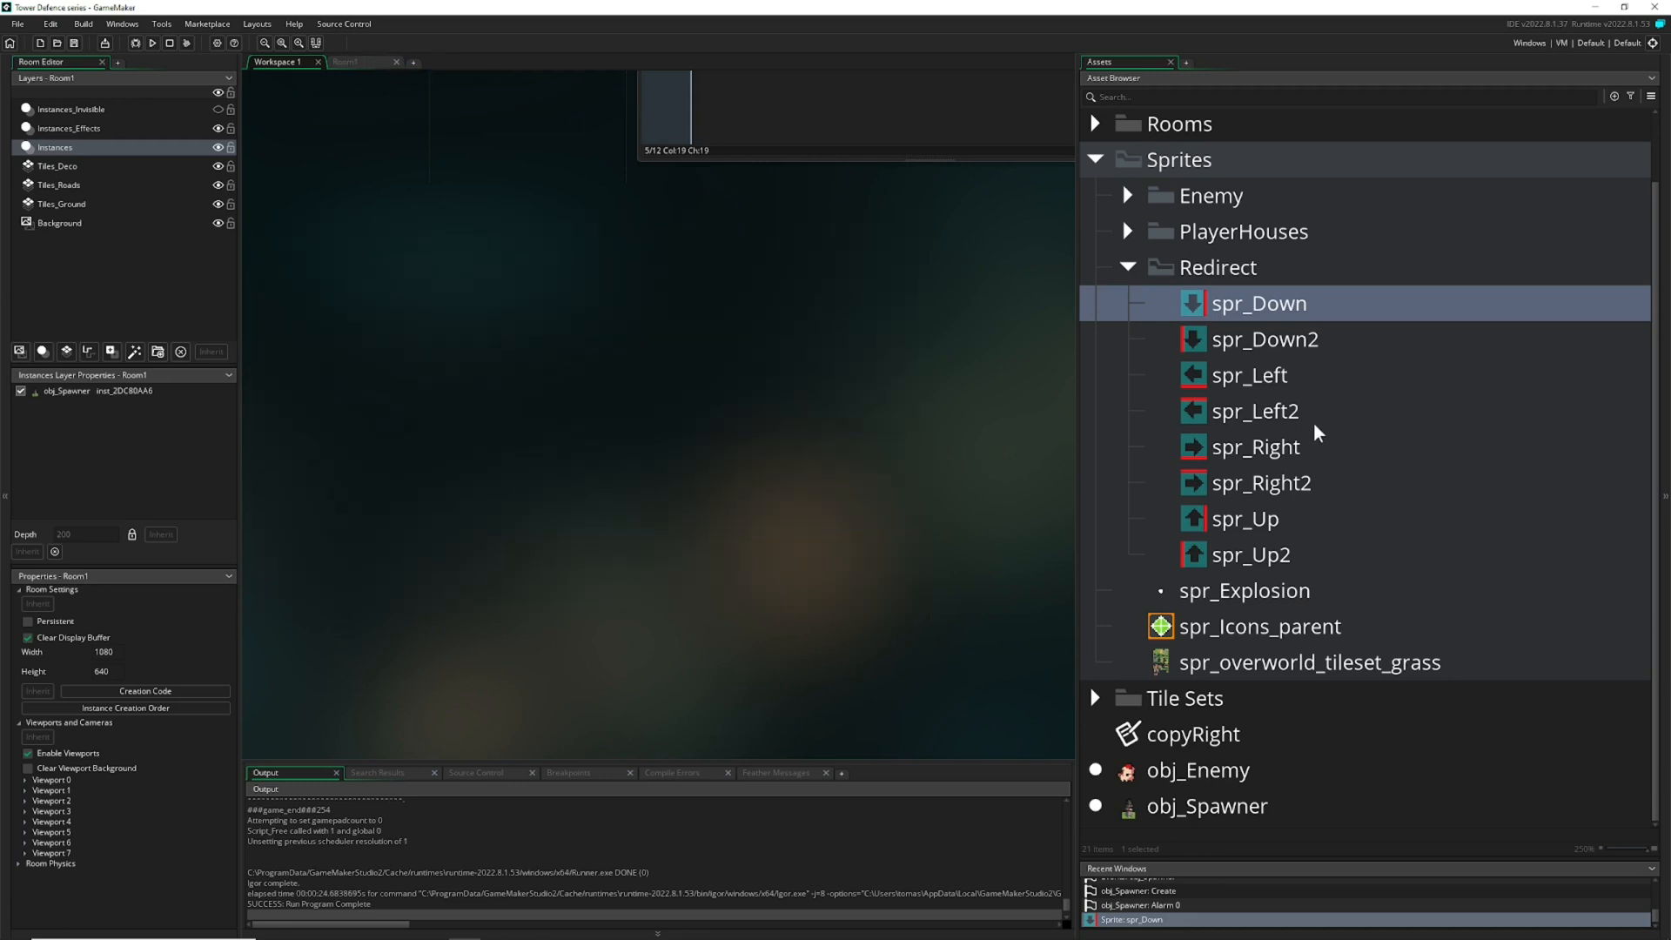
- Locate obj_Redirect_Parent under Objects > Old > Redirection and view its Create code and children
click(1094, 159)
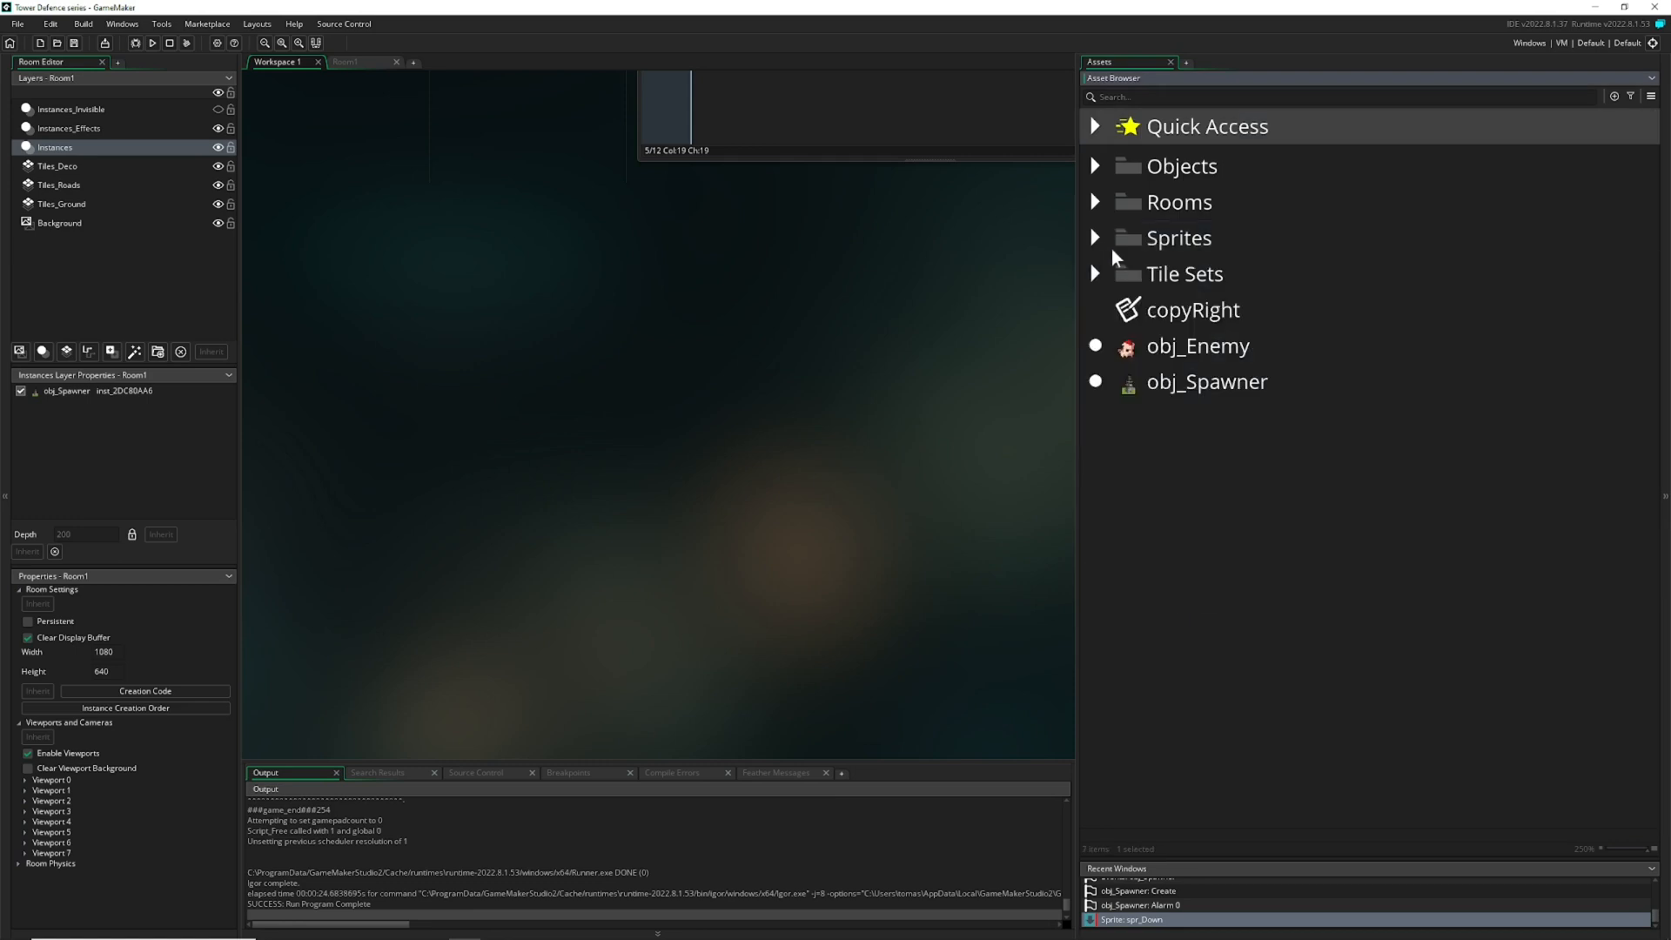
click(1095, 167)
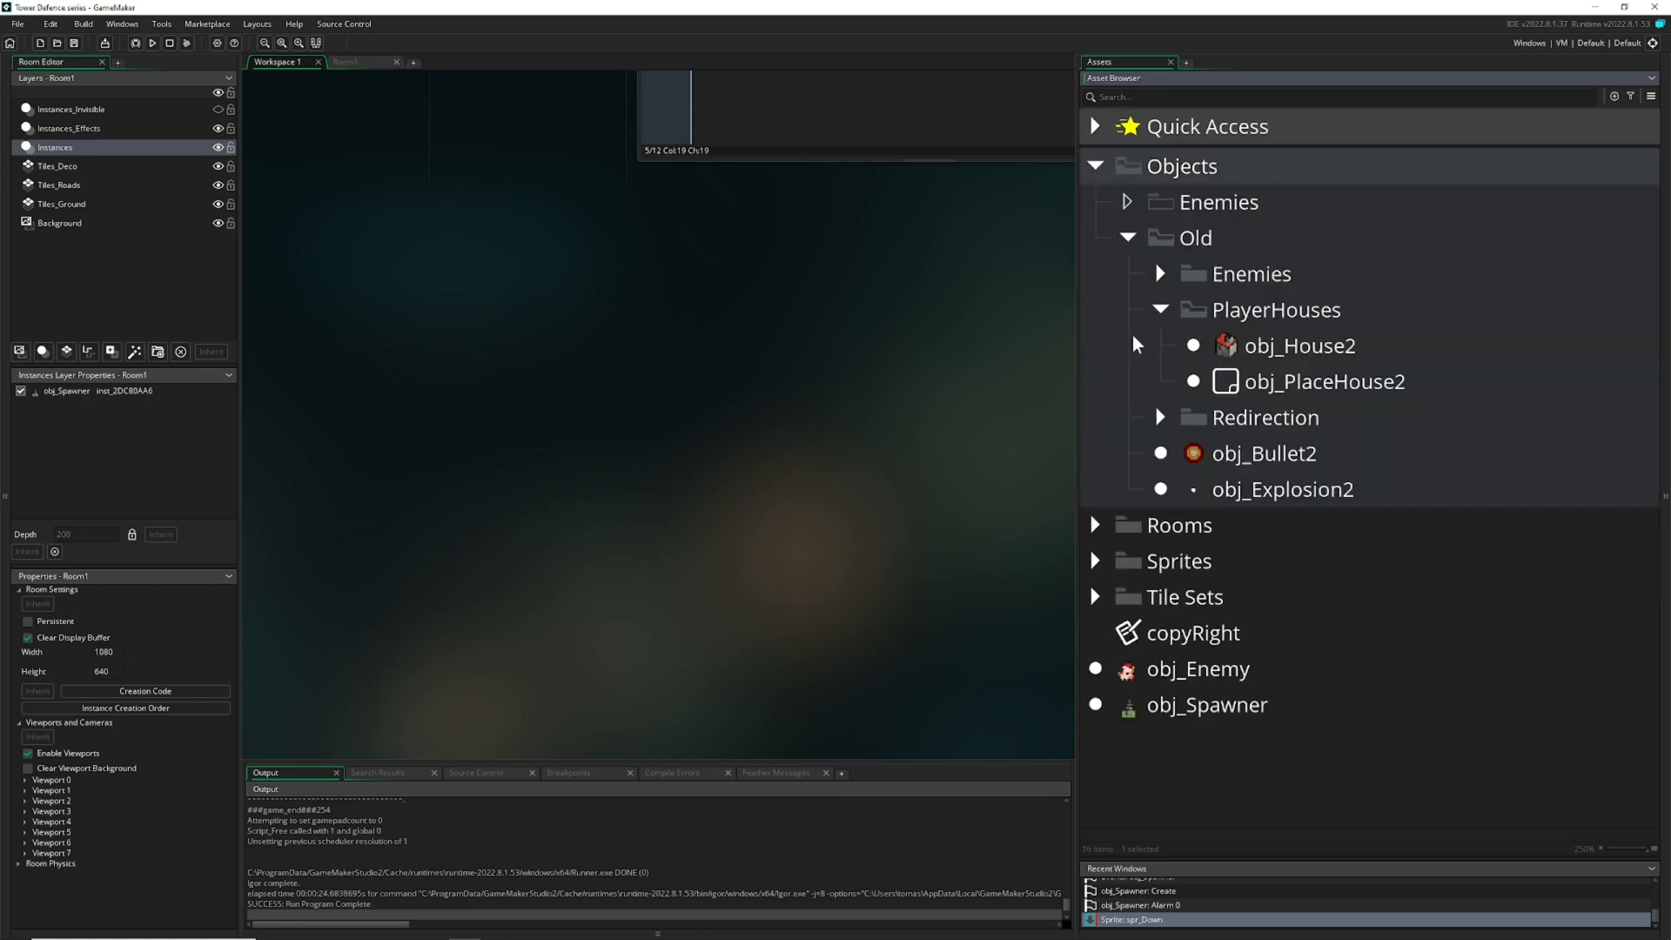
click(1128, 237)
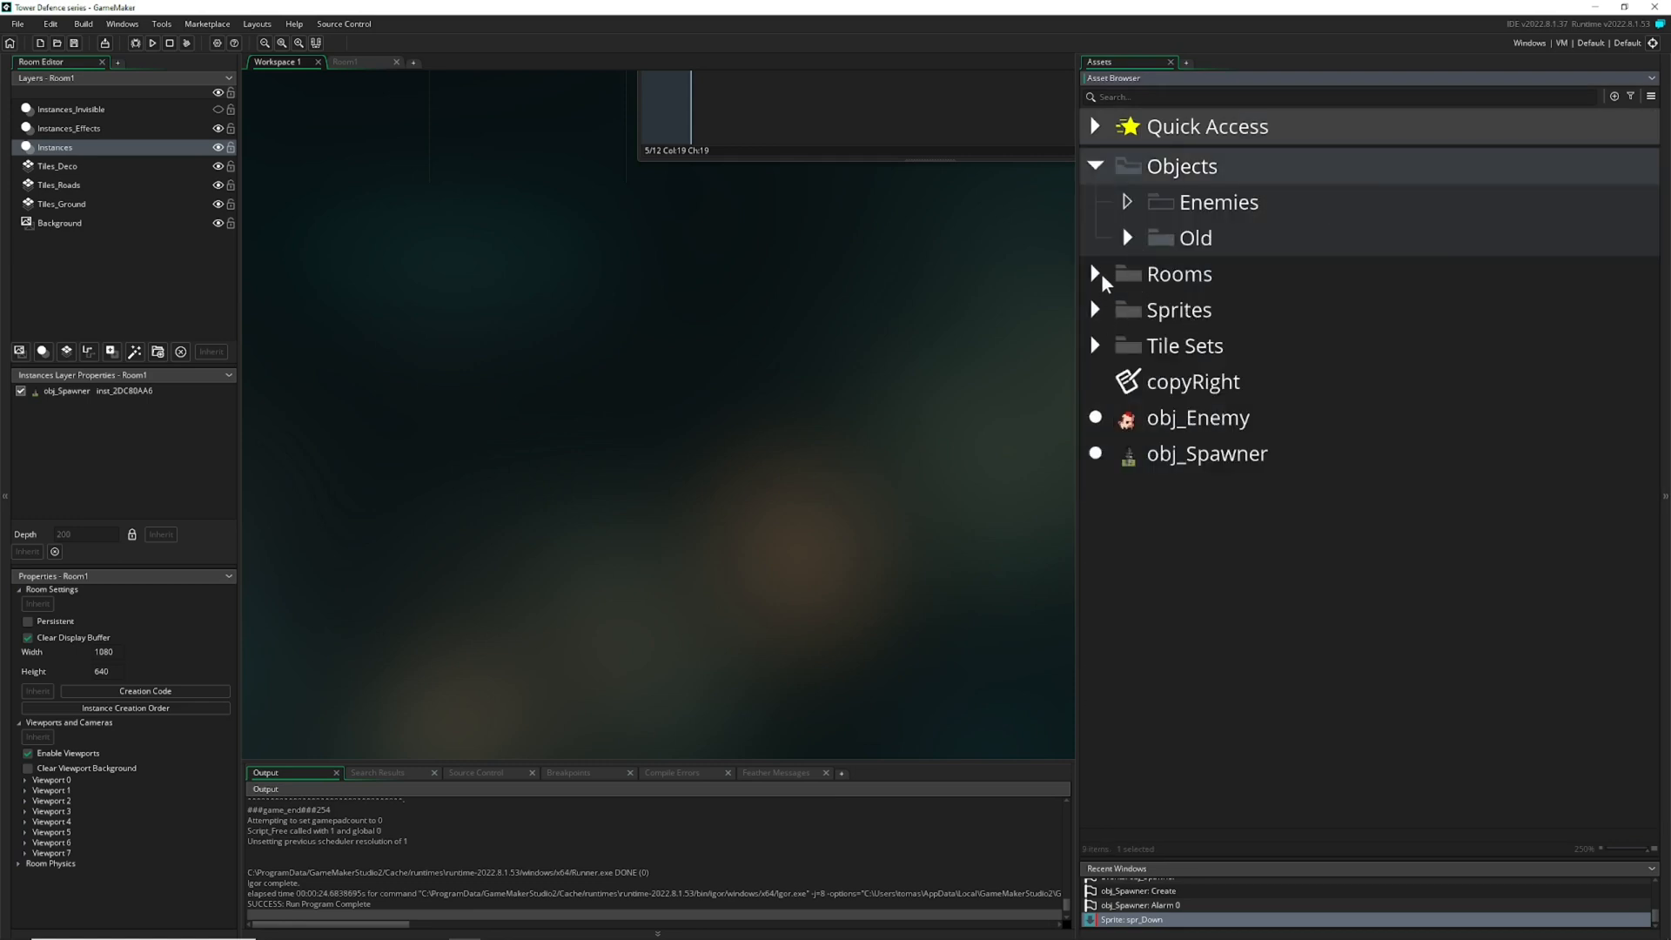
mouse_move(1129, 247)
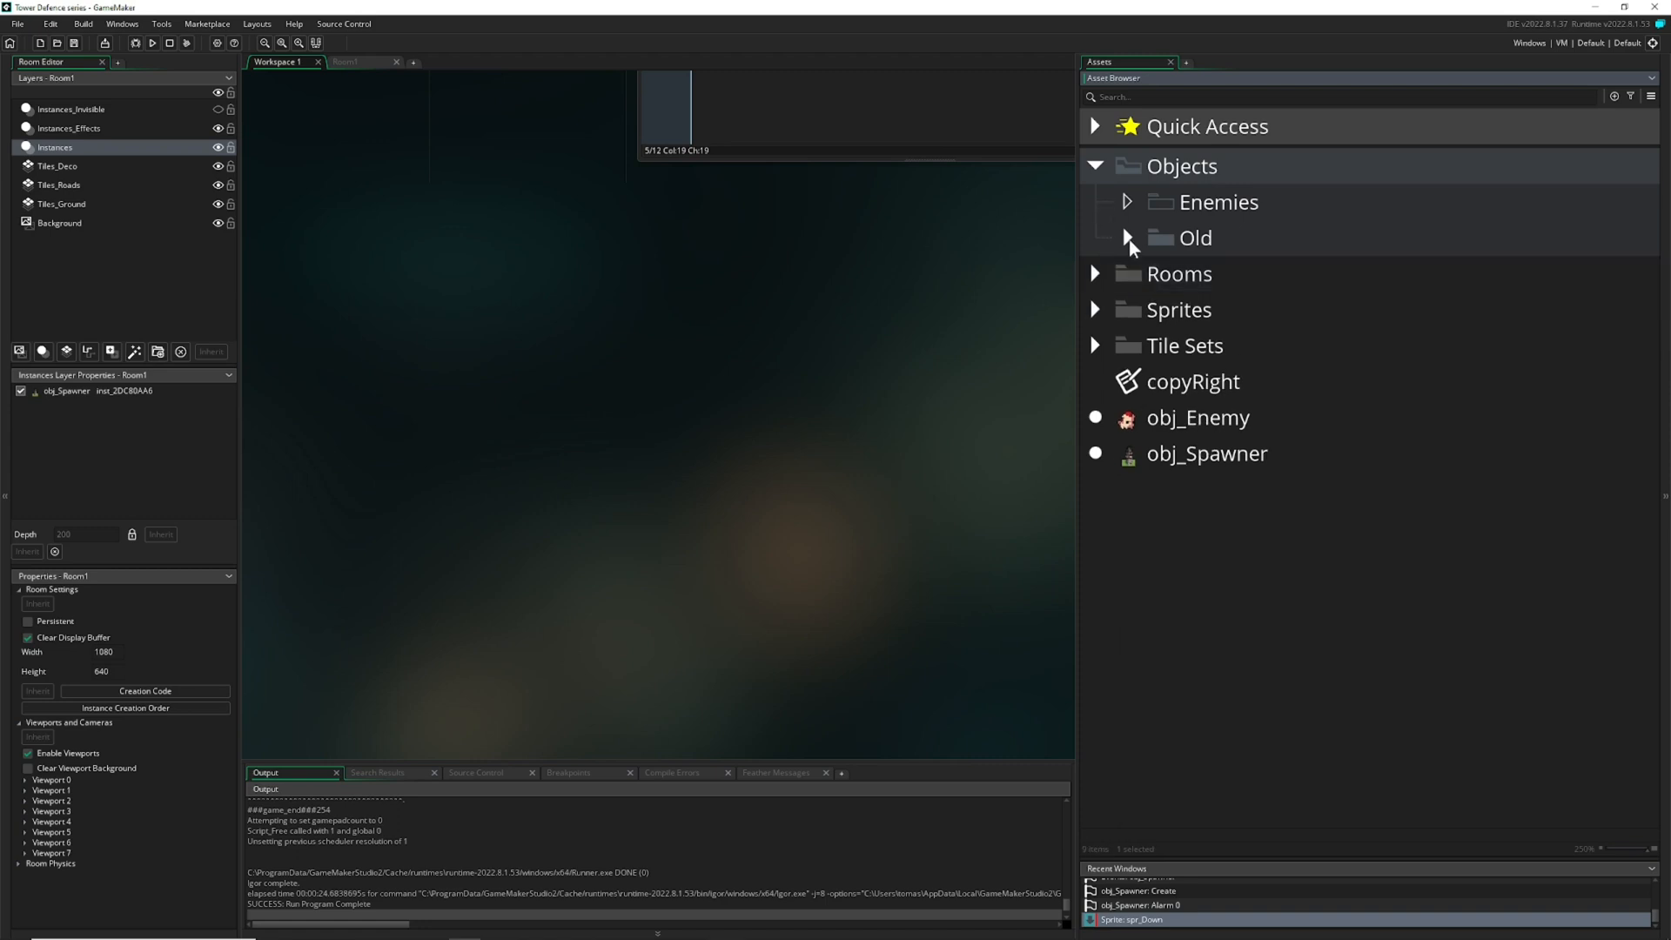
click(1126, 238)
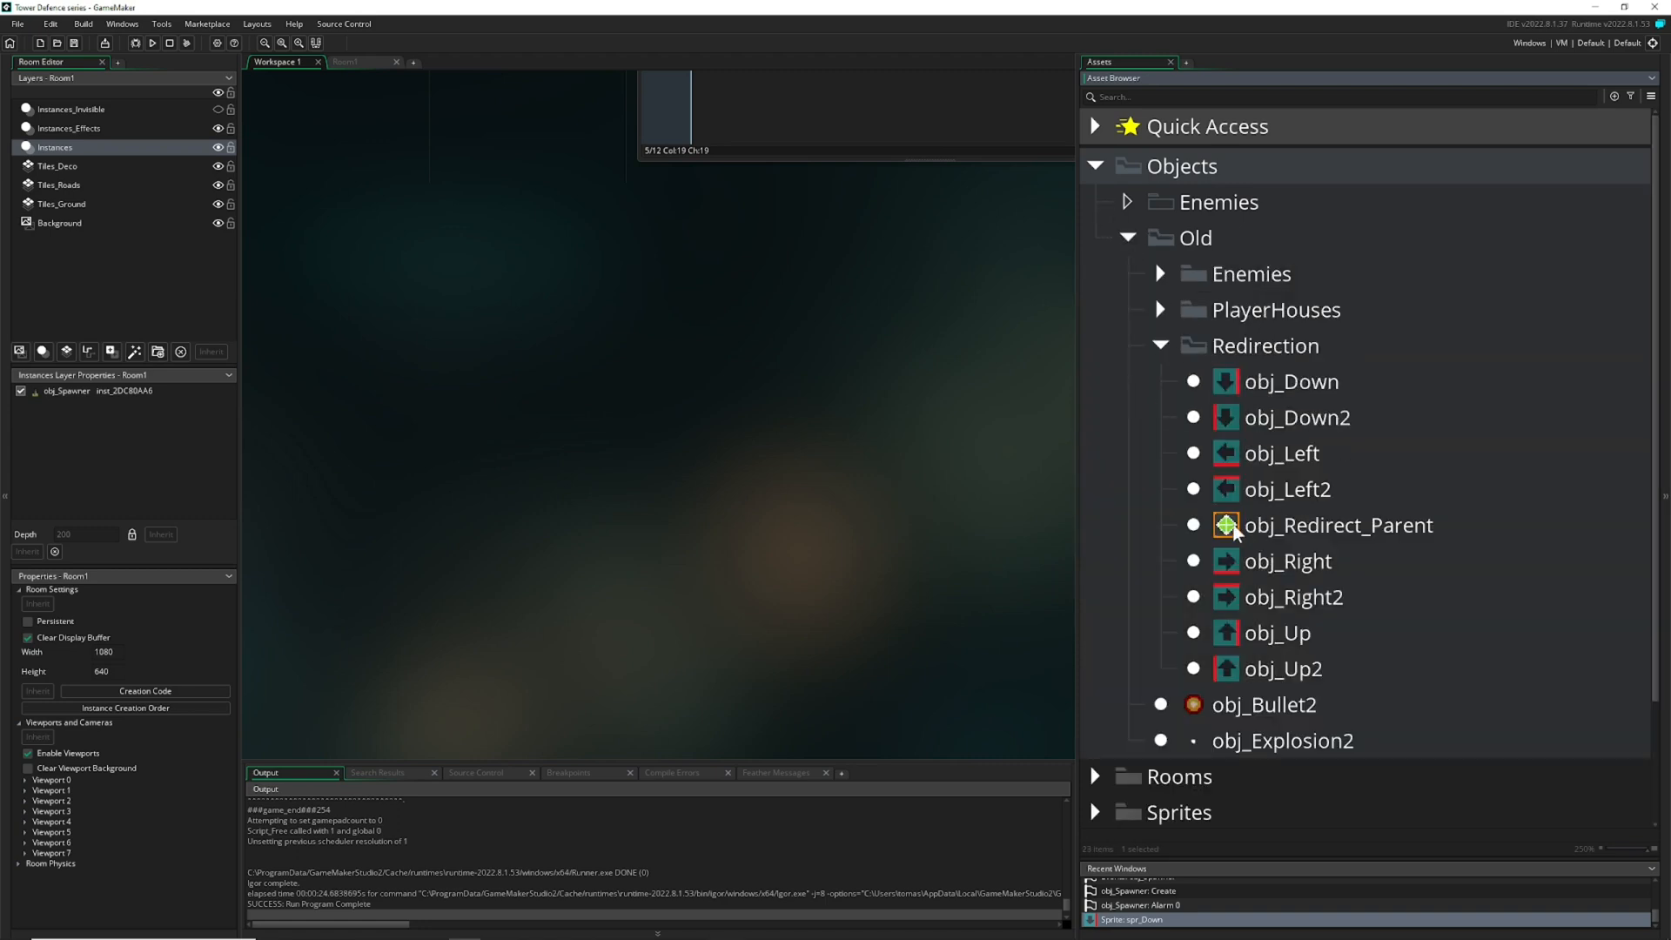
double_click(1338, 523)
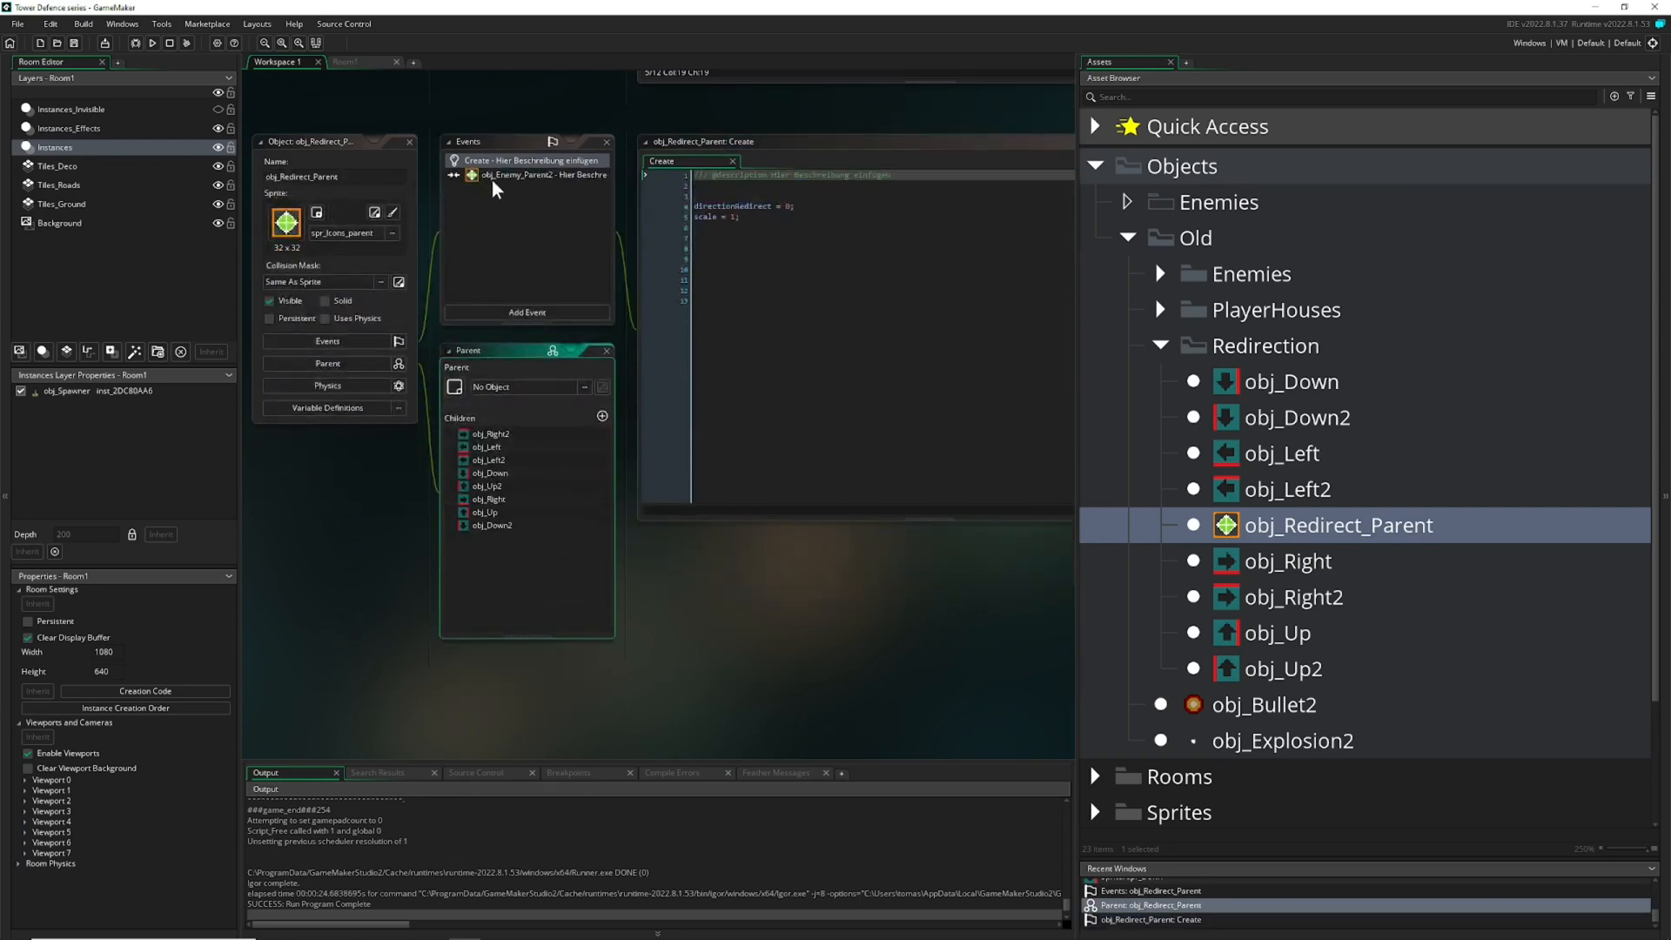
click(525, 312)
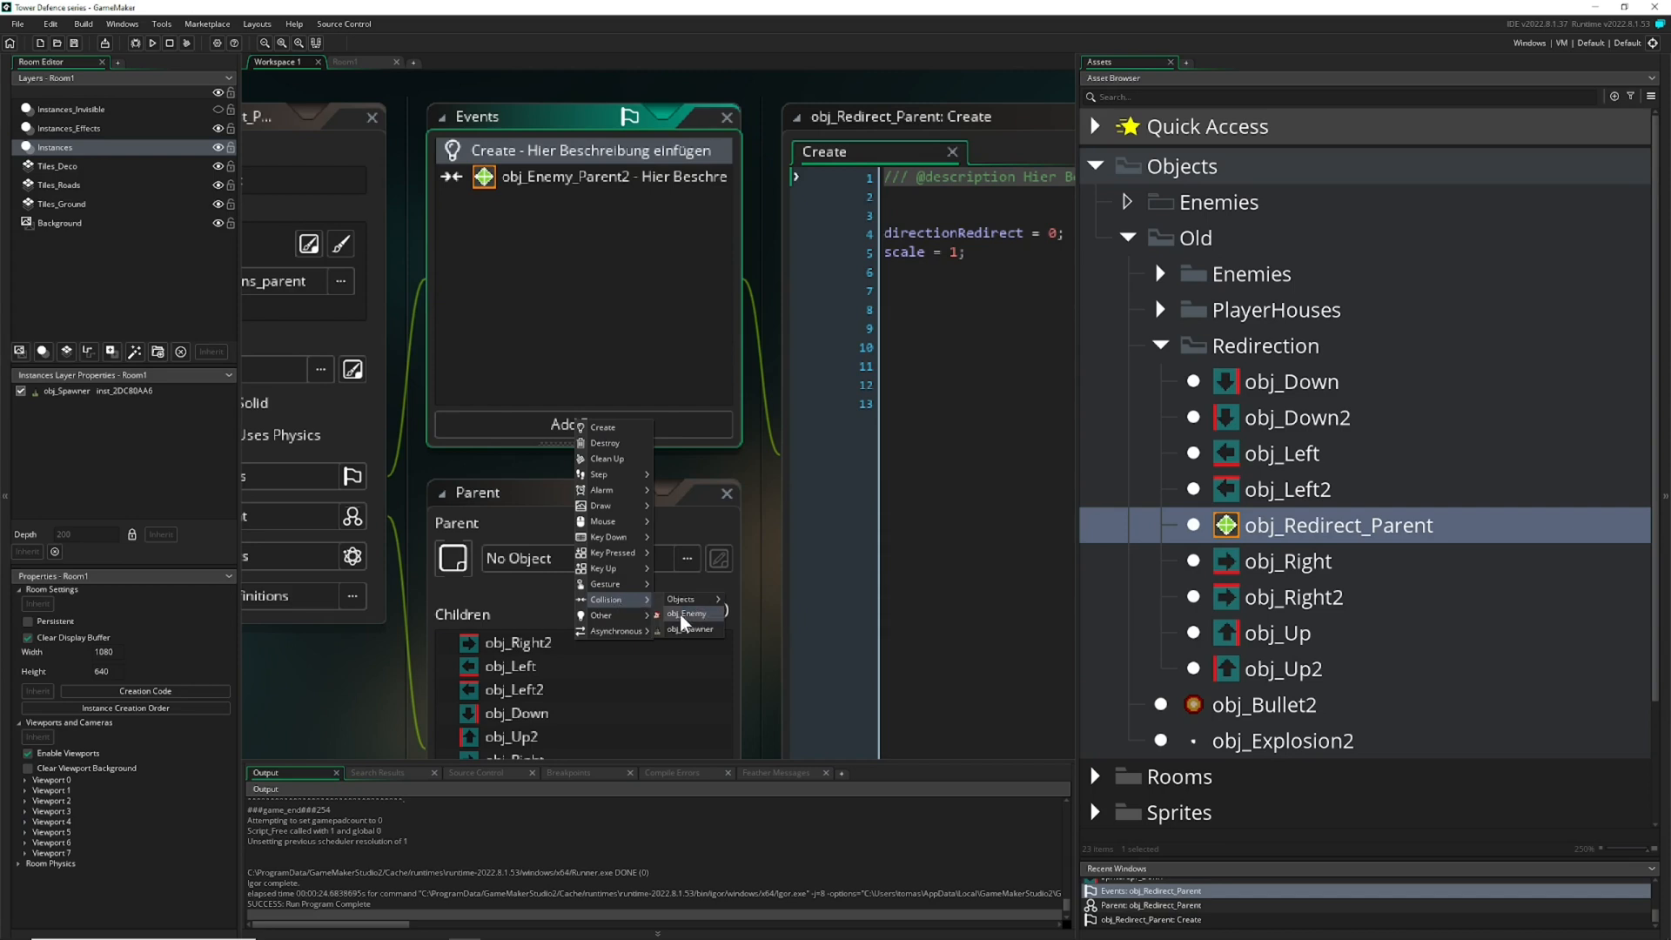
click(690, 614)
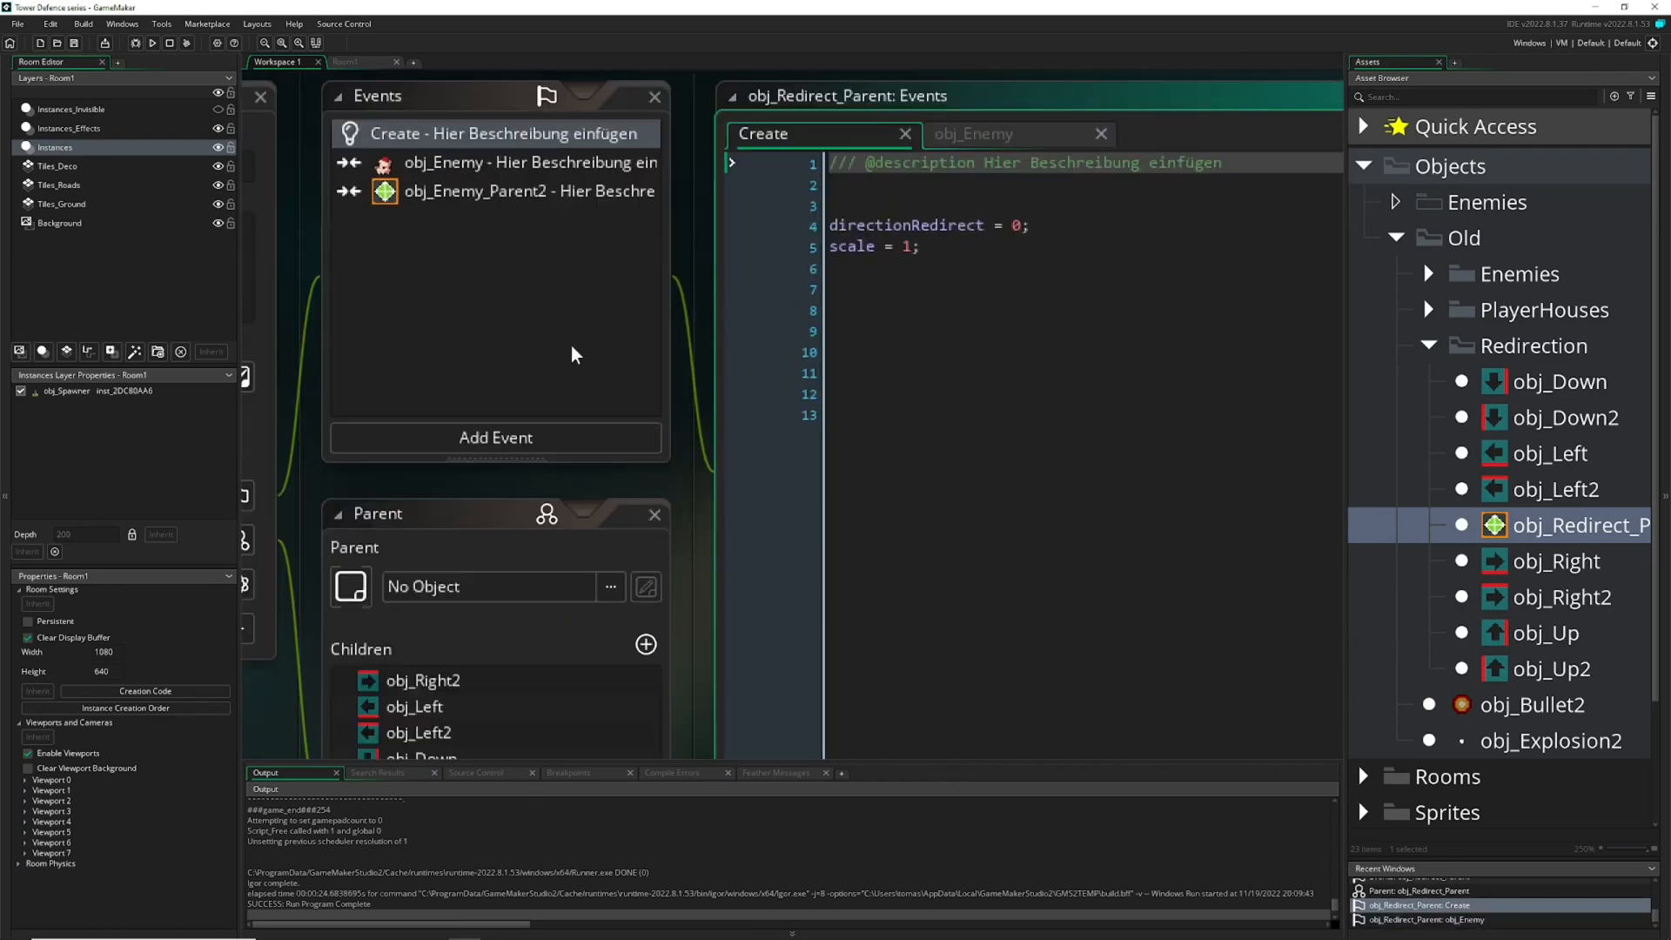
click(103, 61)
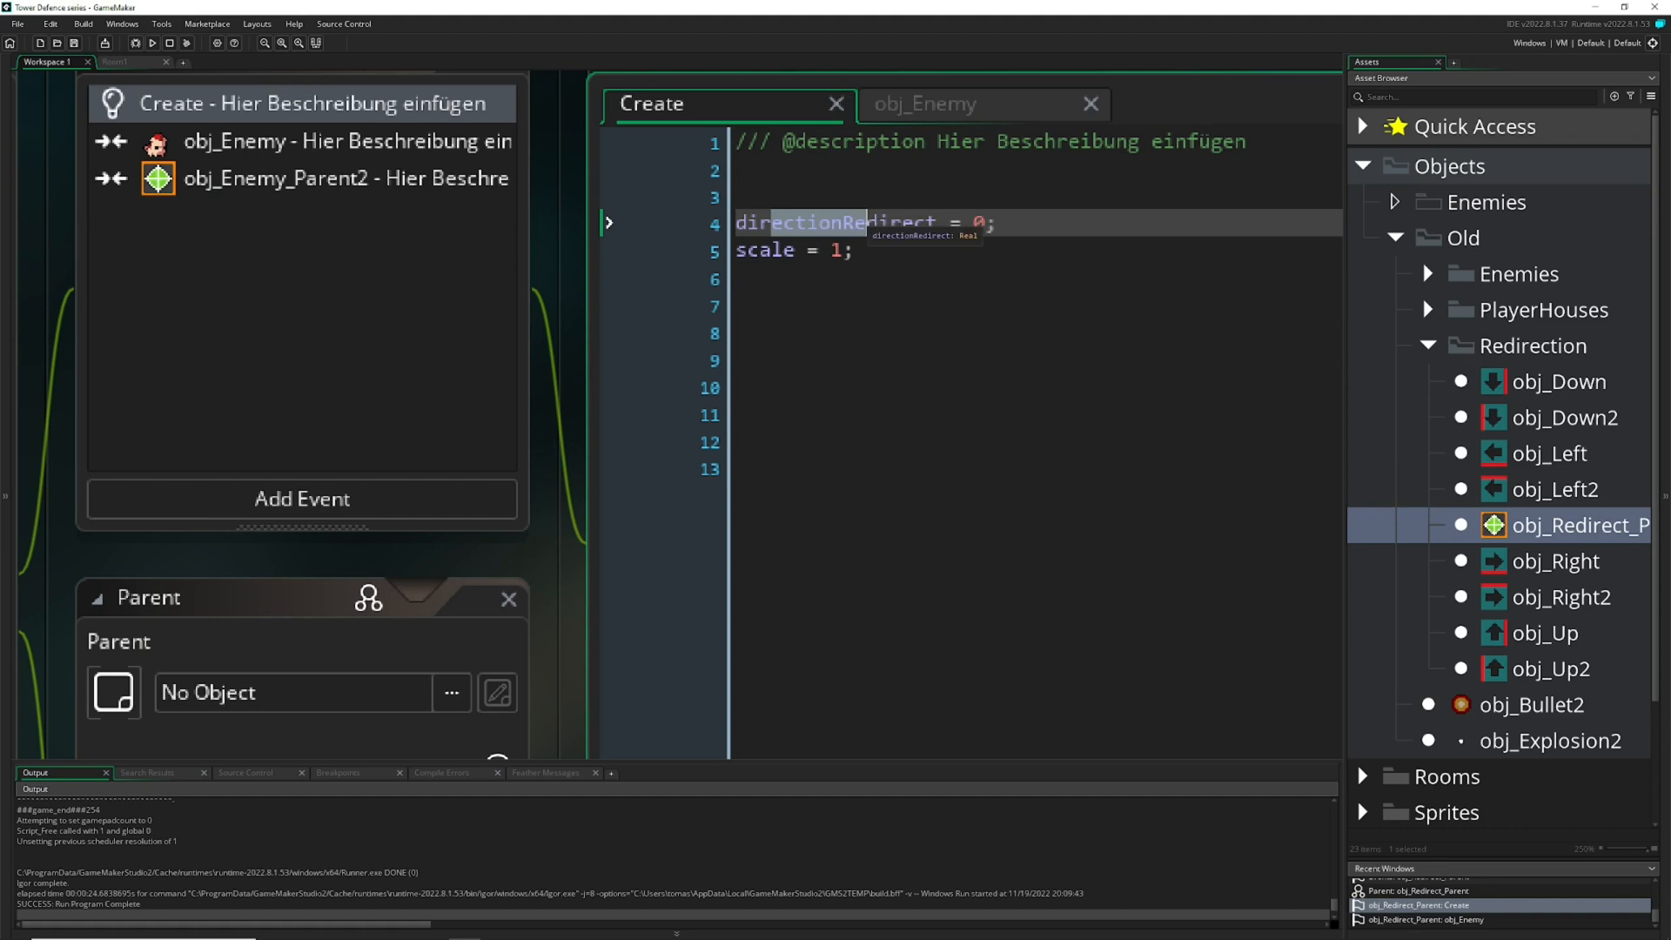
double_click(818, 222)
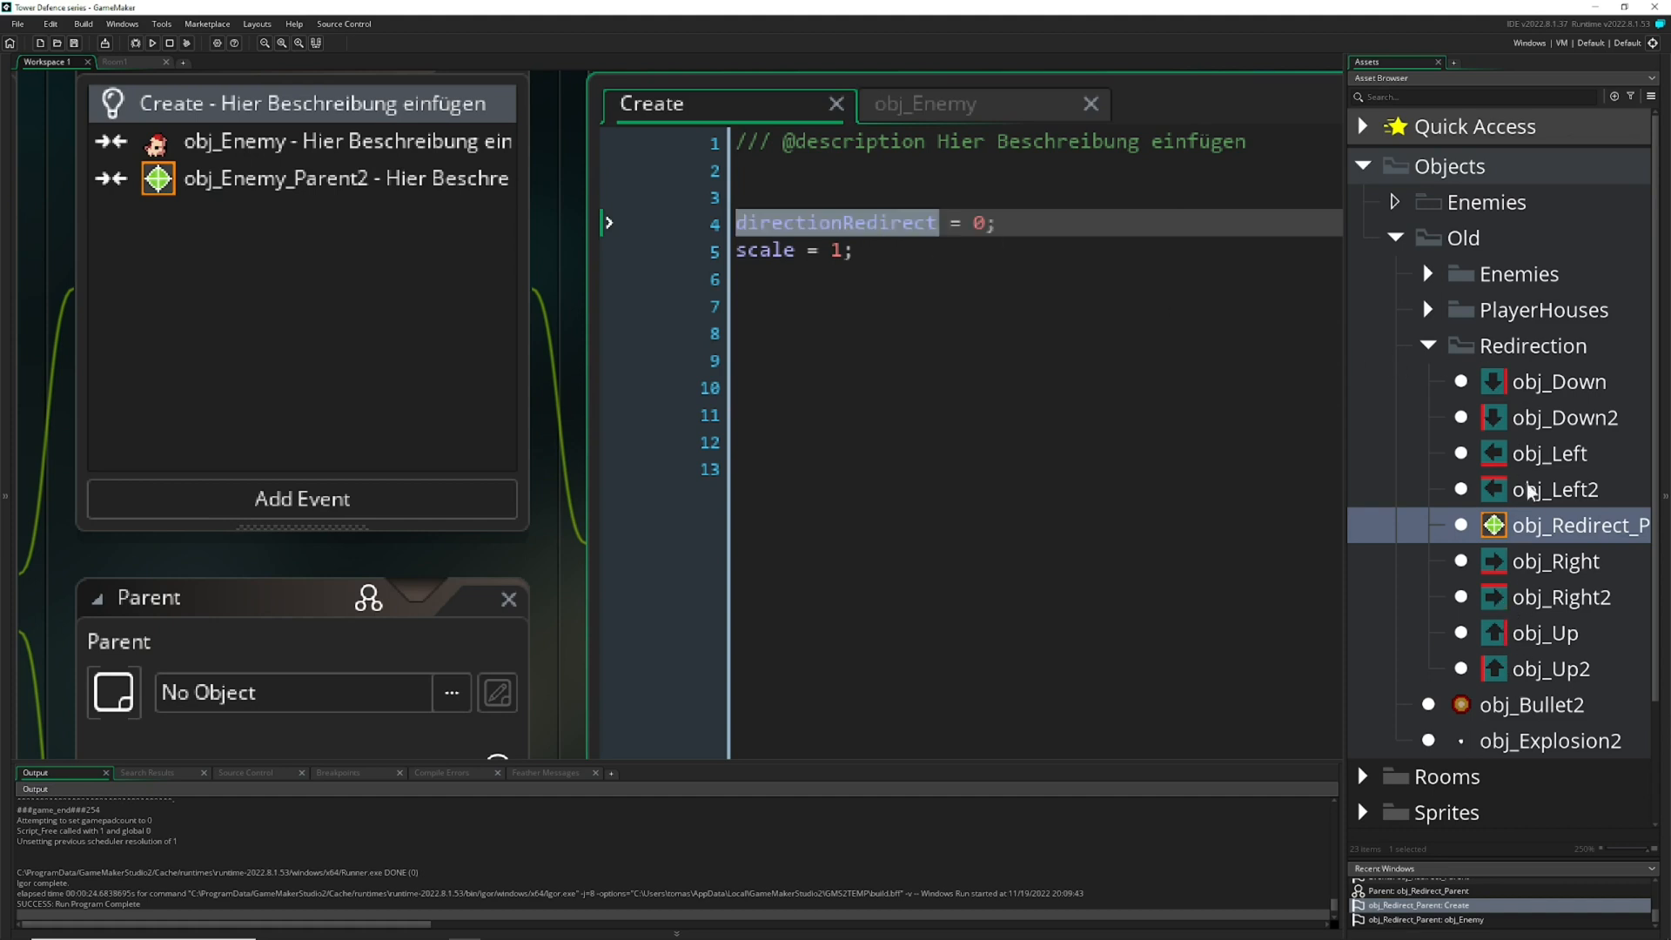
double_click(1576, 524)
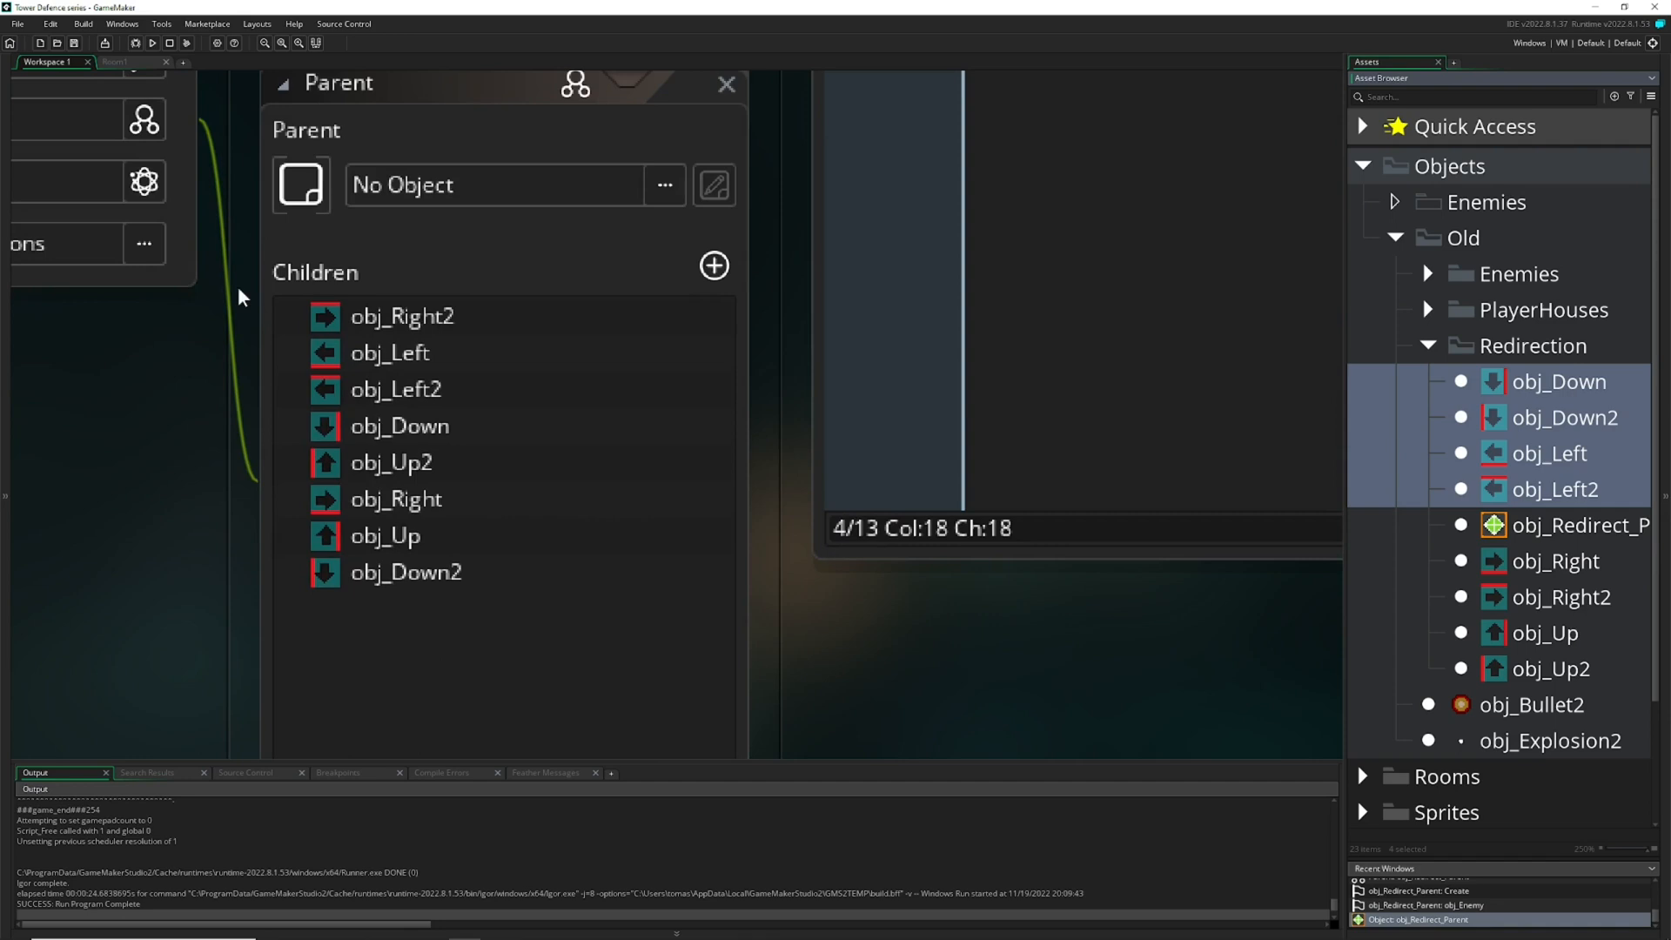
mouse_move(411, 388)
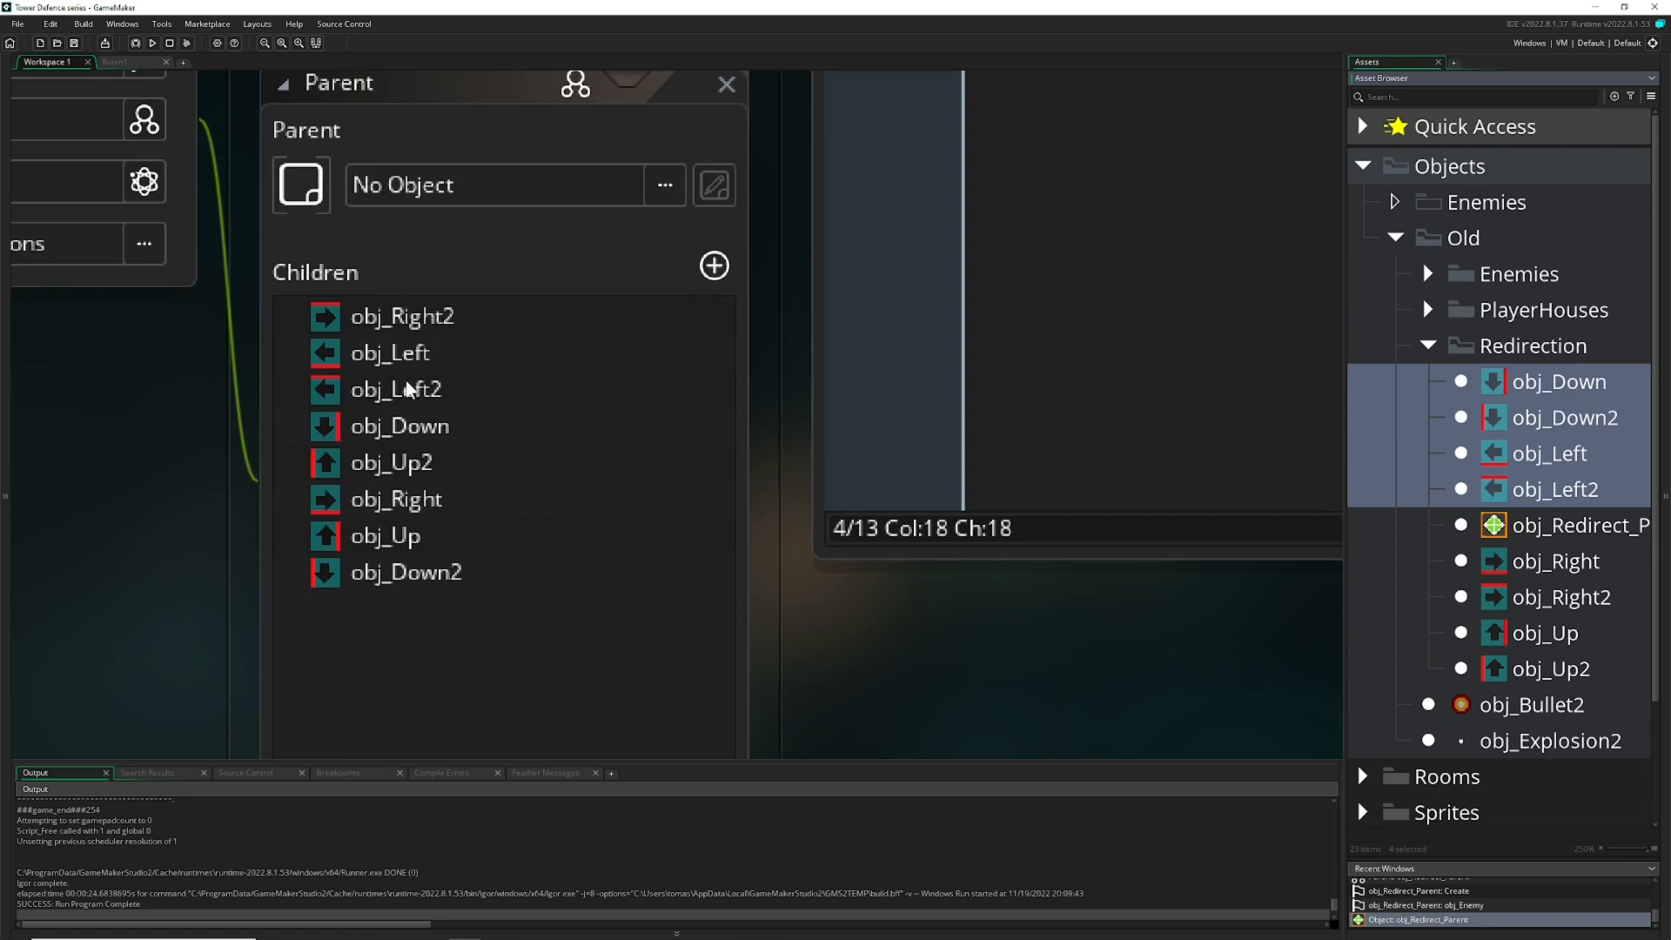
- View obj_Down's Create code inheriting the parent with directionRedirect = 270
click(1556, 381)
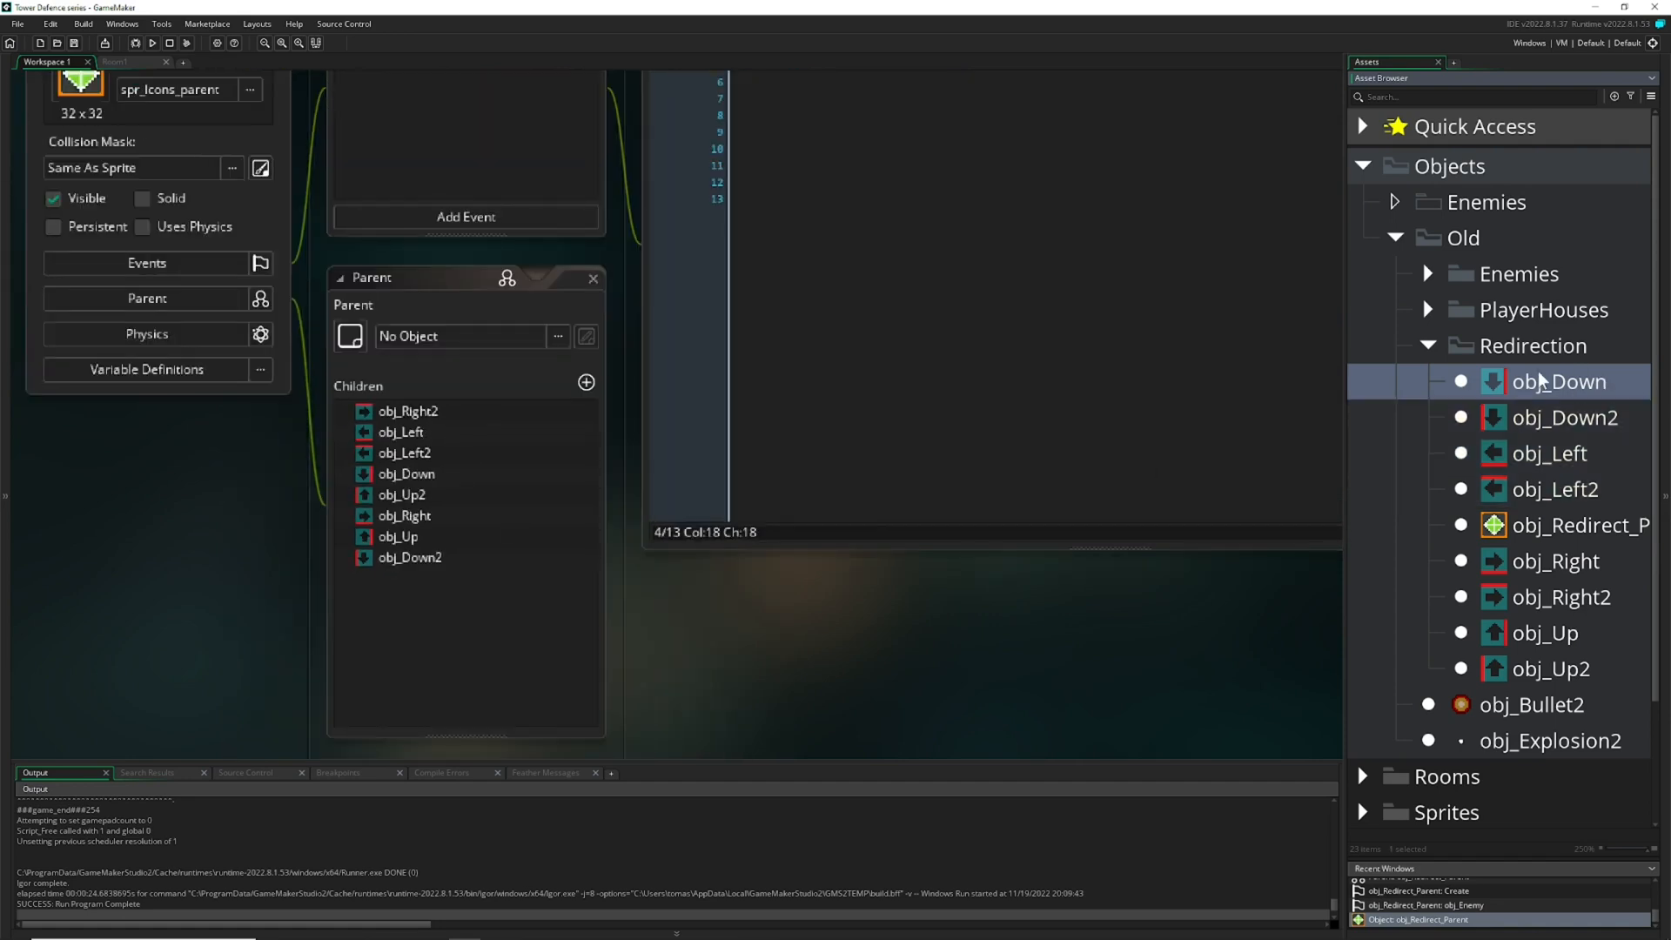
double_click(1556, 381)
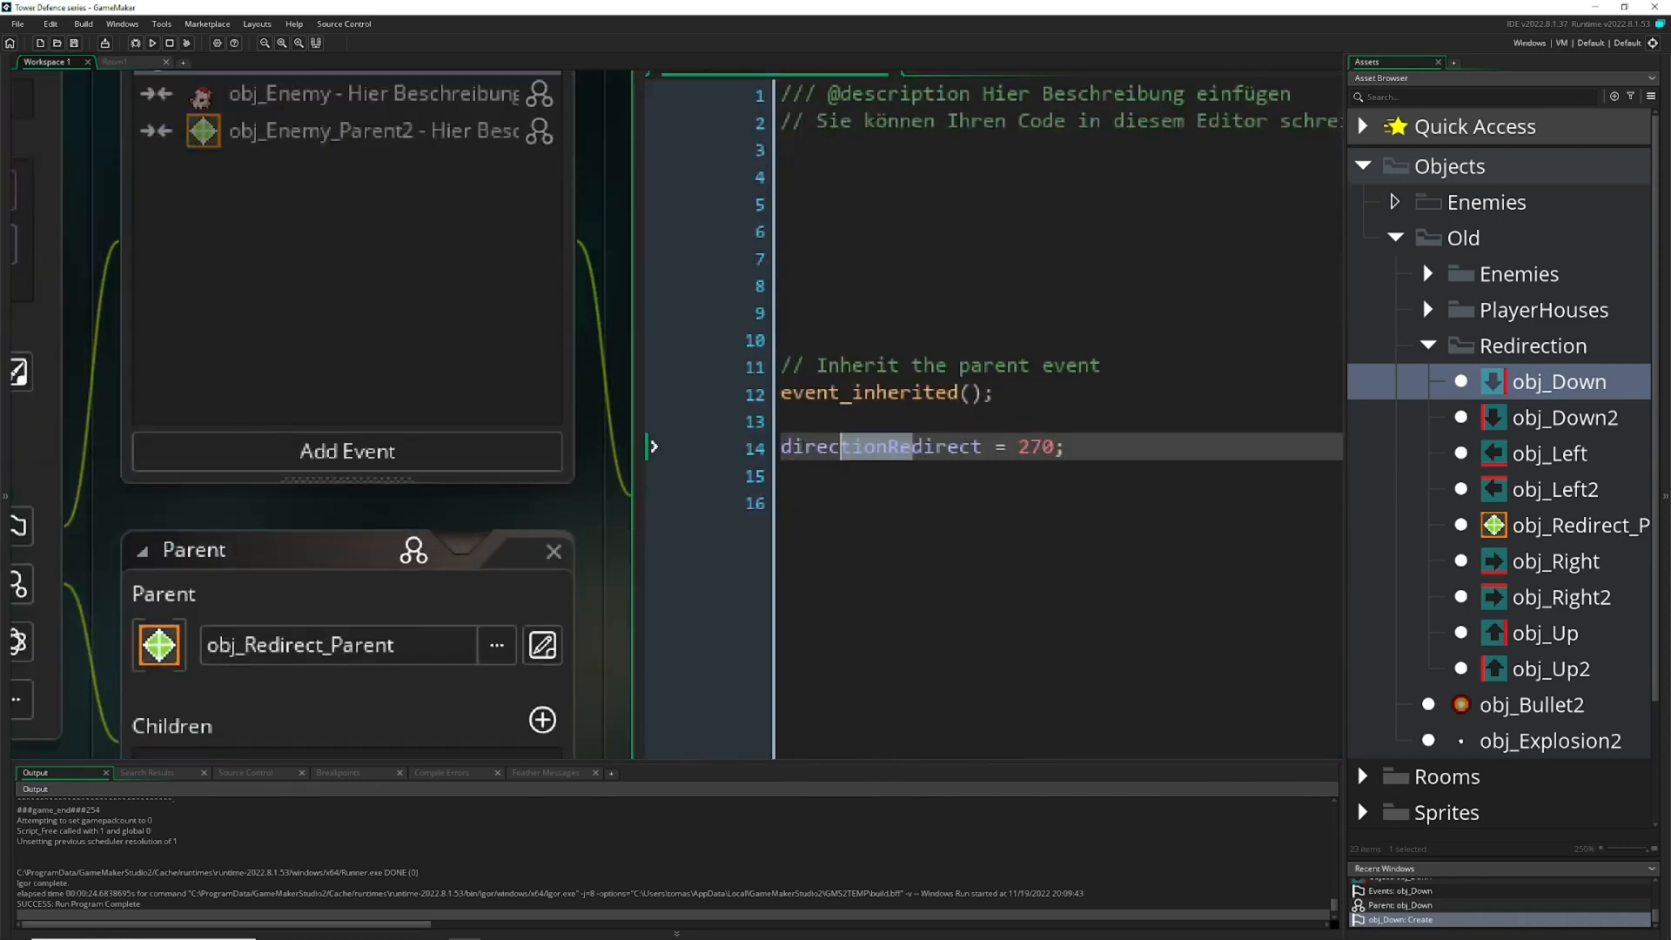
double_click(881, 447)
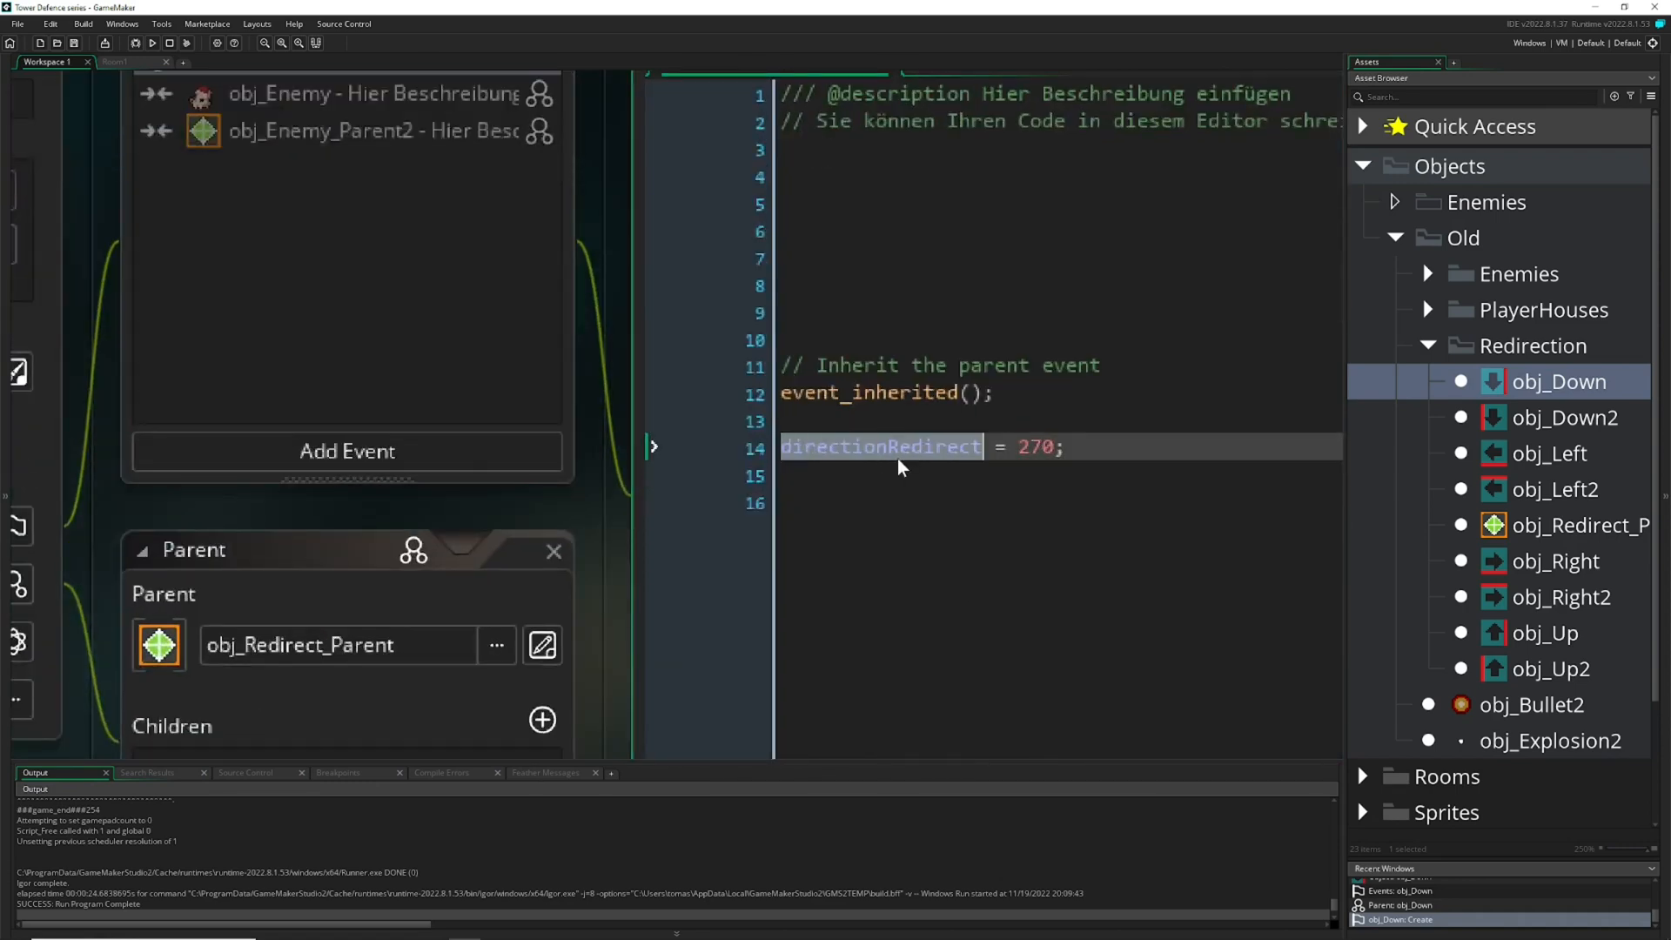
click(1577, 524)
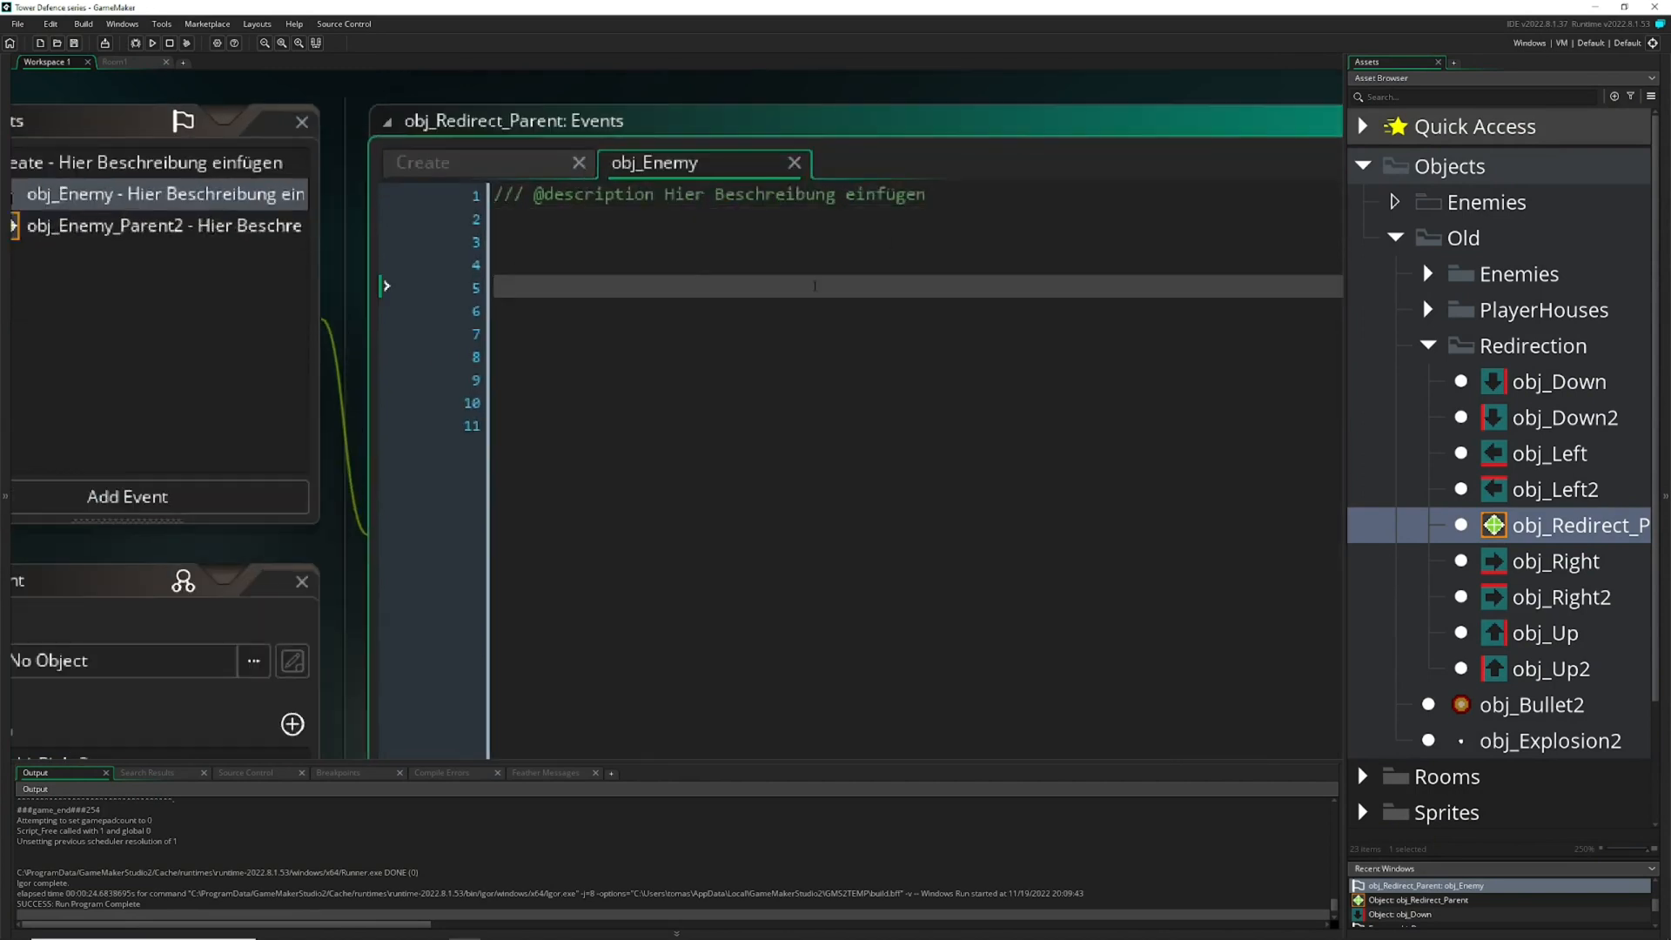
- Write other.direction = directionRedirect; in the obj_Enemy collision event, confirming the variable name
text(othe)
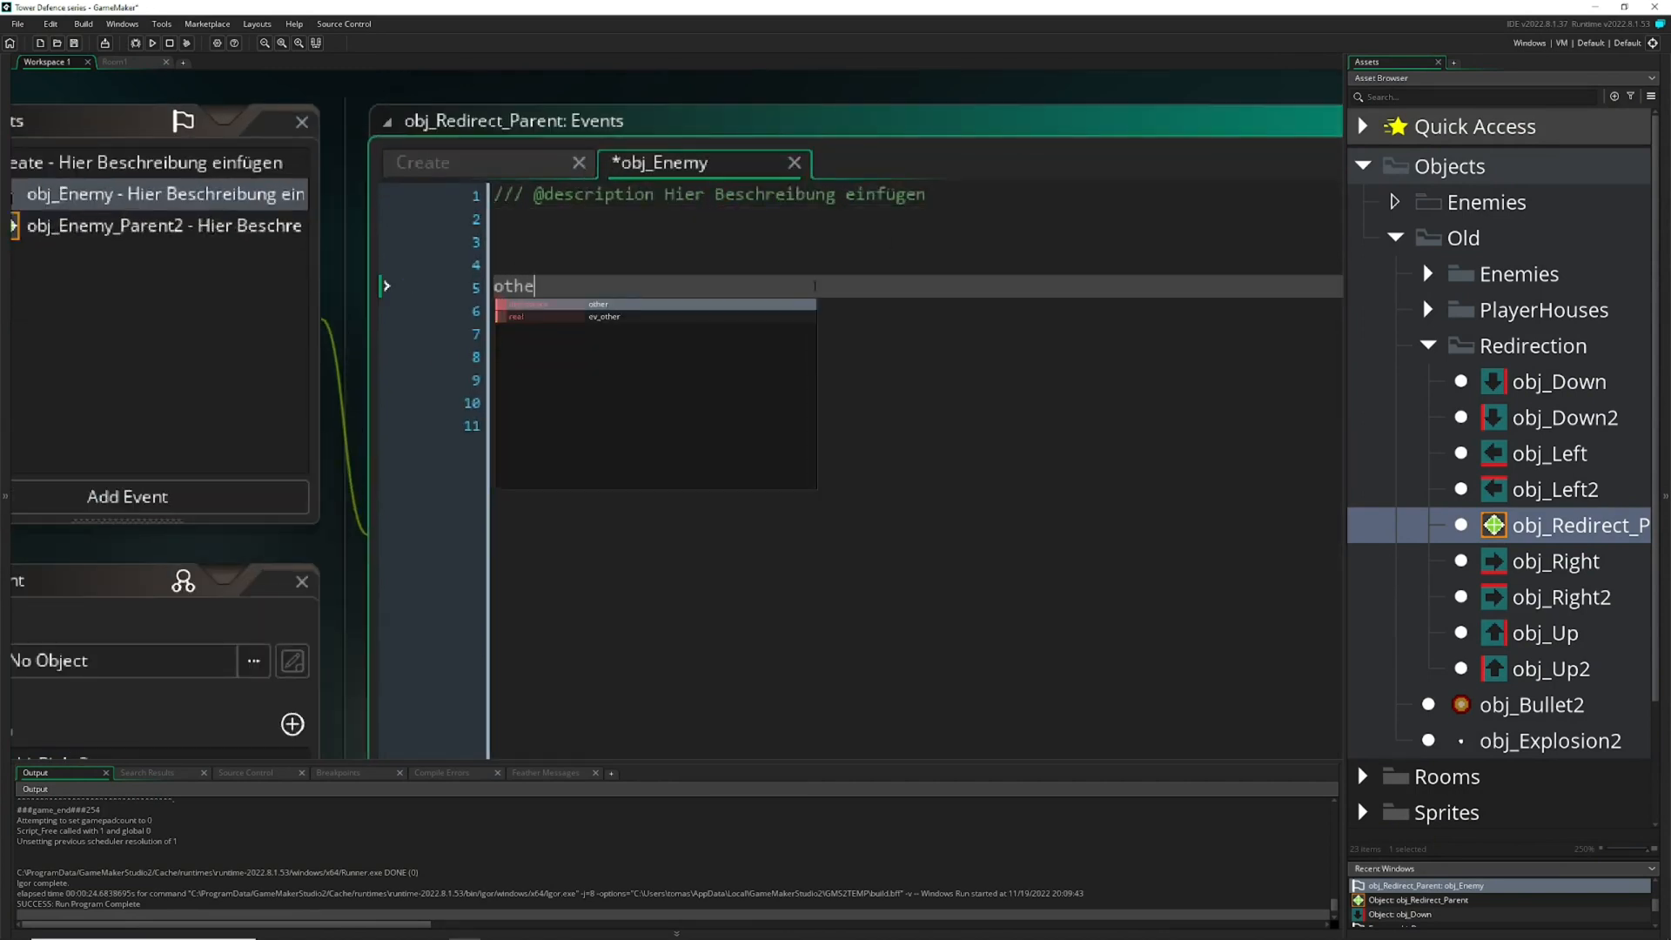
text(.)
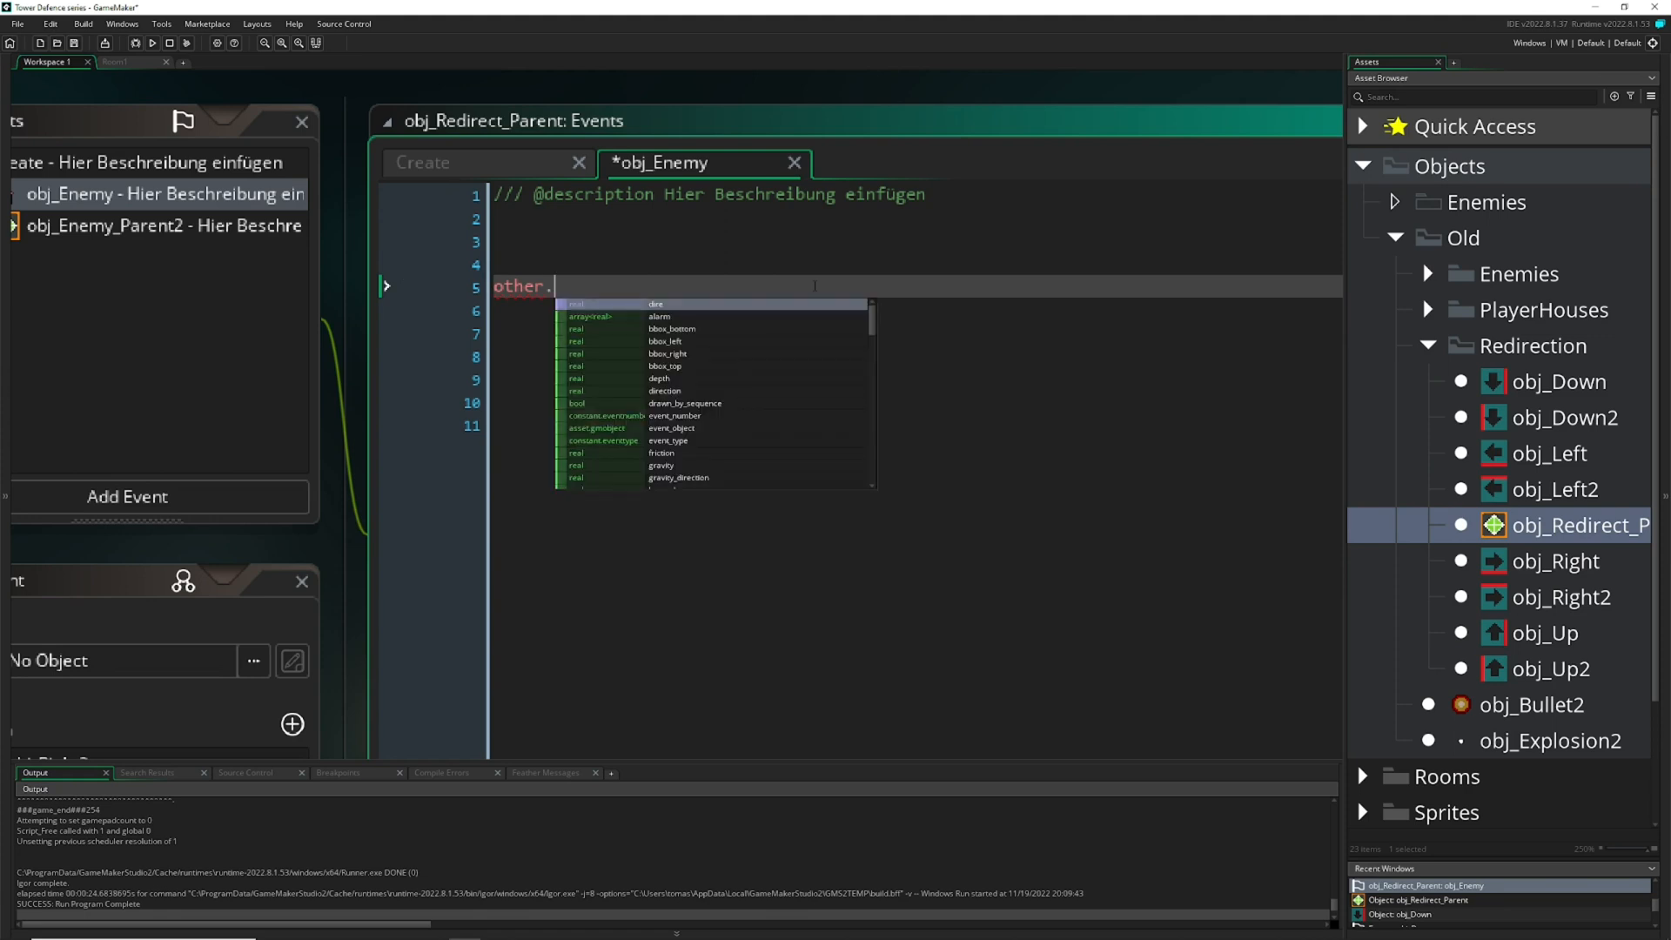
text(direction)
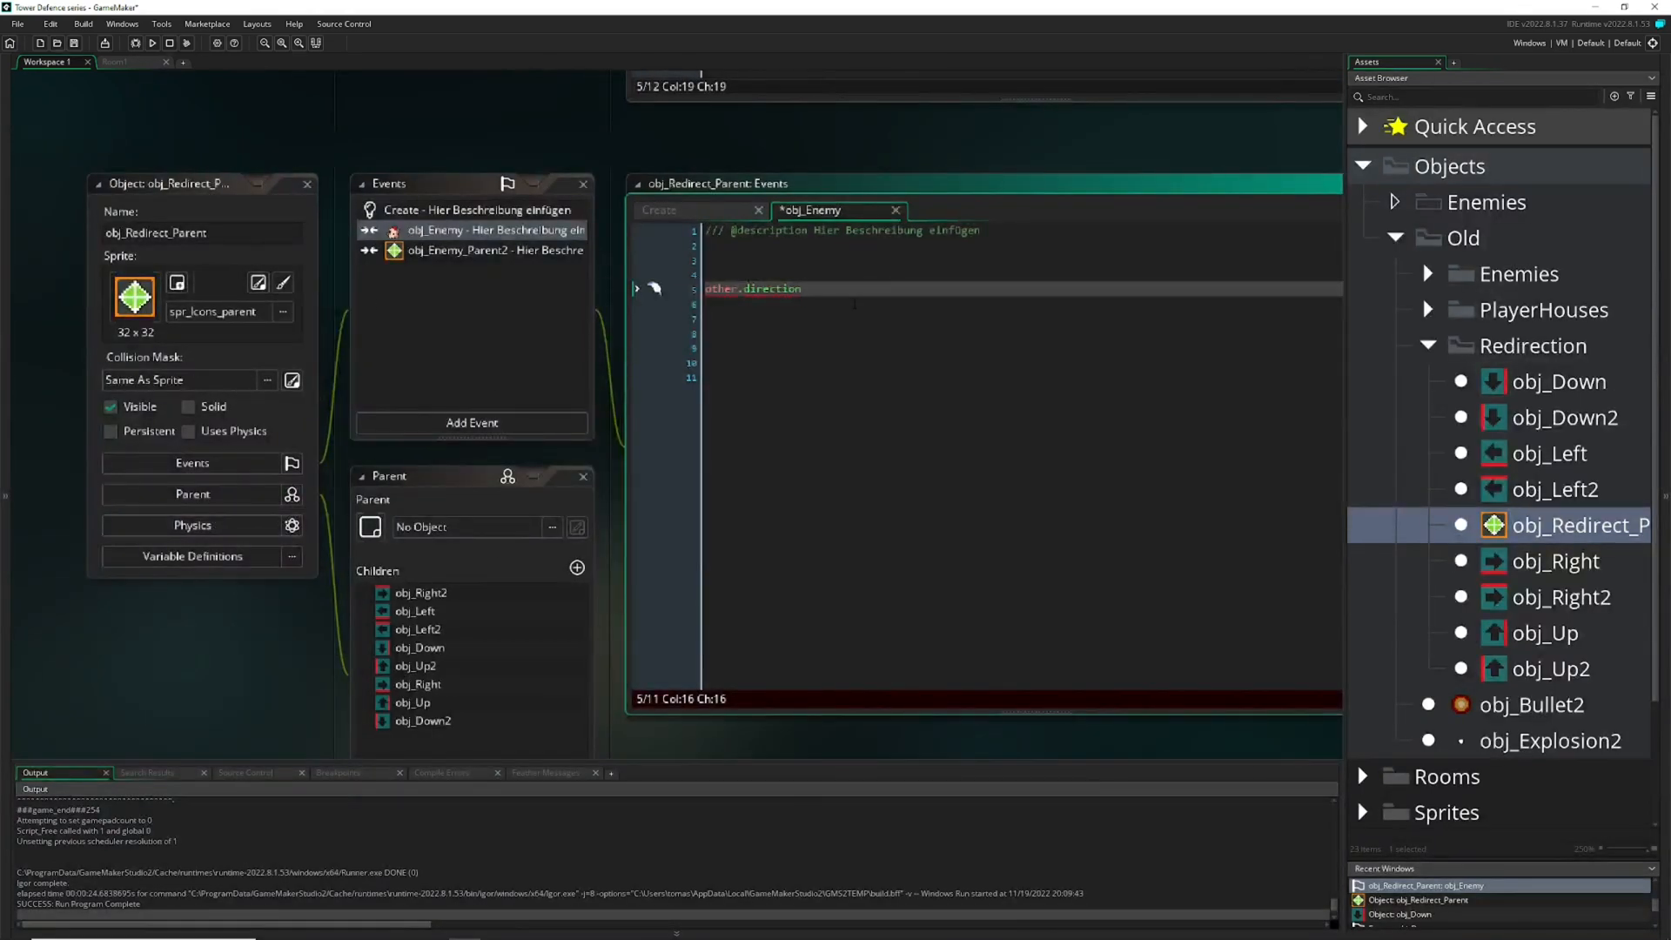
click(661, 210)
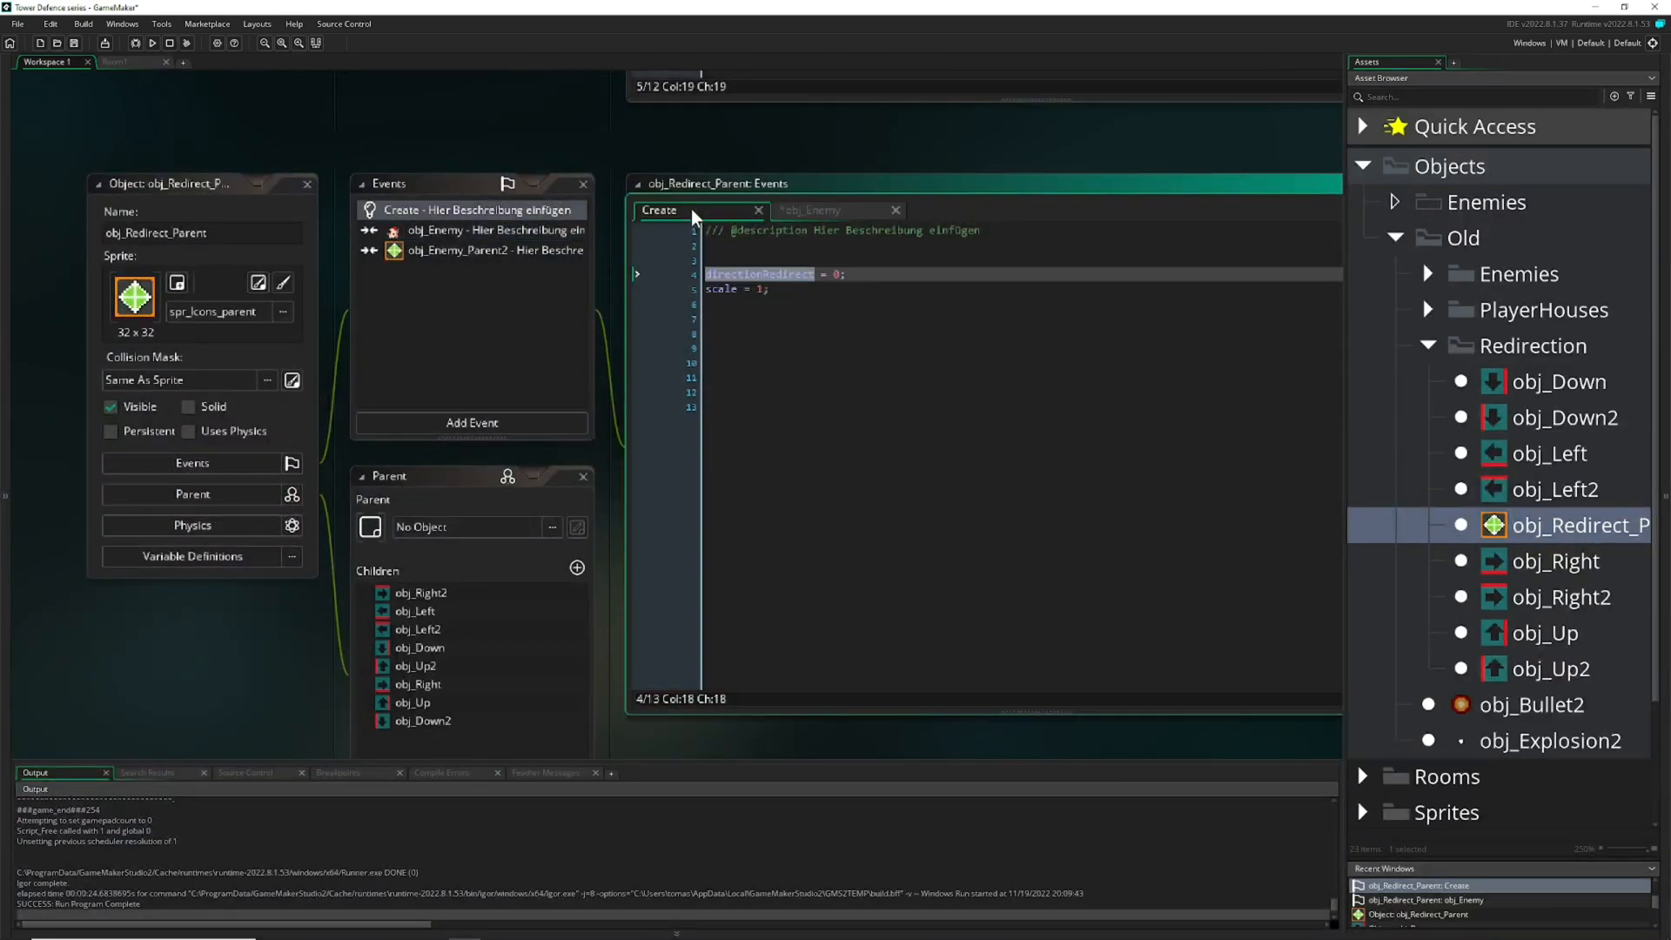
click(493, 230)
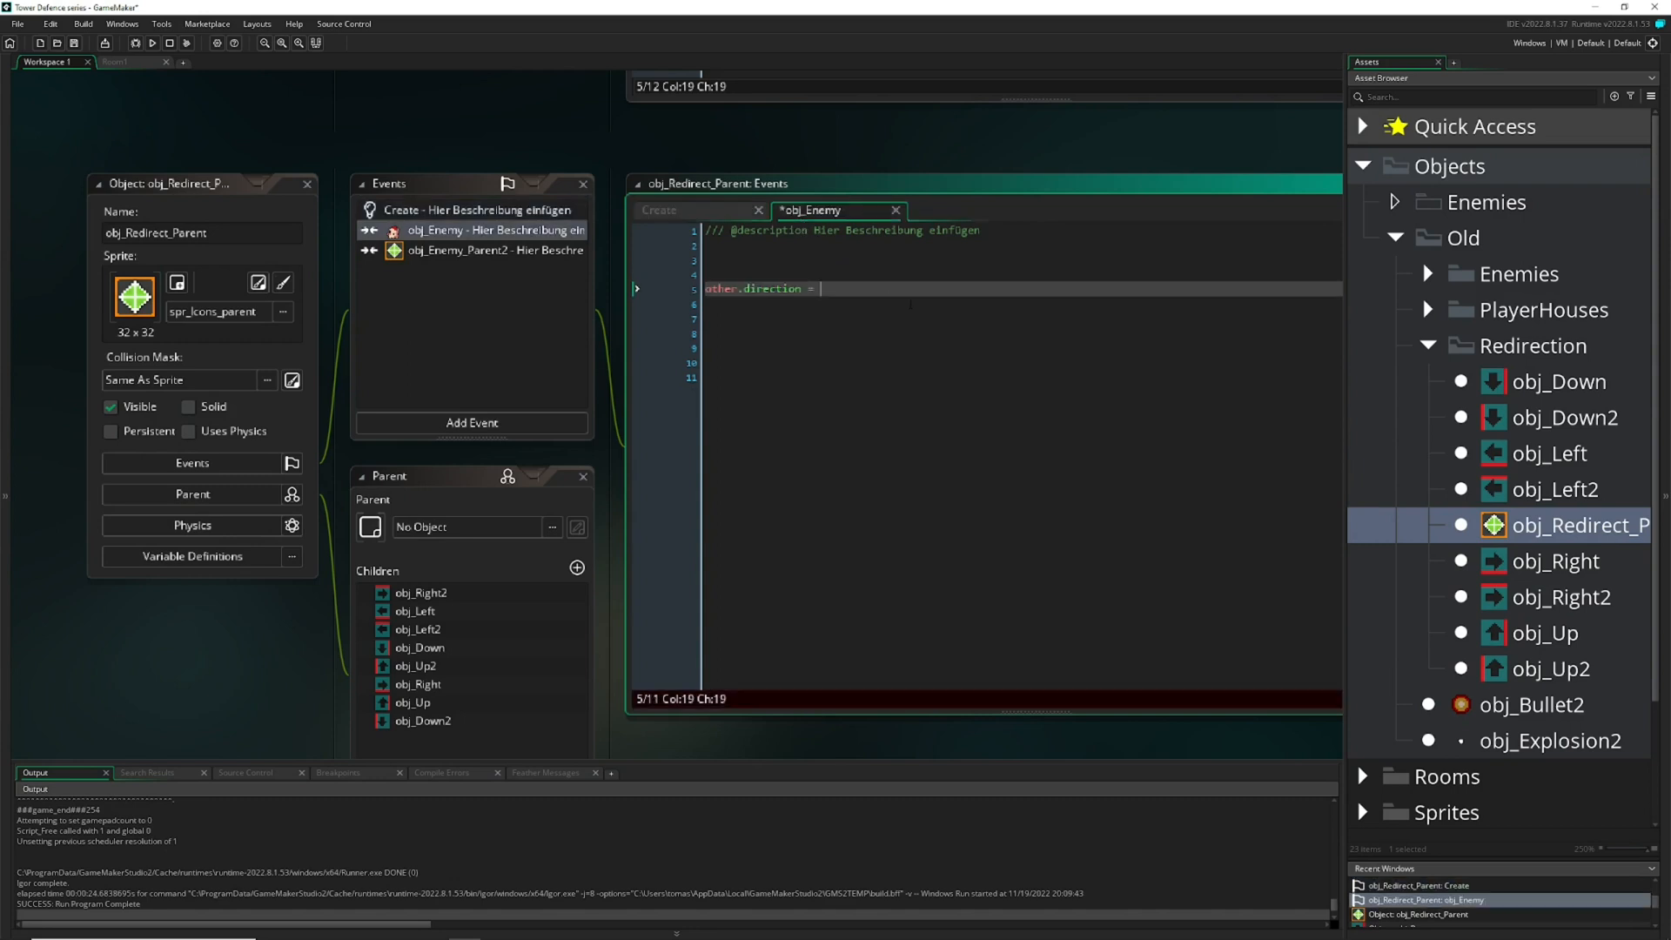
text(directionRedirect;)
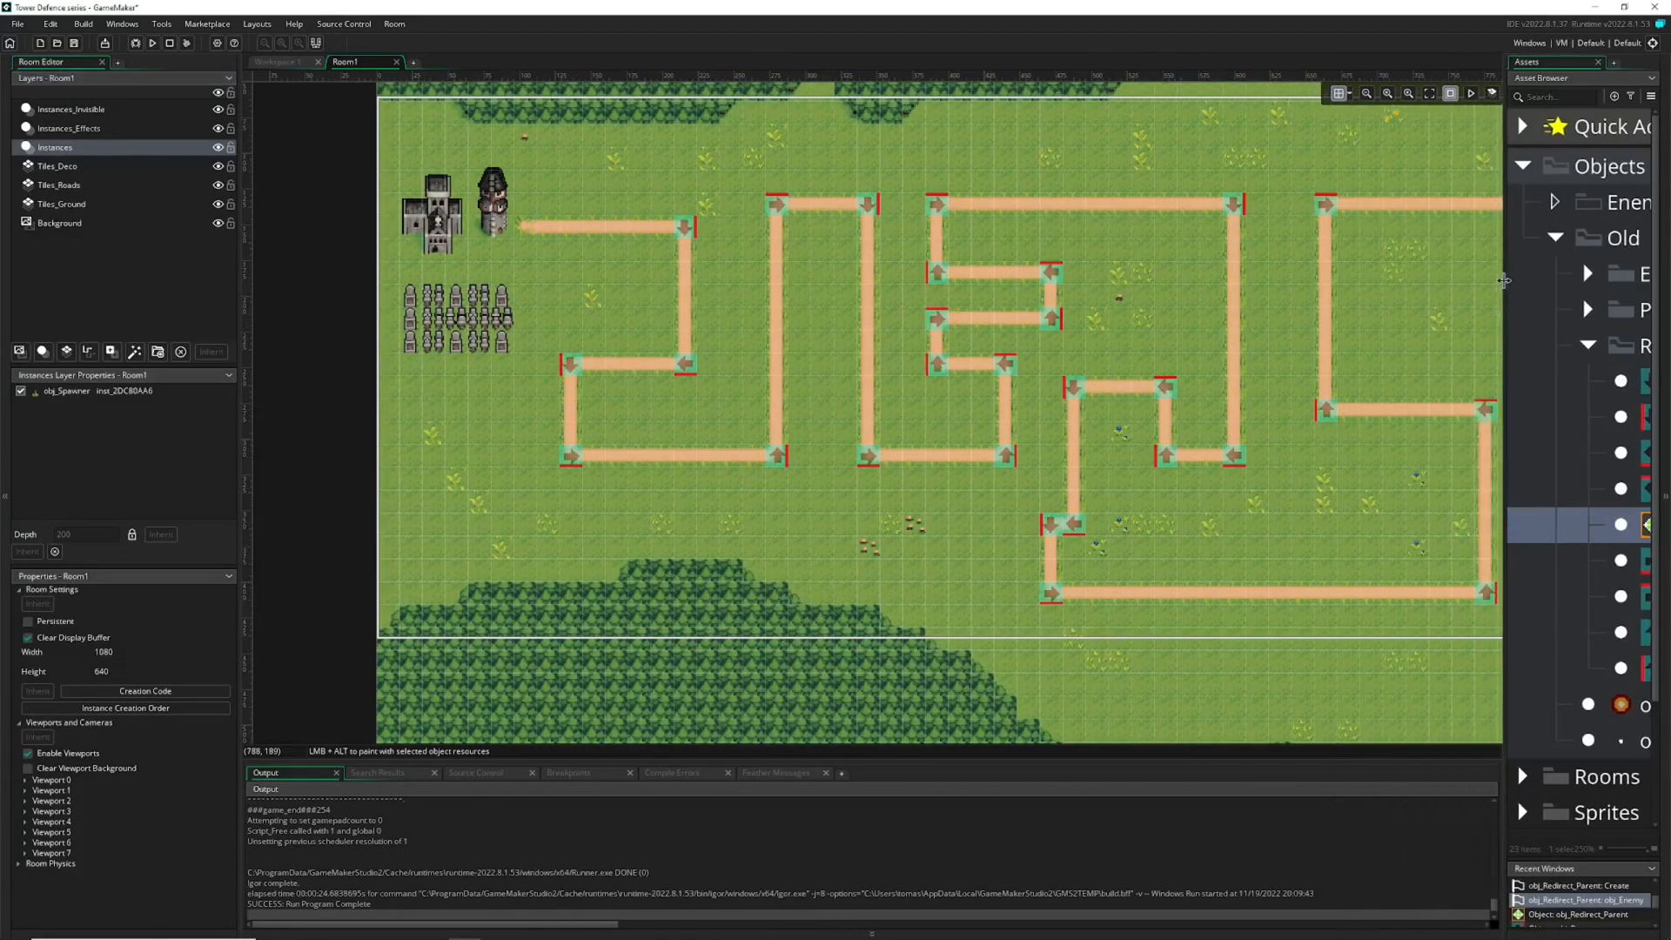
mouse_move(908, 407)
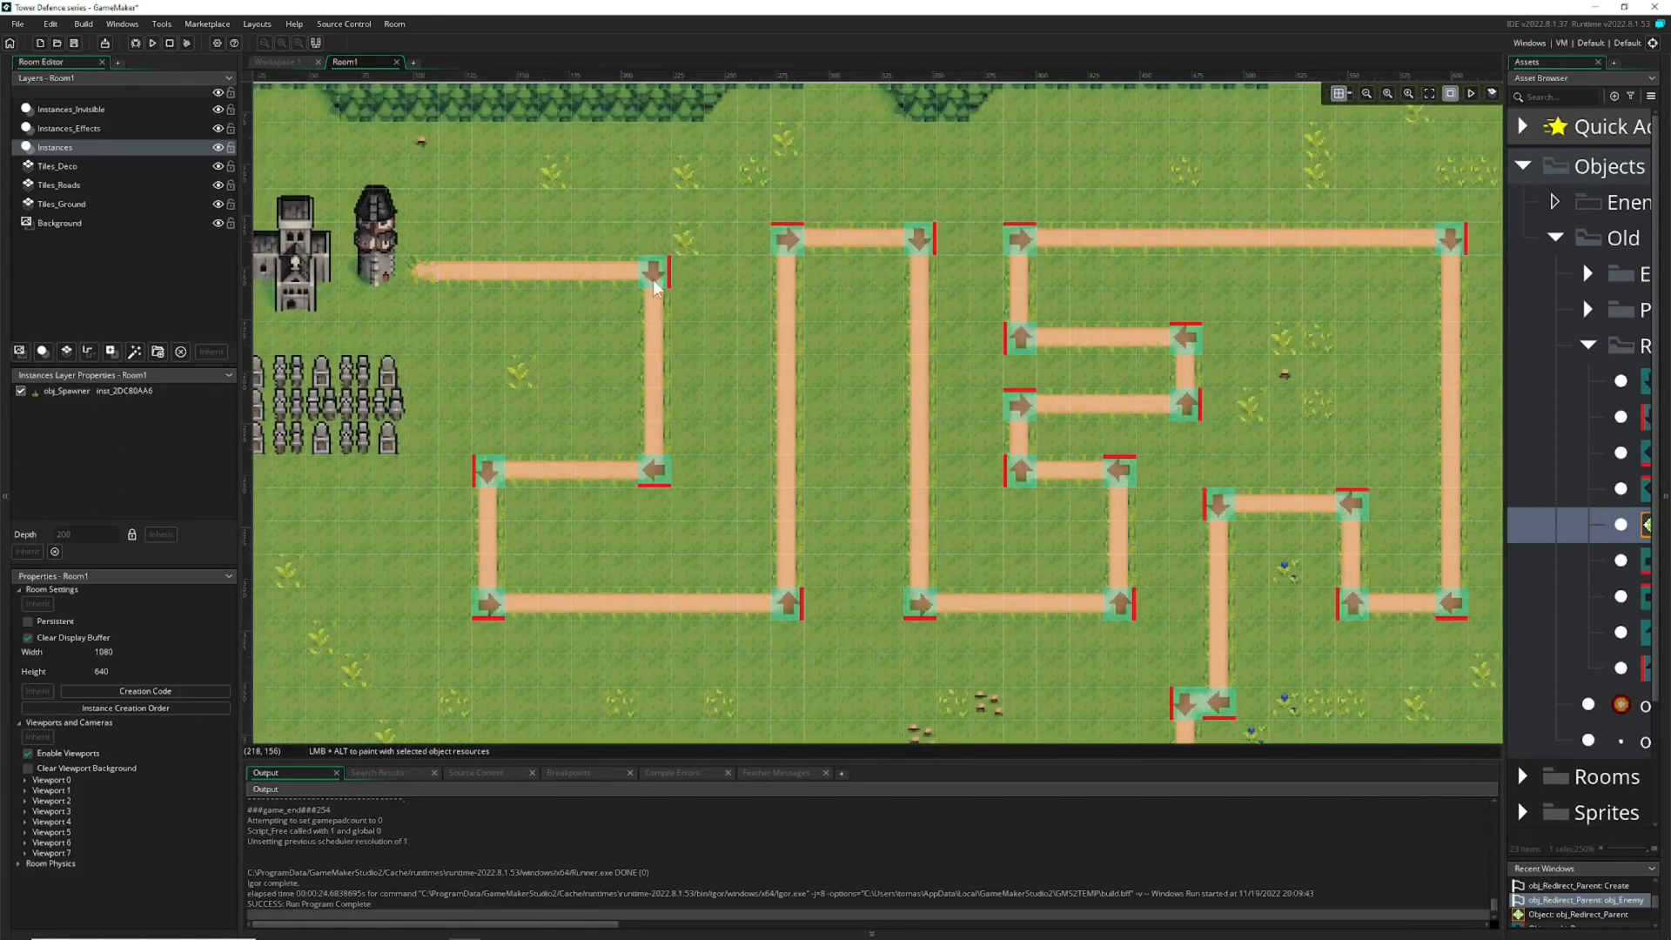
mouse_move(649, 472)
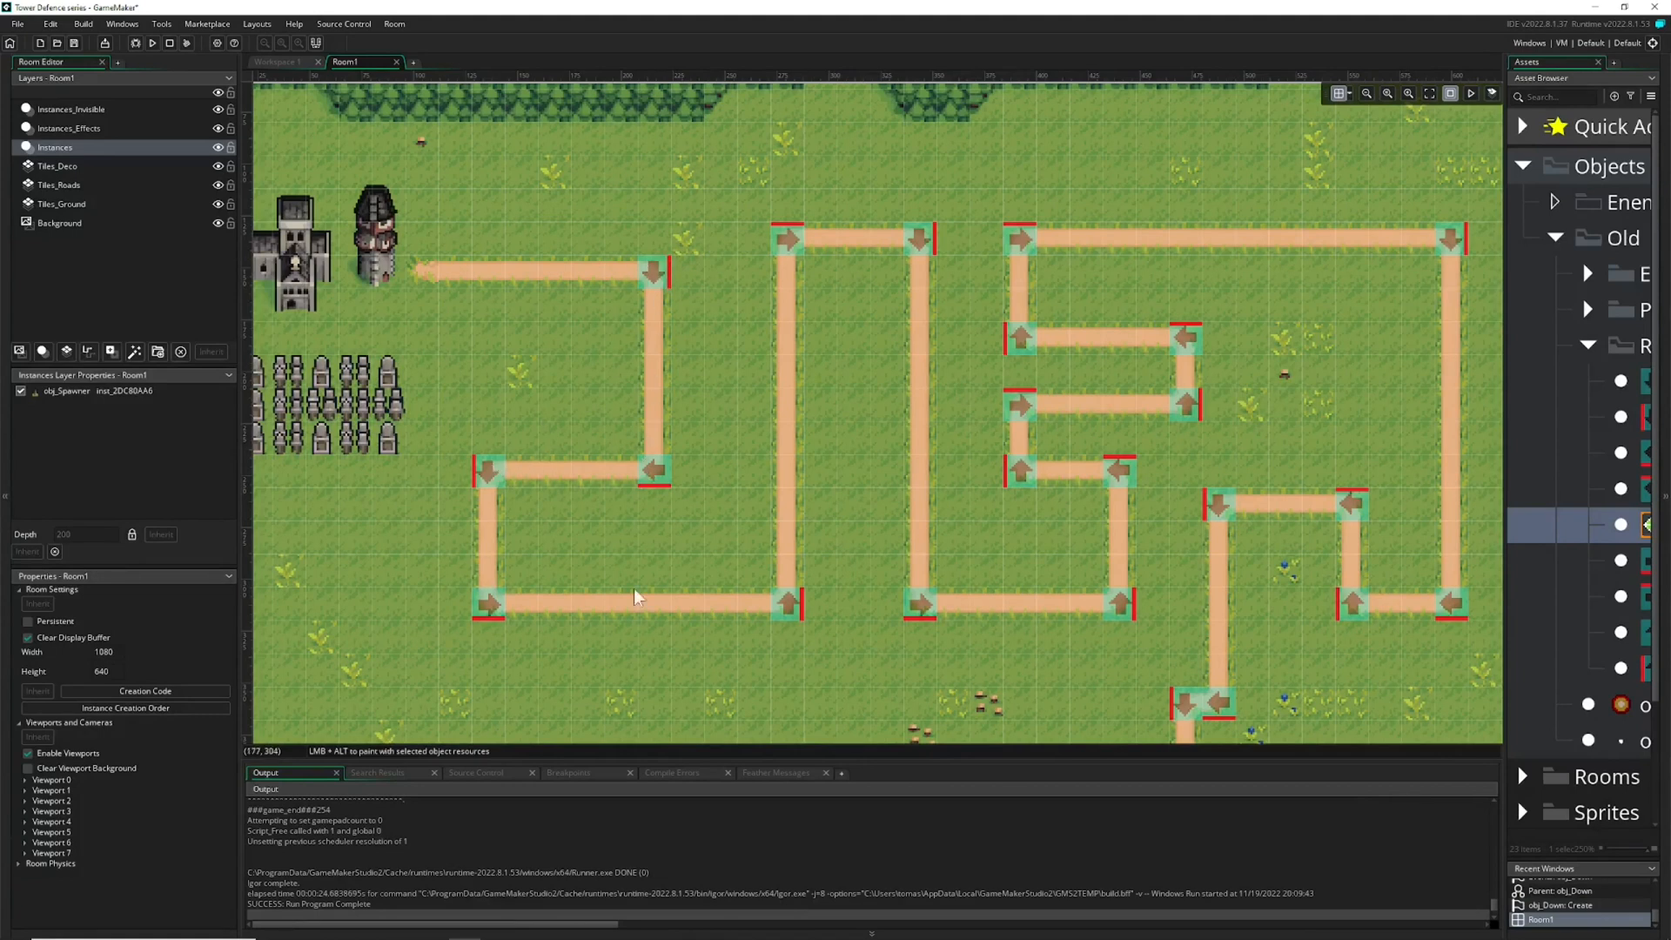
mouse_move(1126, 608)
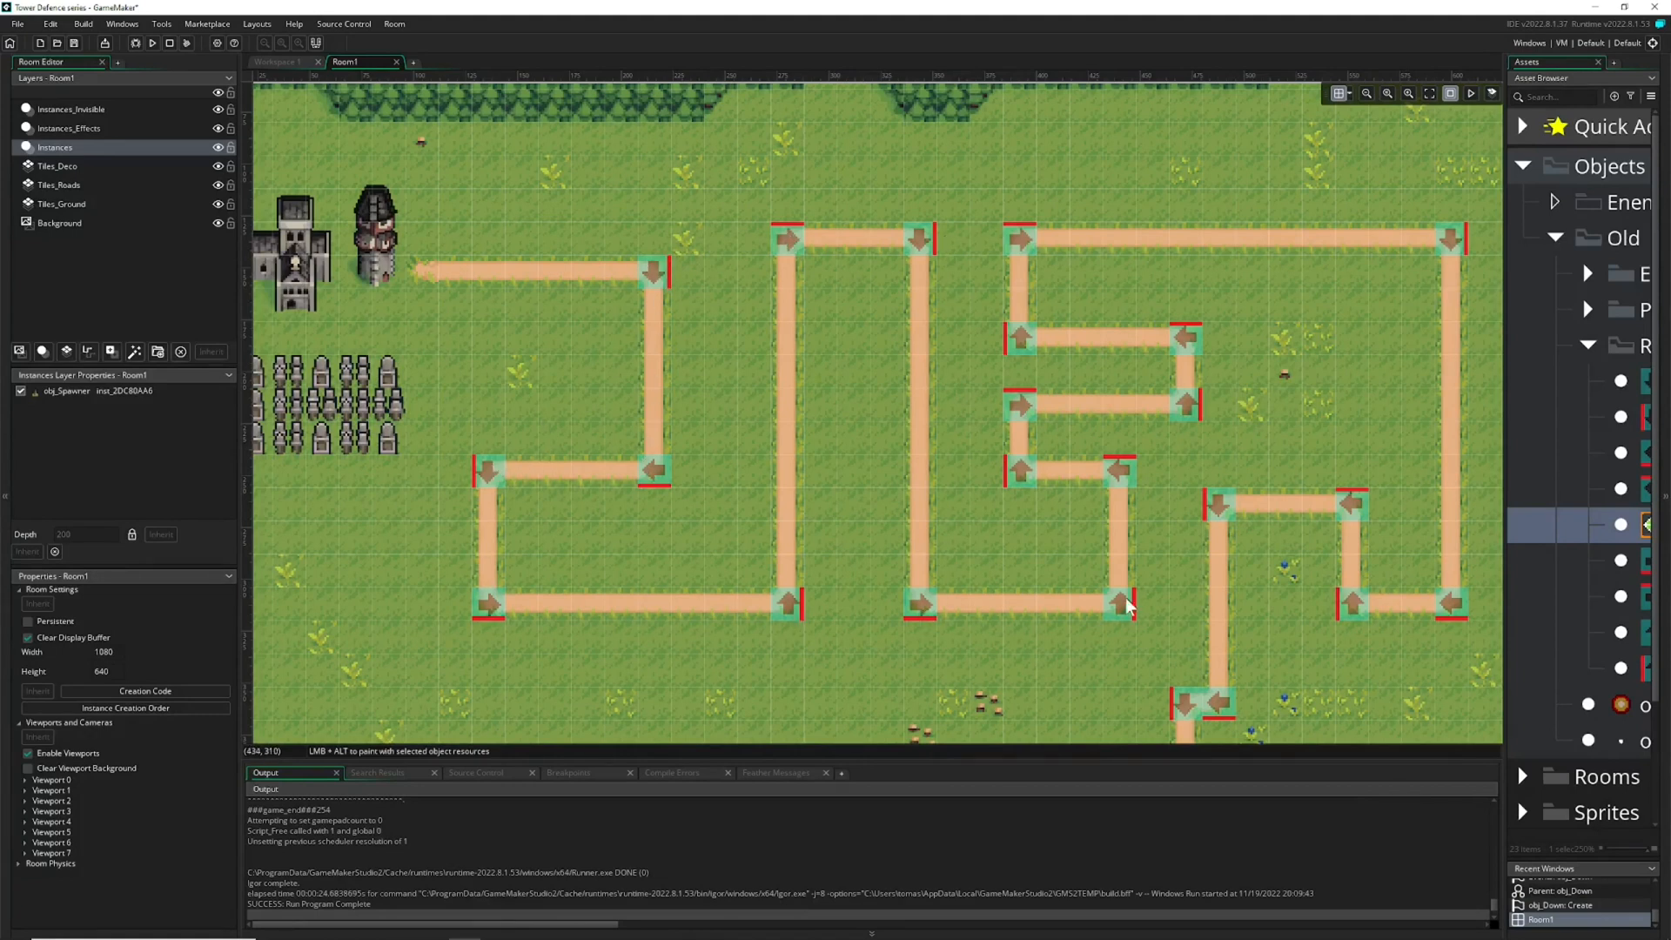
mouse_move(1069, 467)
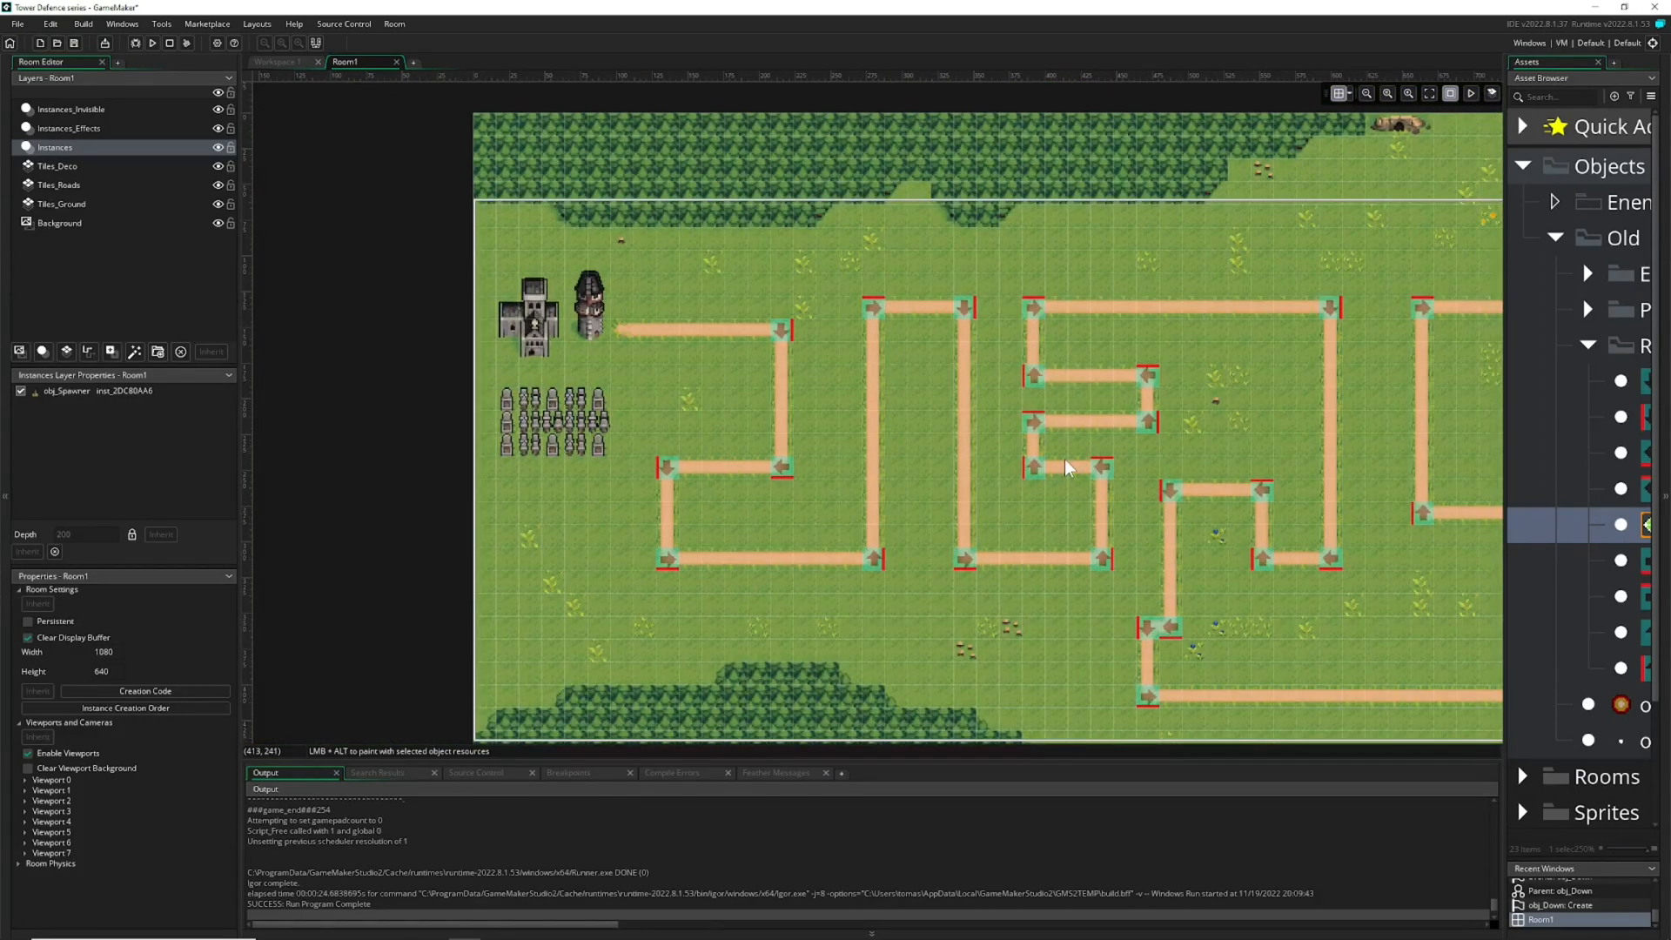
mouse_move(1506, 257)
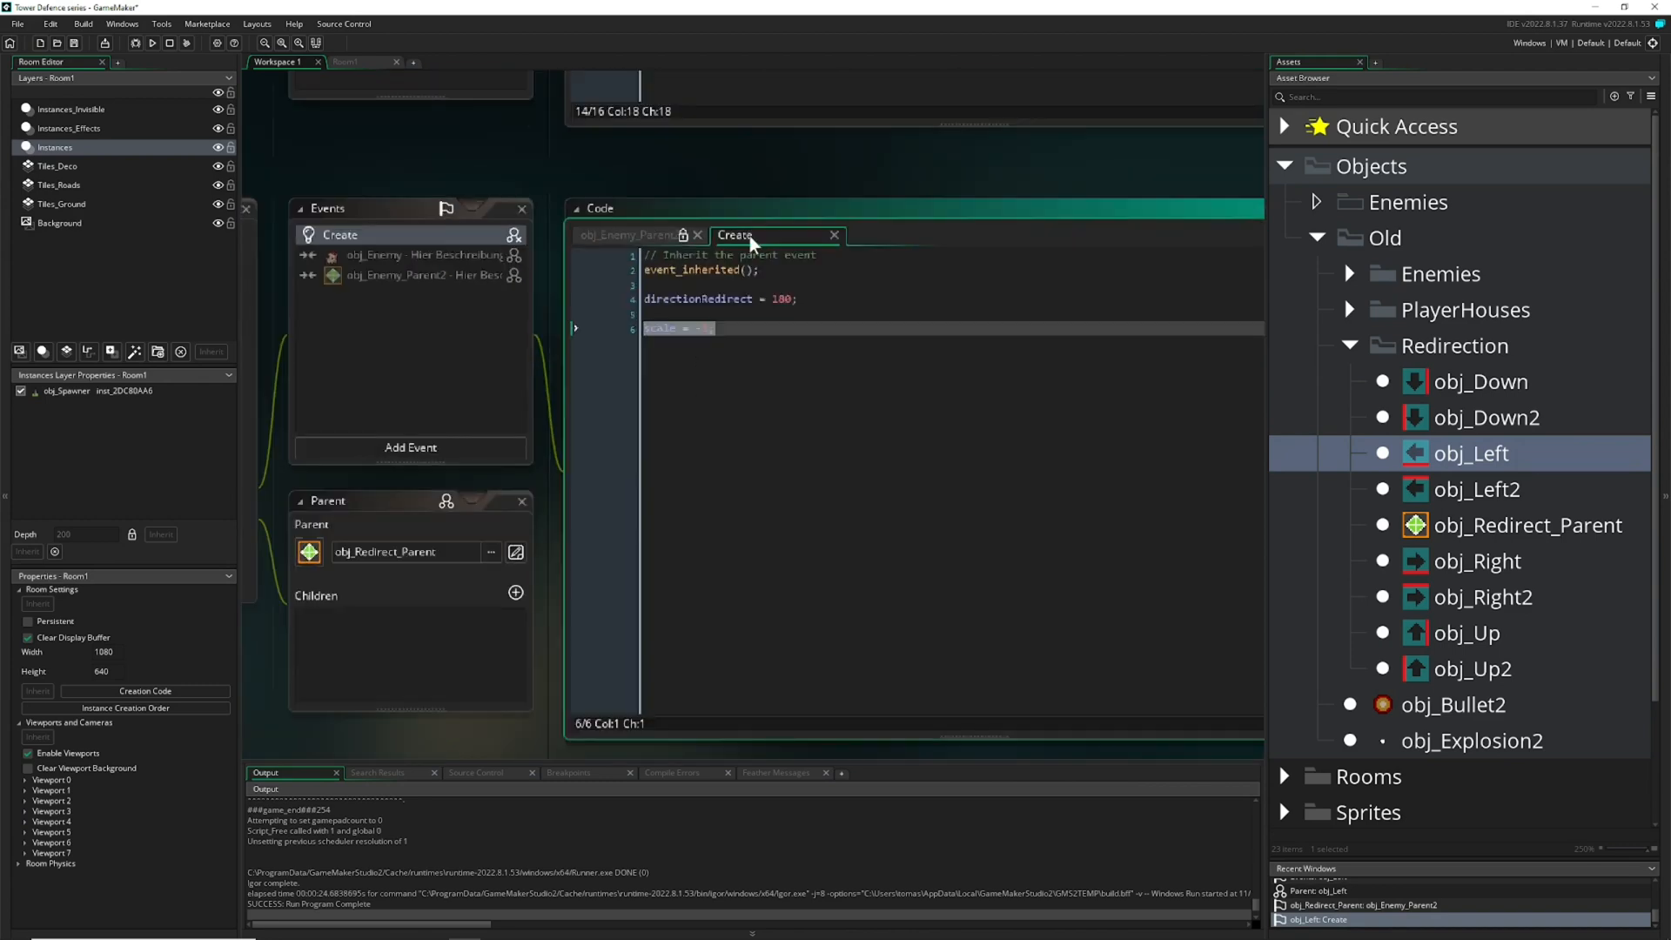
- Add other.image_xscale = scale; to the obj_Enemy collision code
double_click(1528, 524)
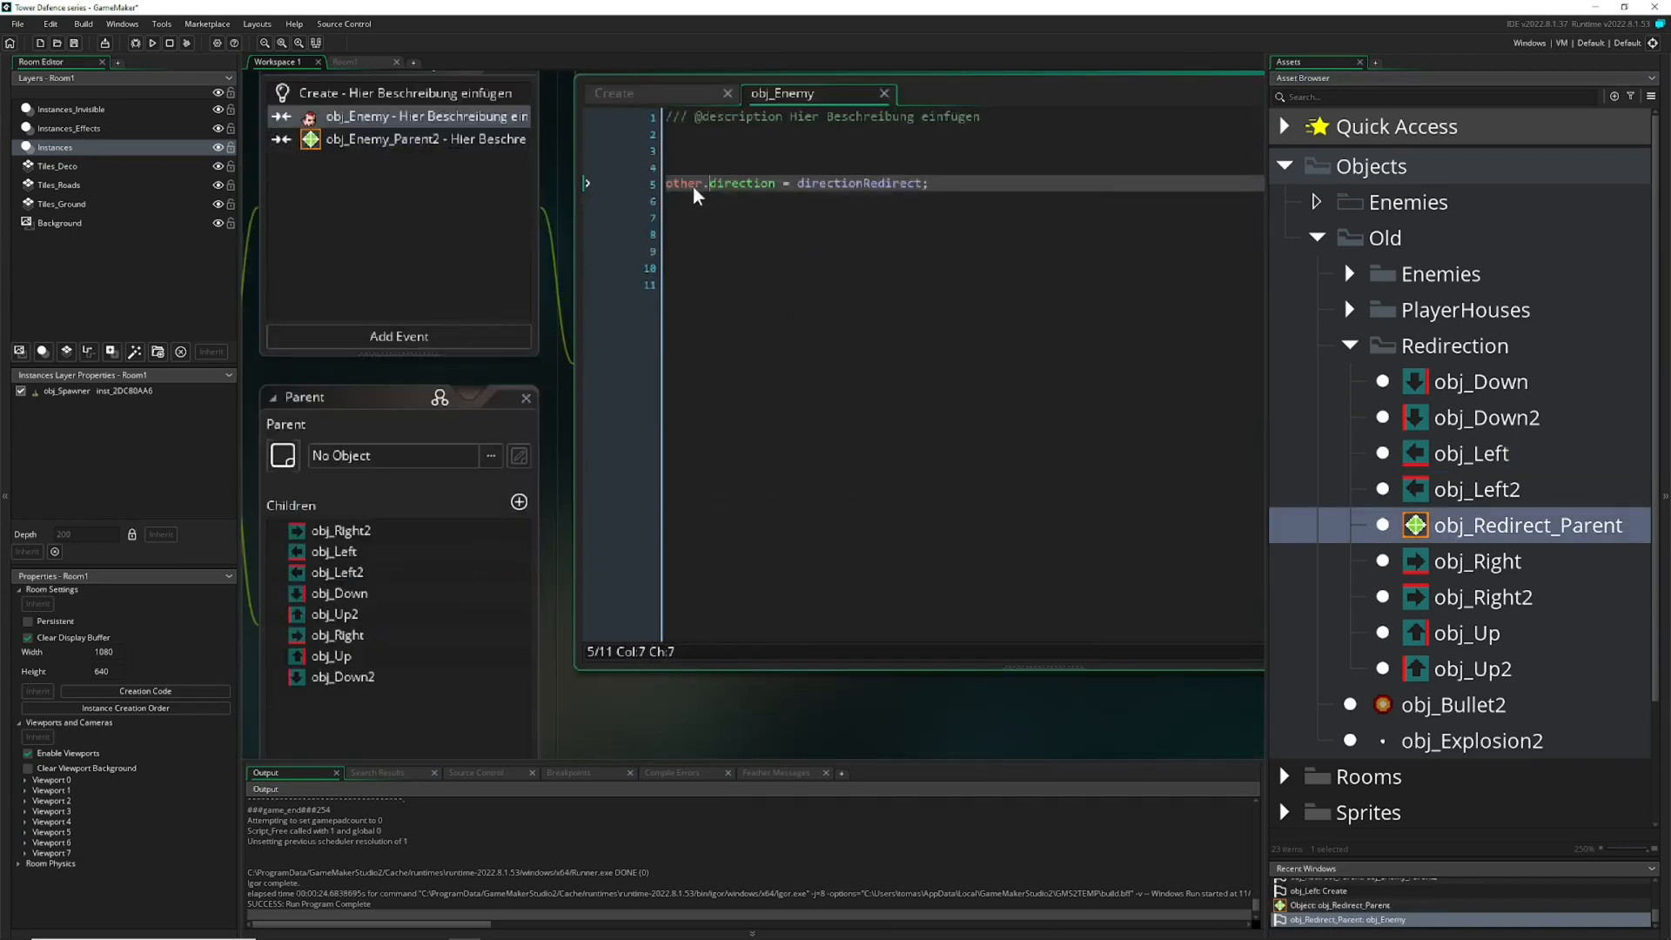
text(other.image_x)
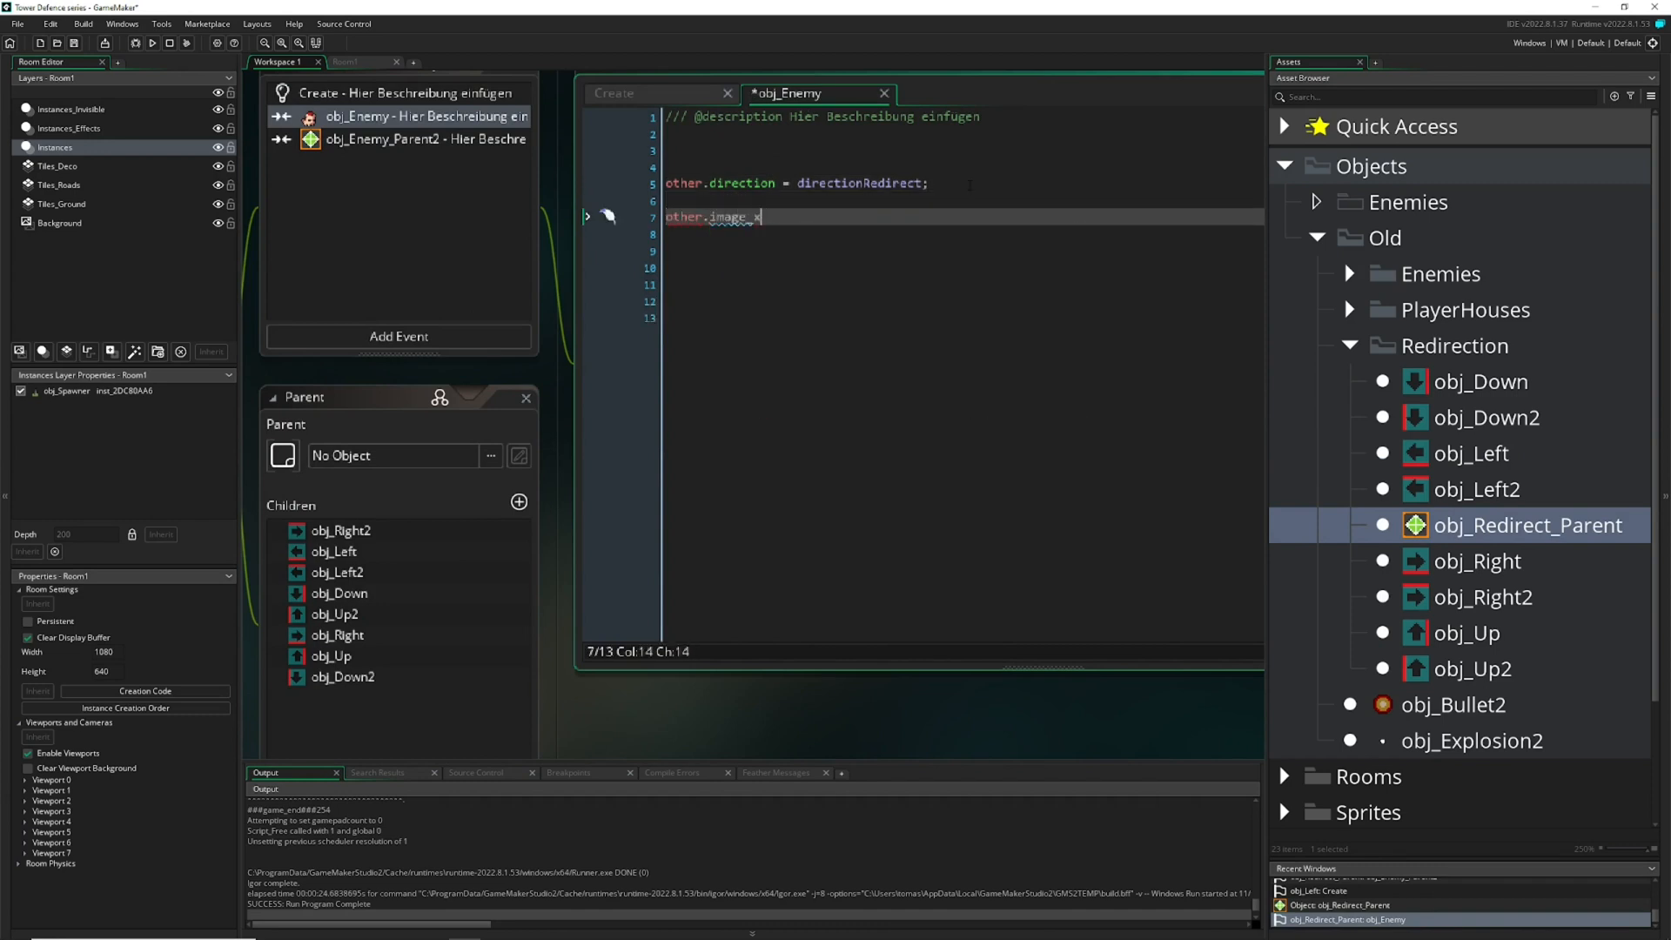
click(615, 94)
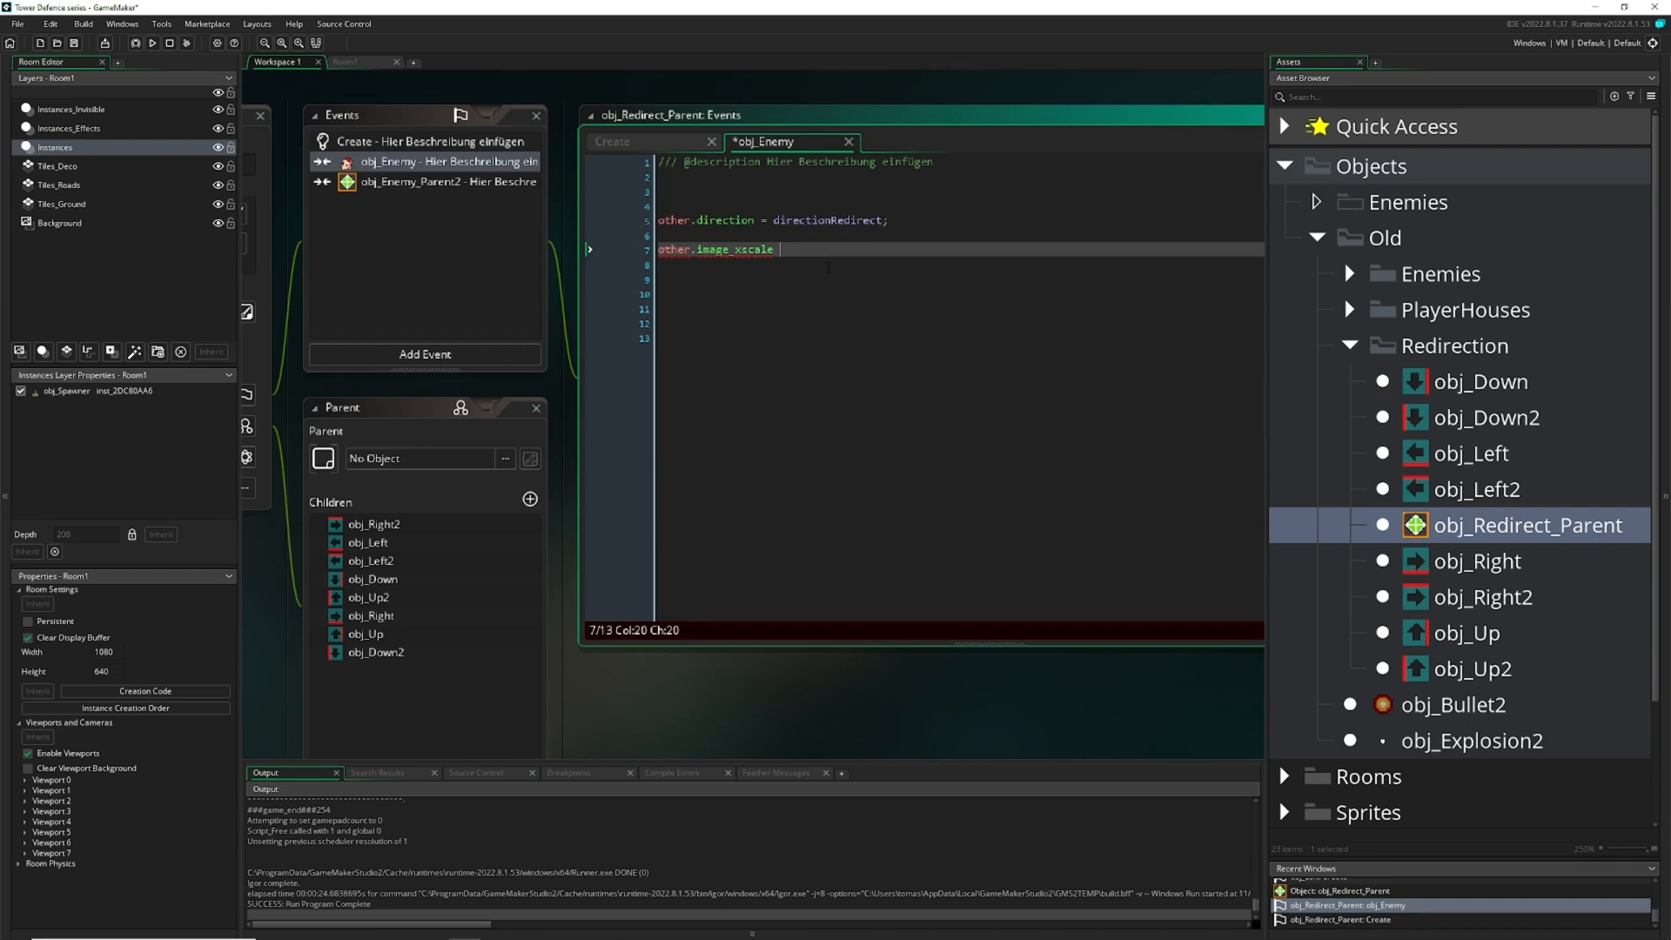
text(= scale =)
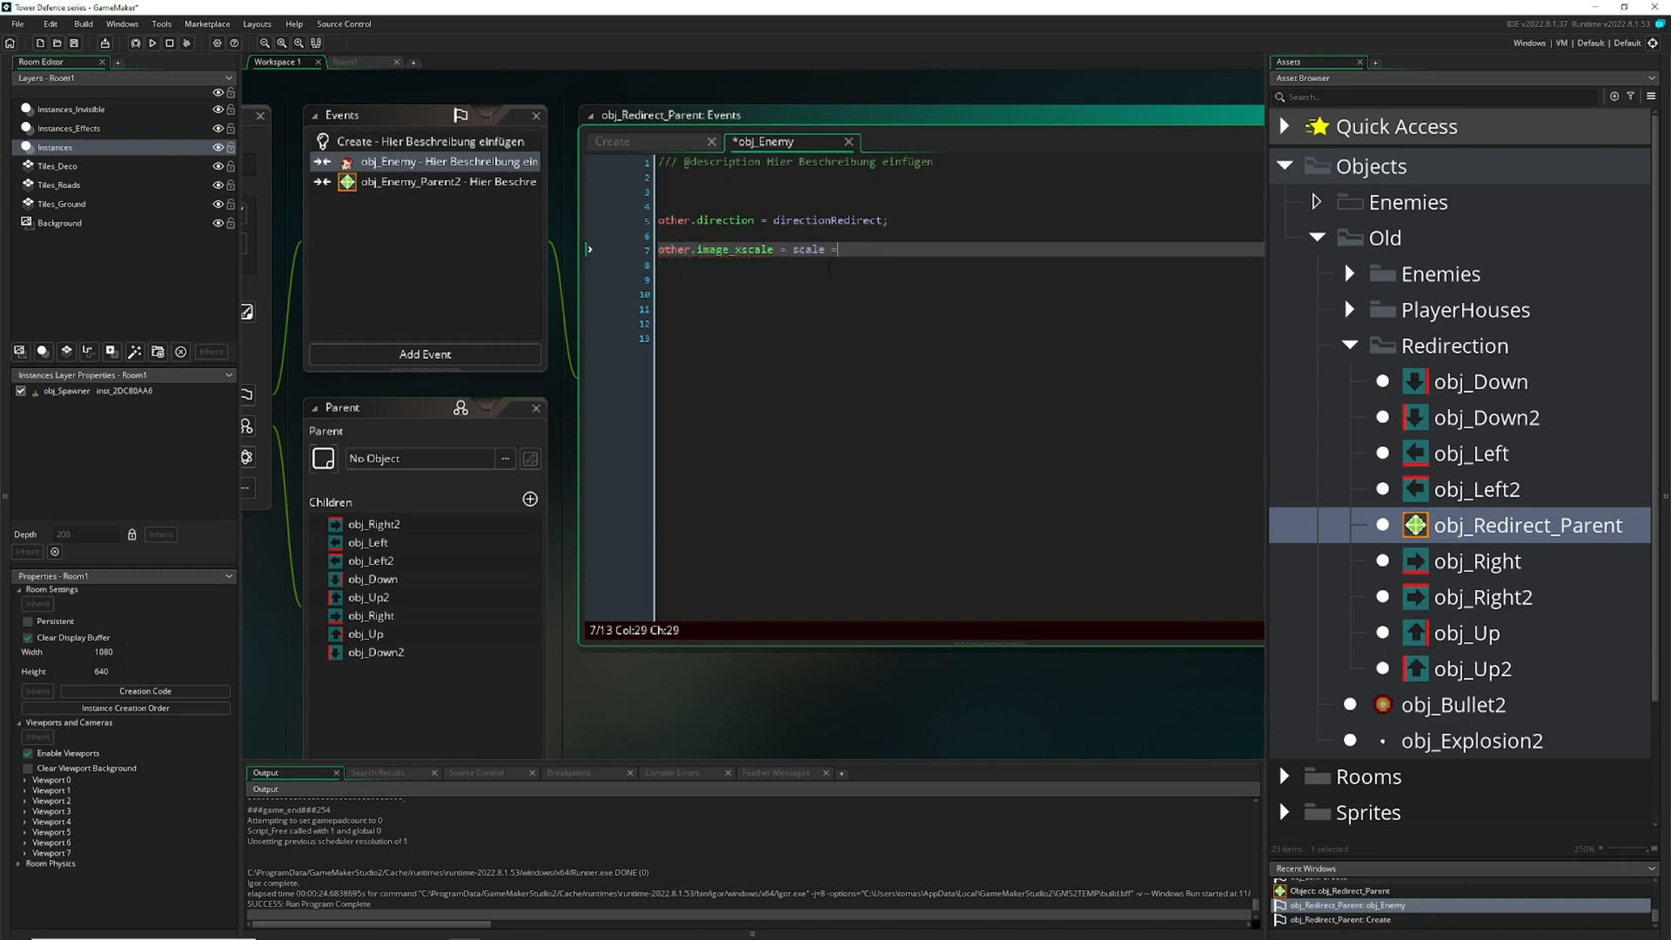
text(;)
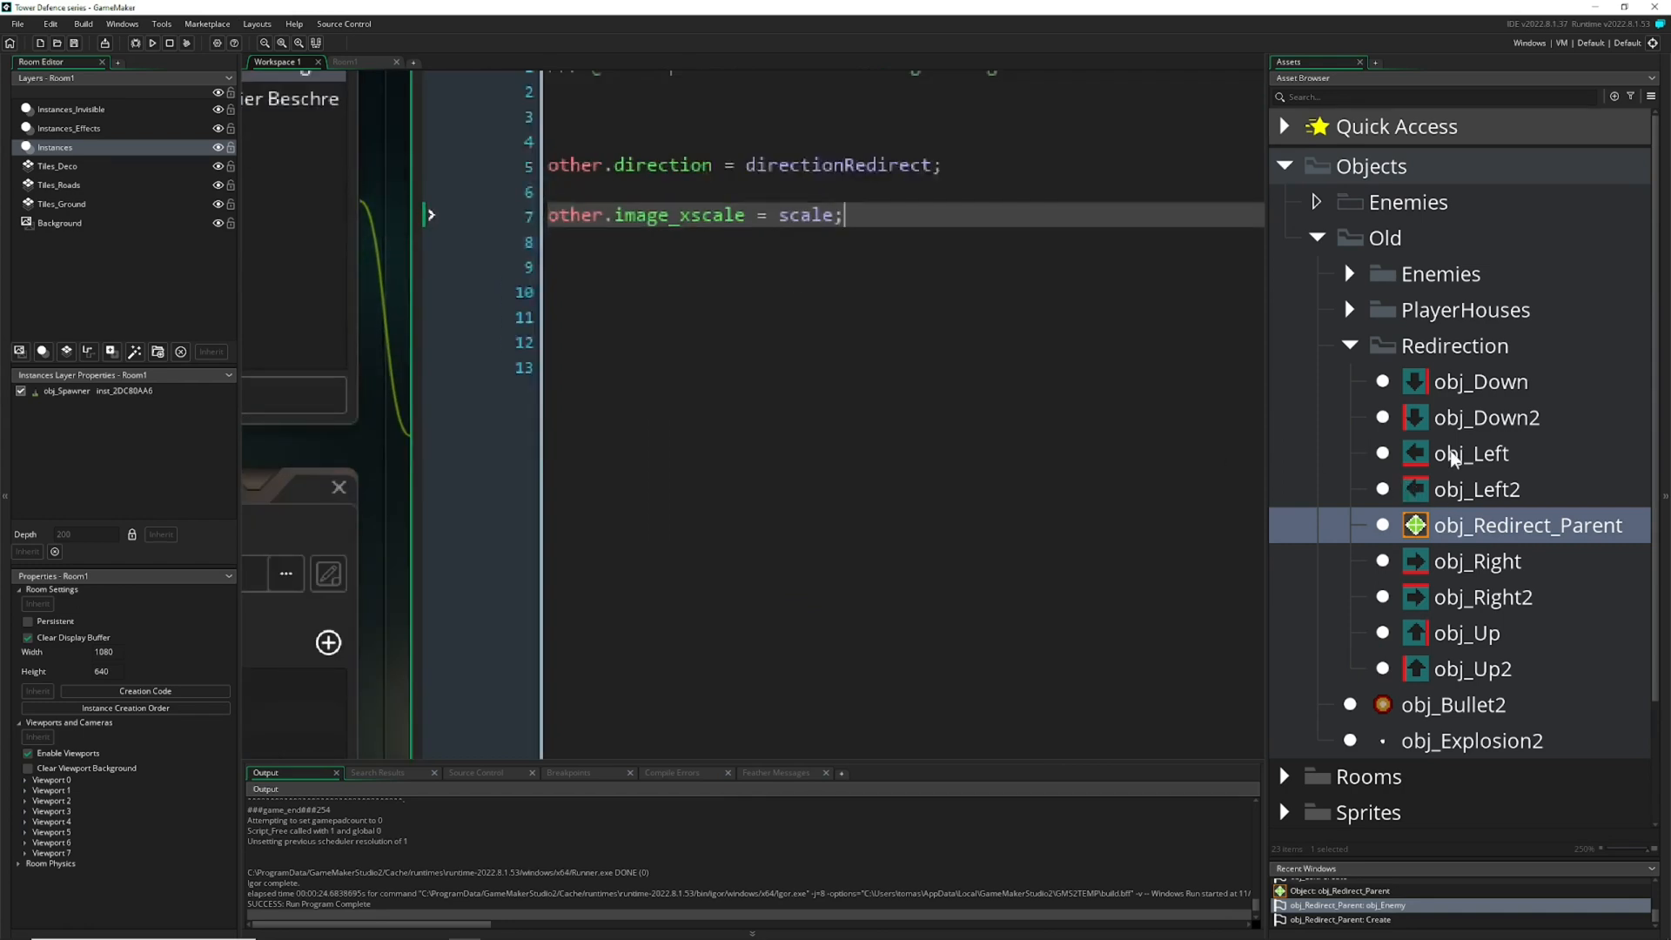
- Check obj_Left's Create event uses scale = -1, then return to Room1
double_click(1472, 452)
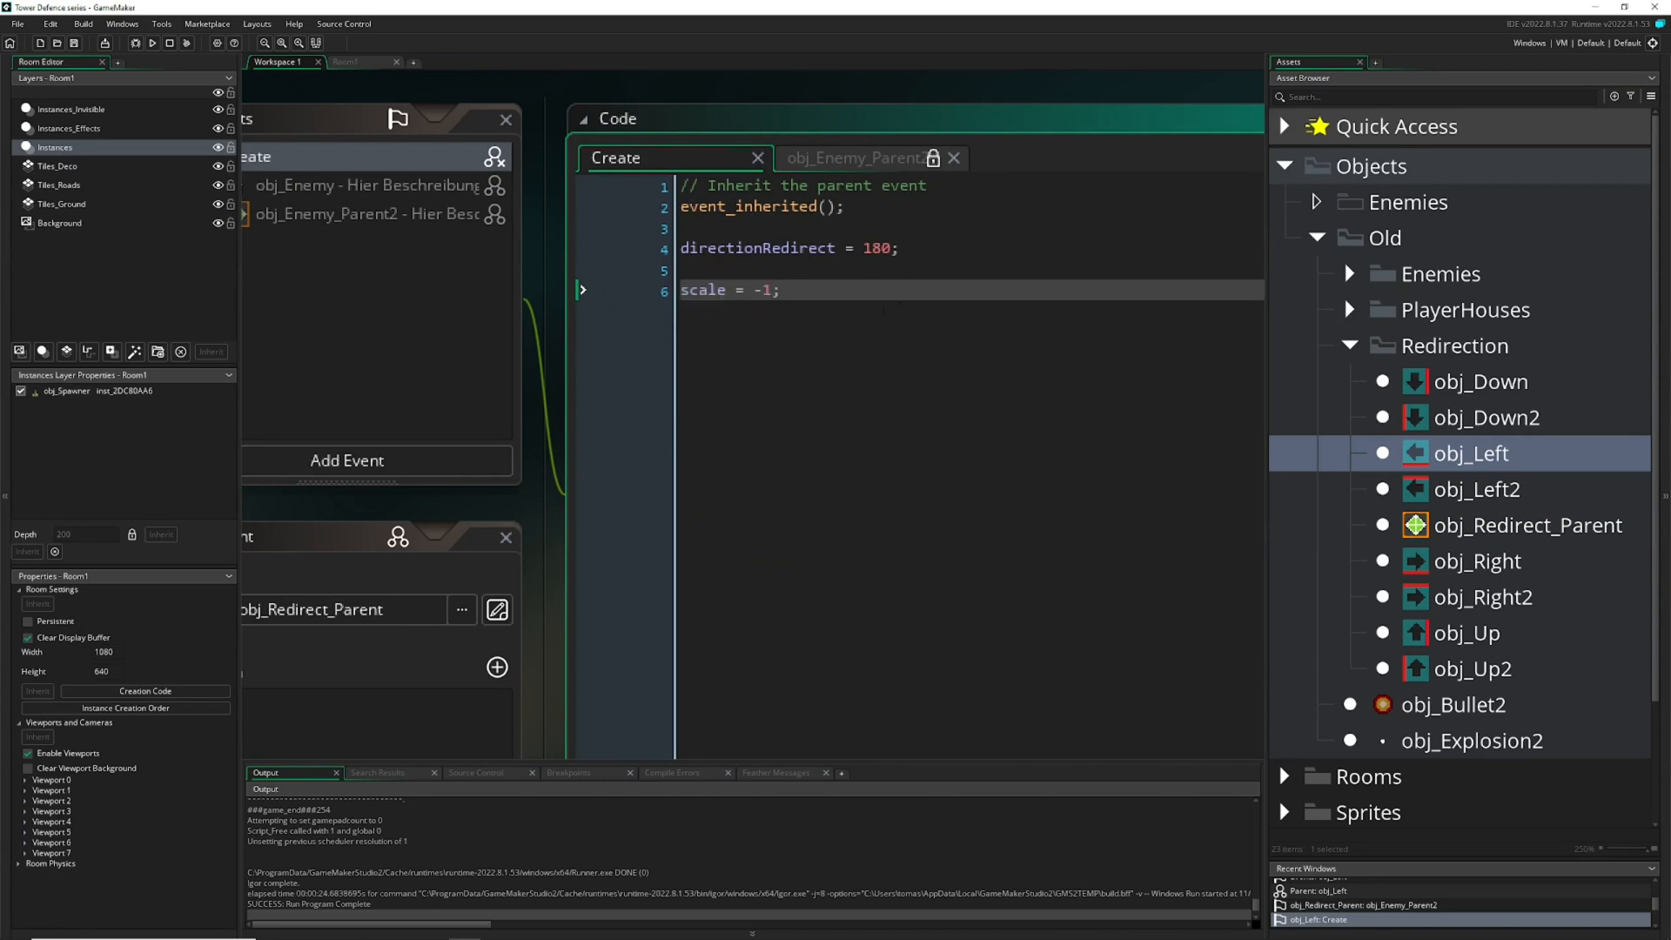
click(344, 63)
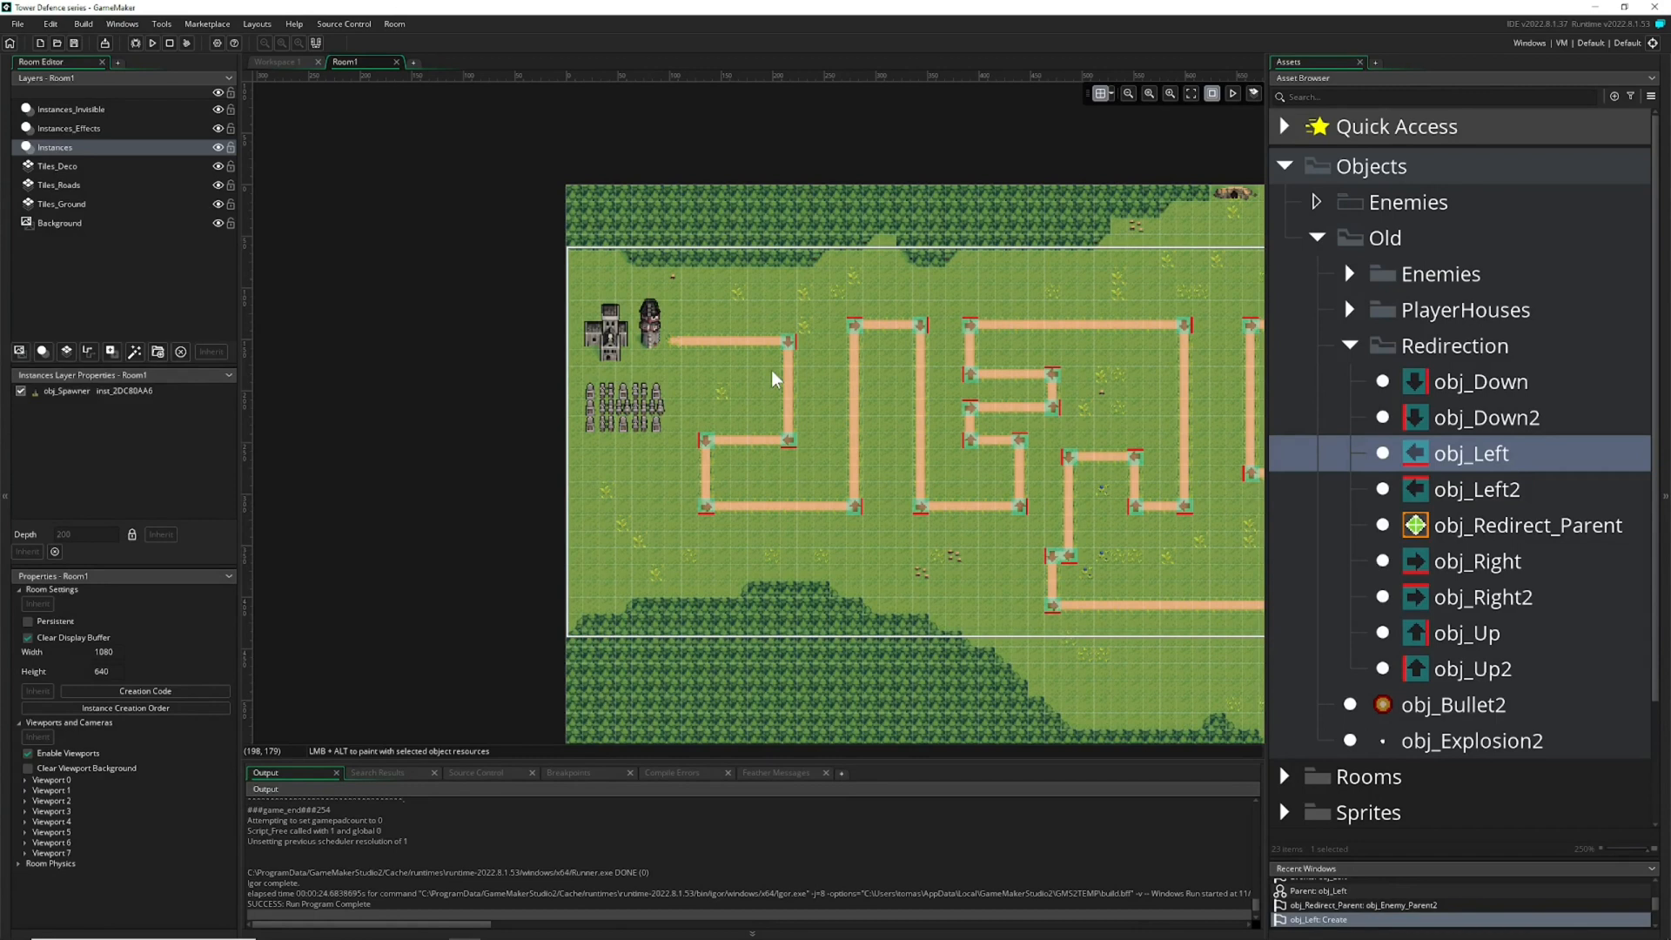
mouse_move(490, 485)
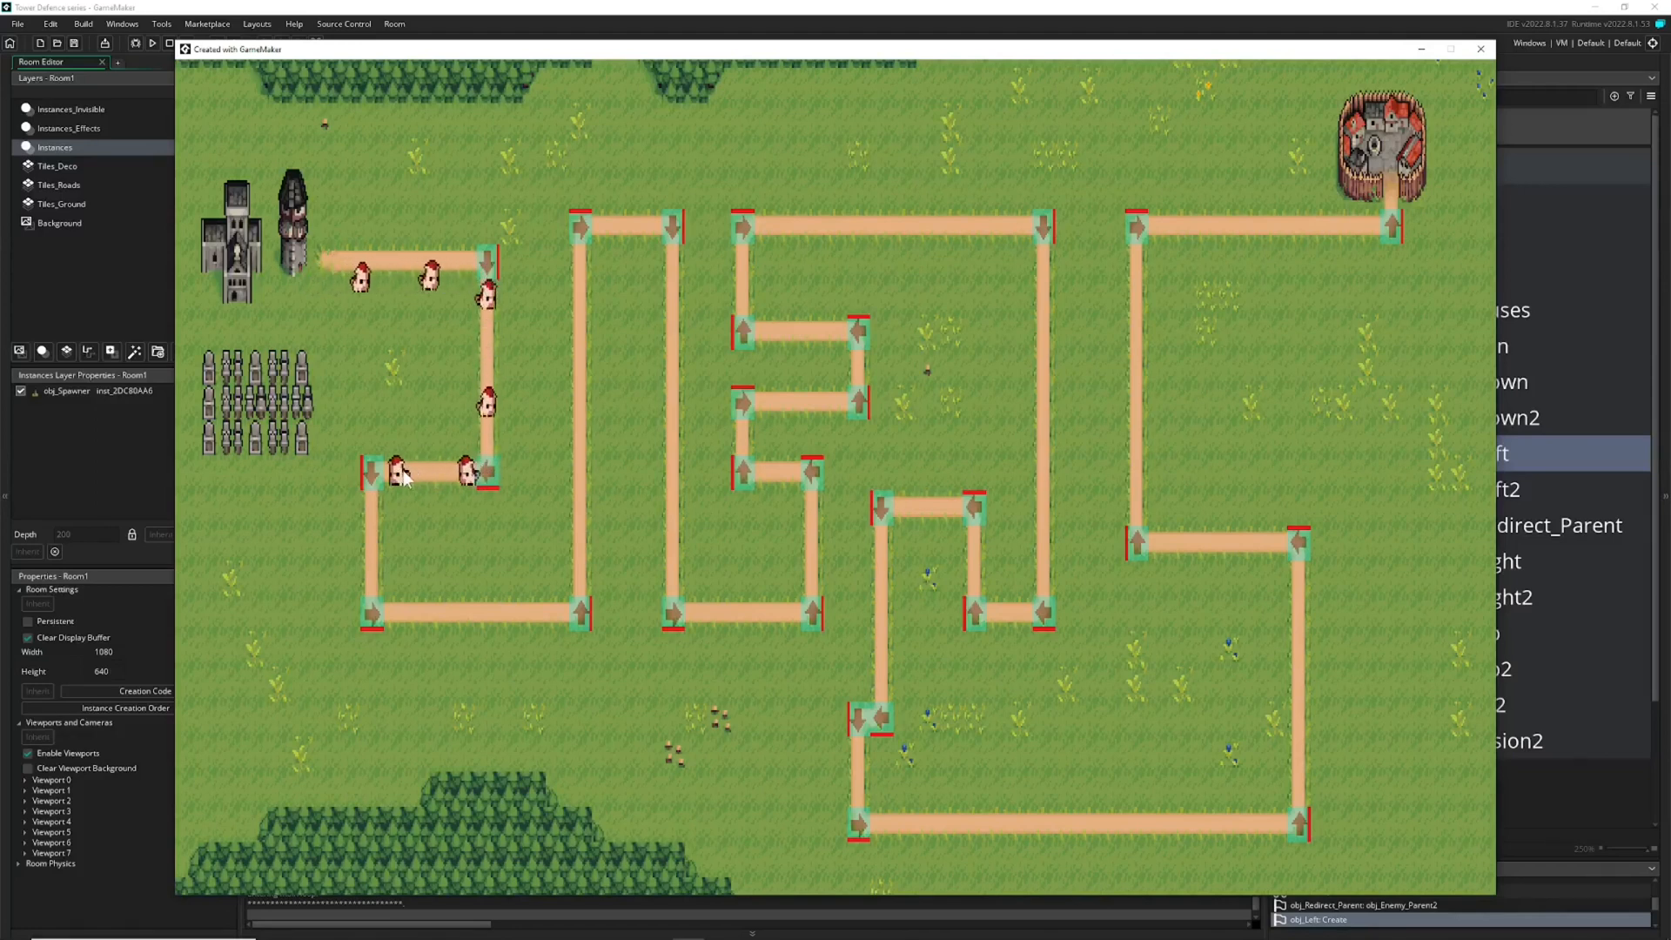
- Watch the running game as enemies round the second arrow corner
click(368, 538)
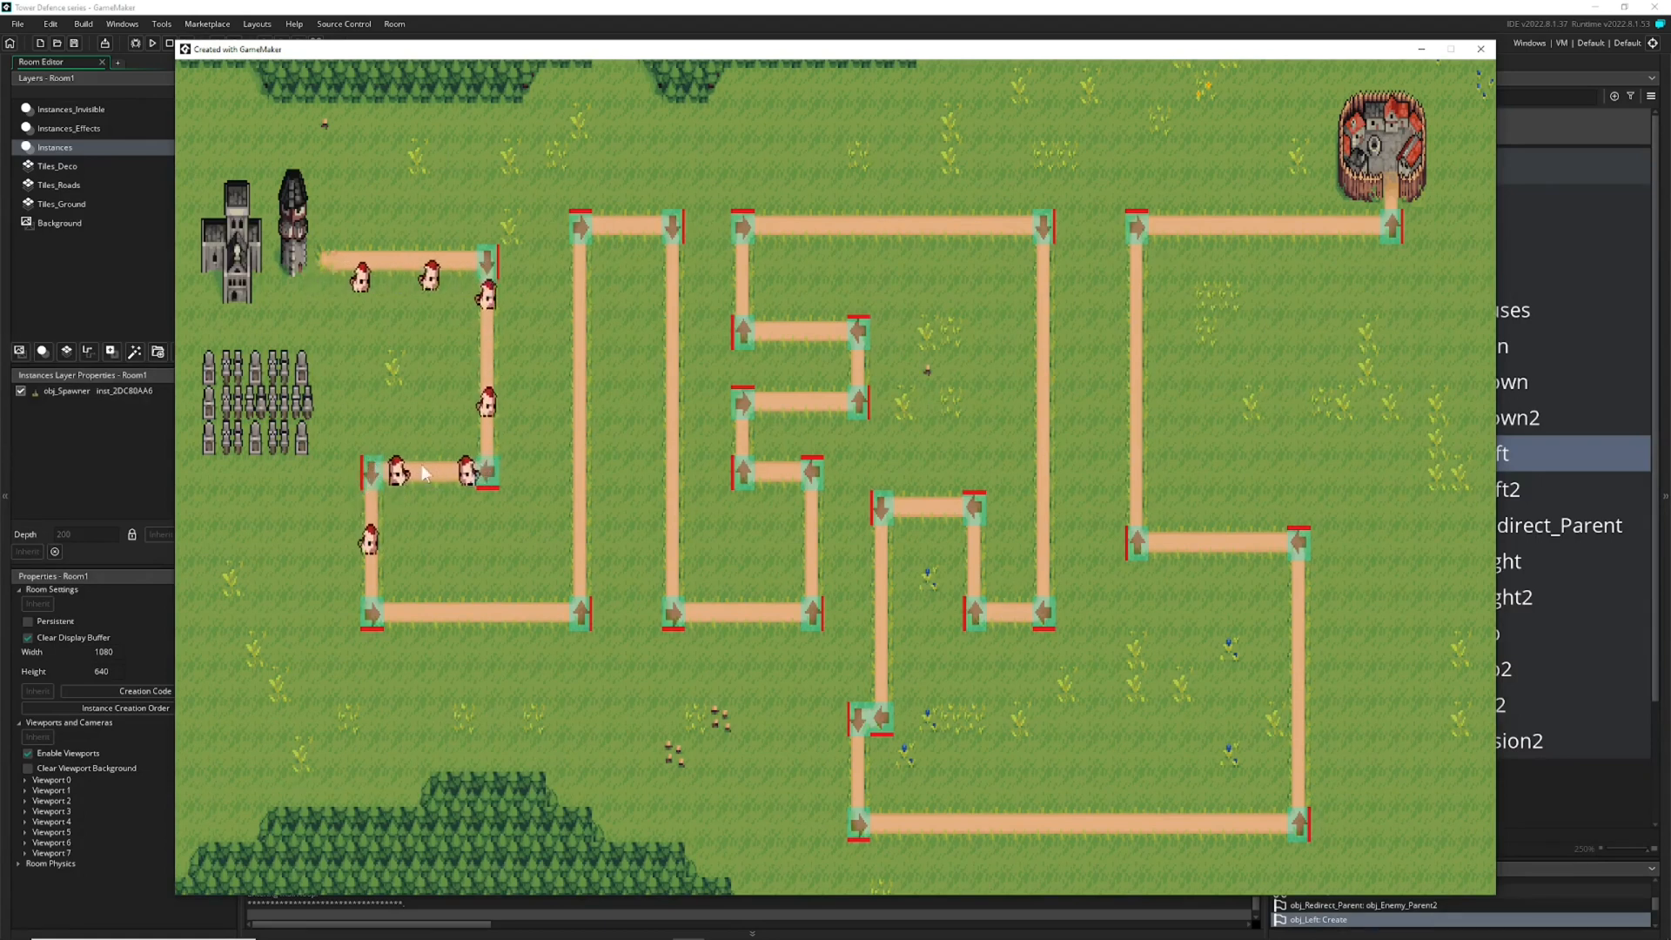